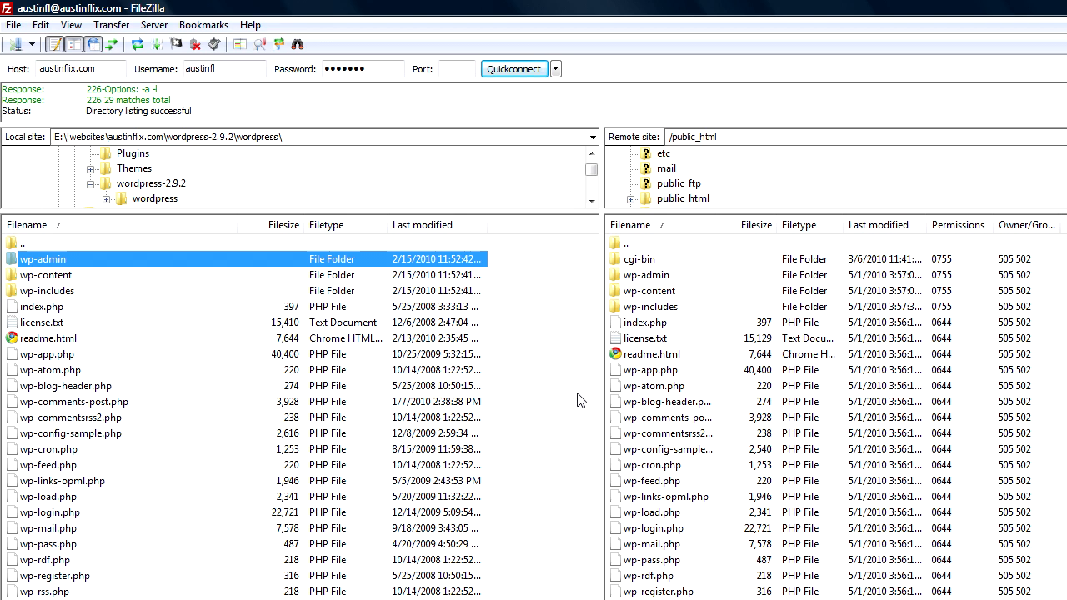
pyautogui.moveTo(577, 396)
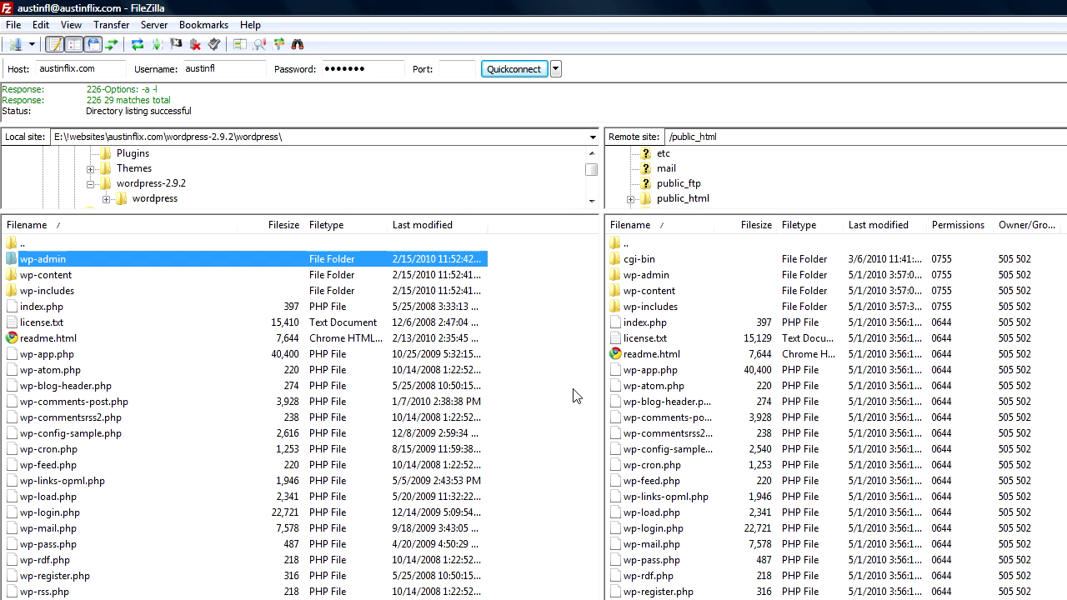
pyautogui.moveTo(570, 368)
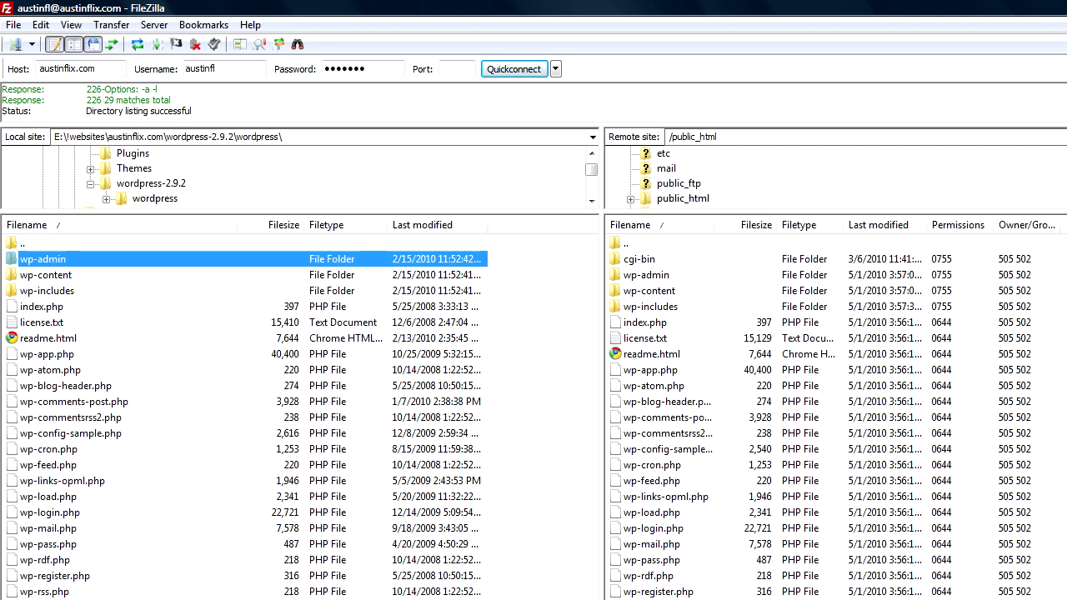
# Switch to Chrome's austinflix.com tab and place the caret at the end of the address.
pyautogui.click(242, 10)
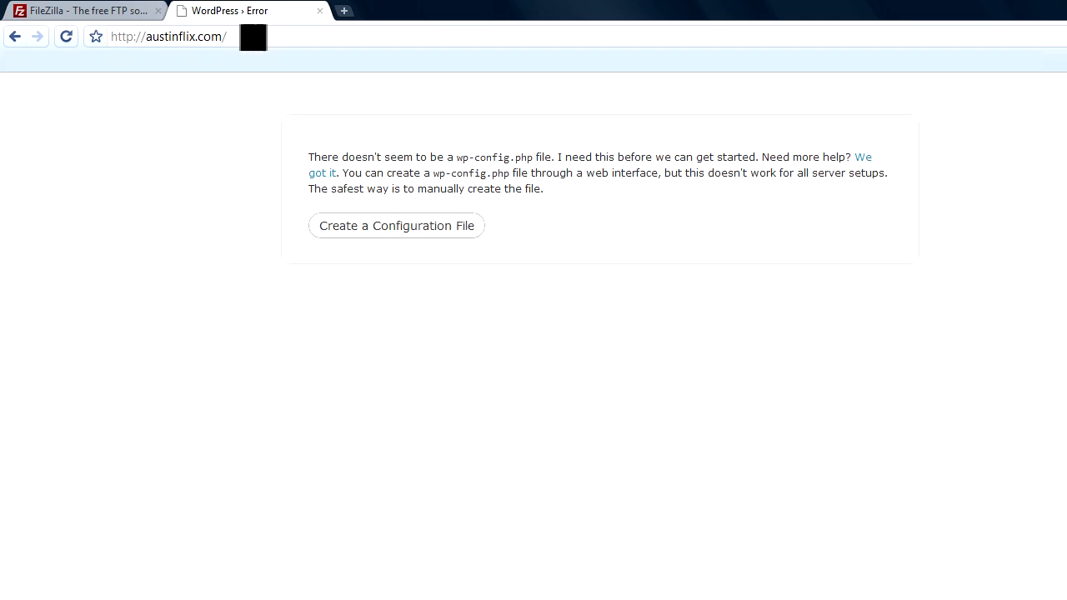
pyautogui.click(166, 37)
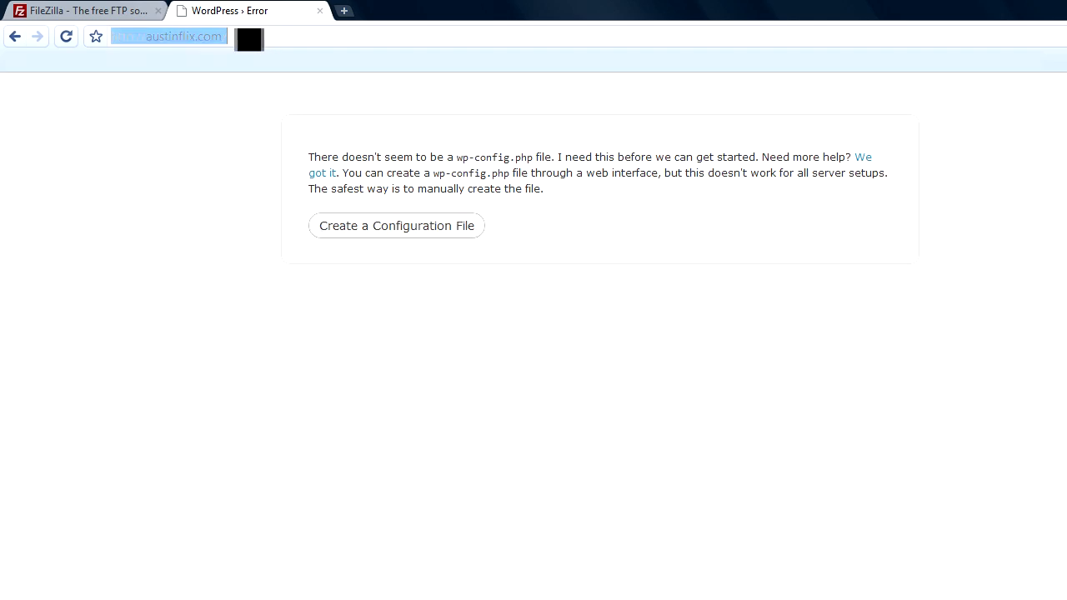
pyautogui.click(167, 37)
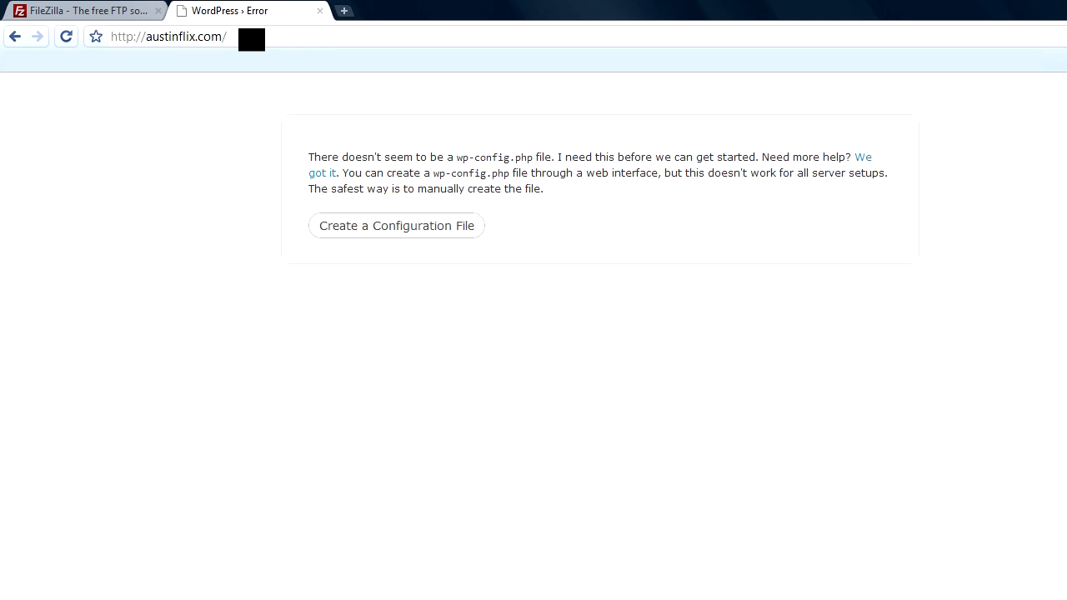
# Go to the cPanel address and log in with the austin hosting credentials.
pyautogui.write('cpae')
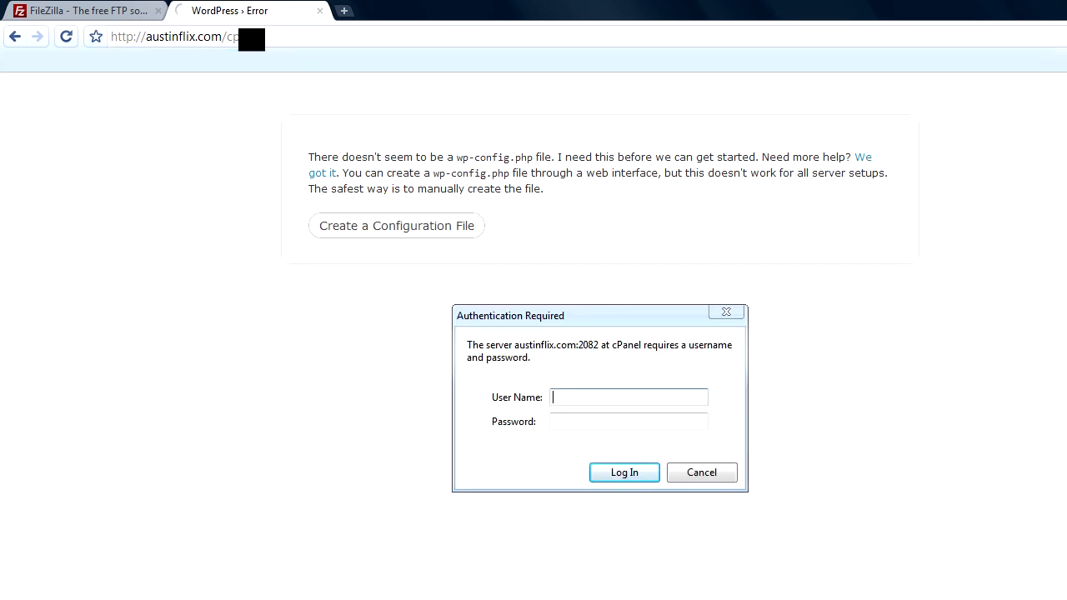
pyautogui.write('austin')
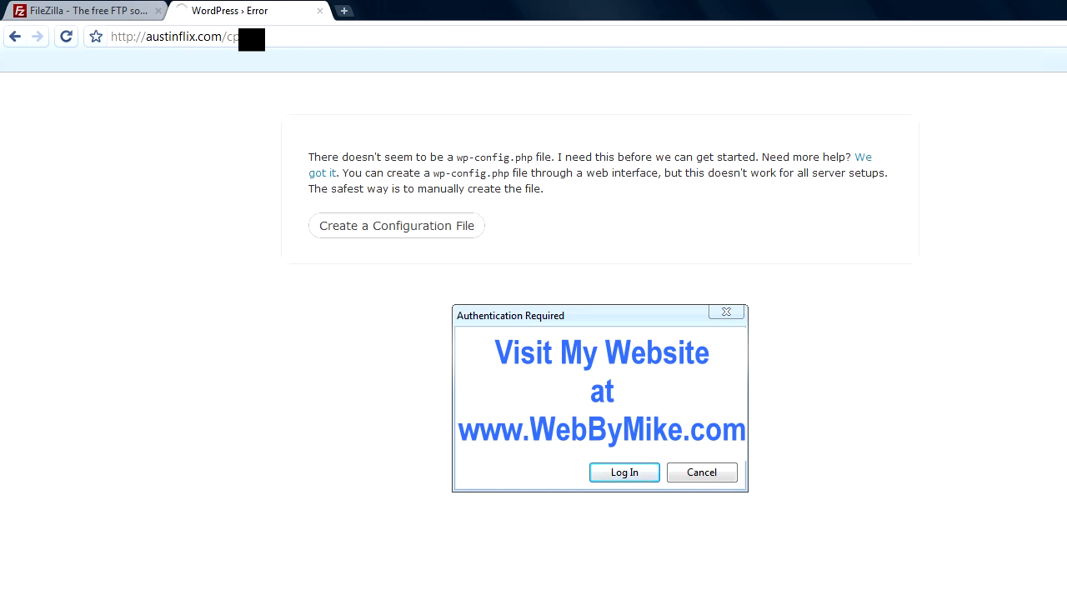
pyautogui.click(623, 471)
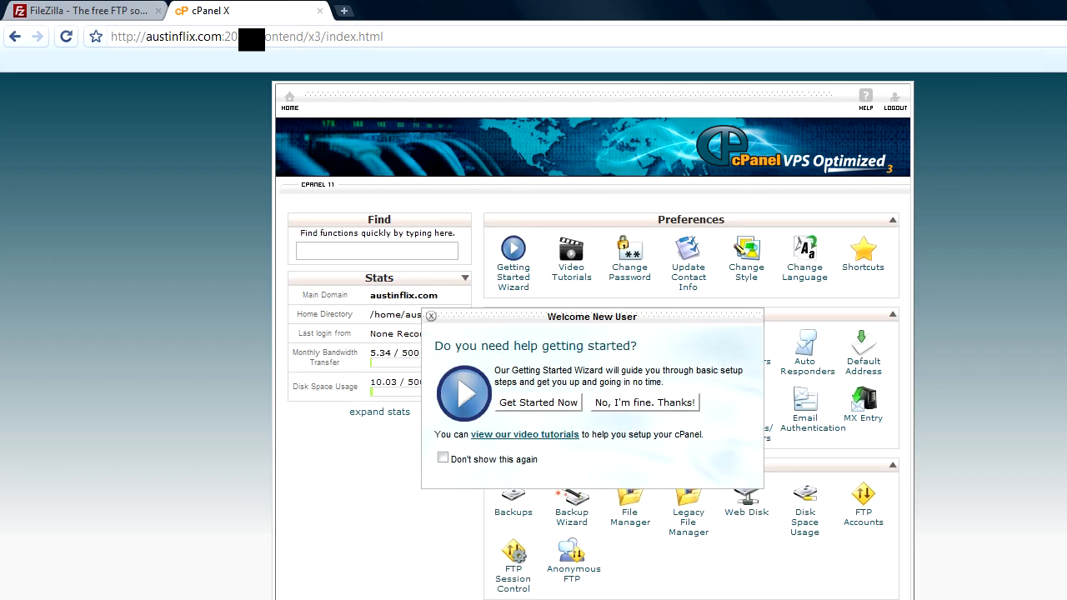
# Decline with 'No, I'm fine, Thanks!' and scroll down to the Databases section.
pyautogui.click(644, 402)
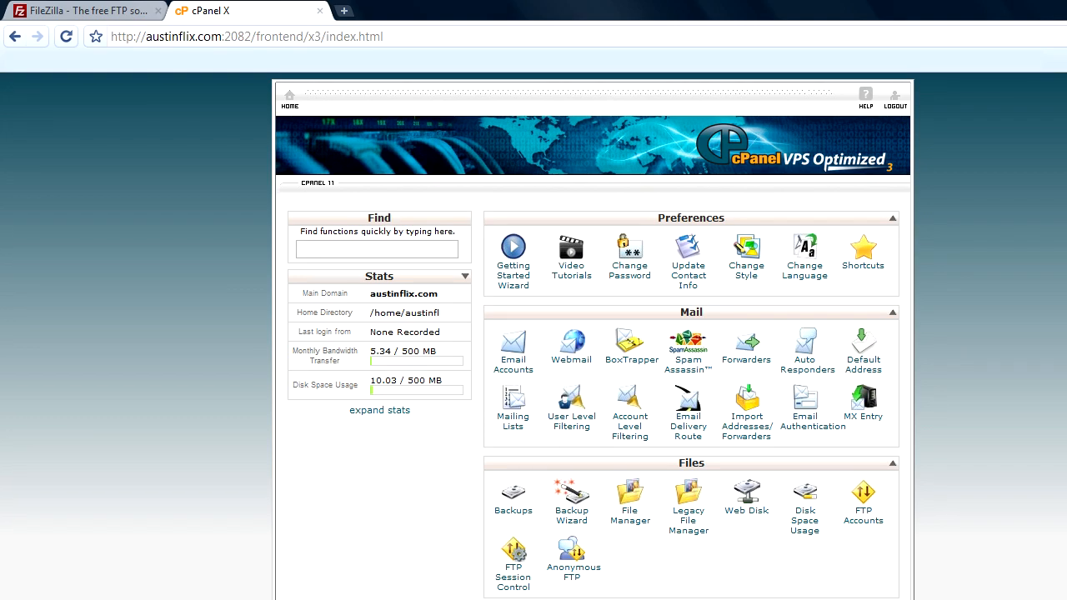
pyautogui.scroll(-3)
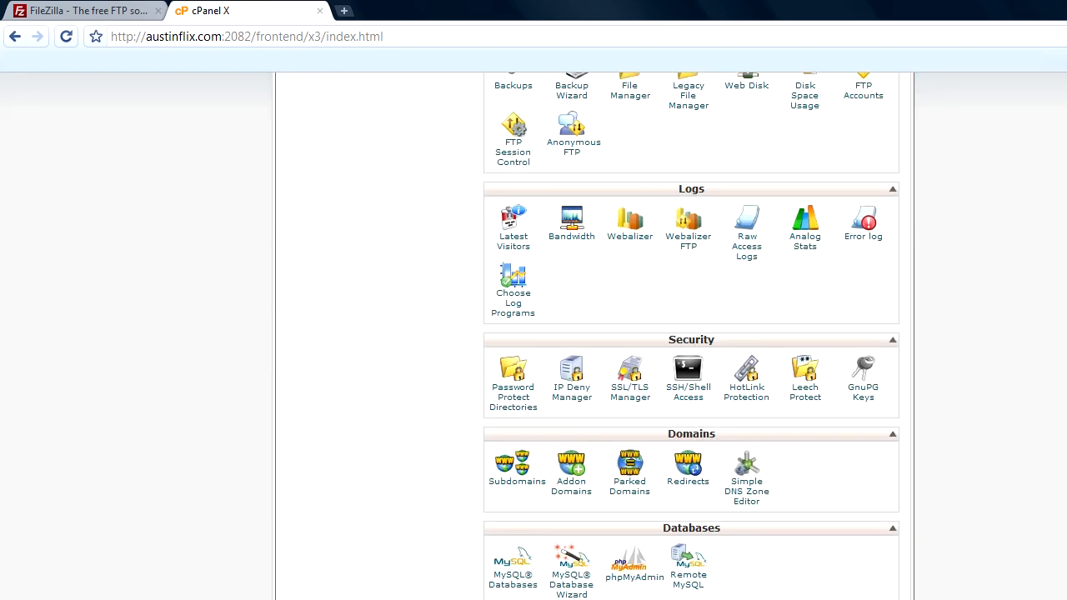
pyautogui.scroll(-3)
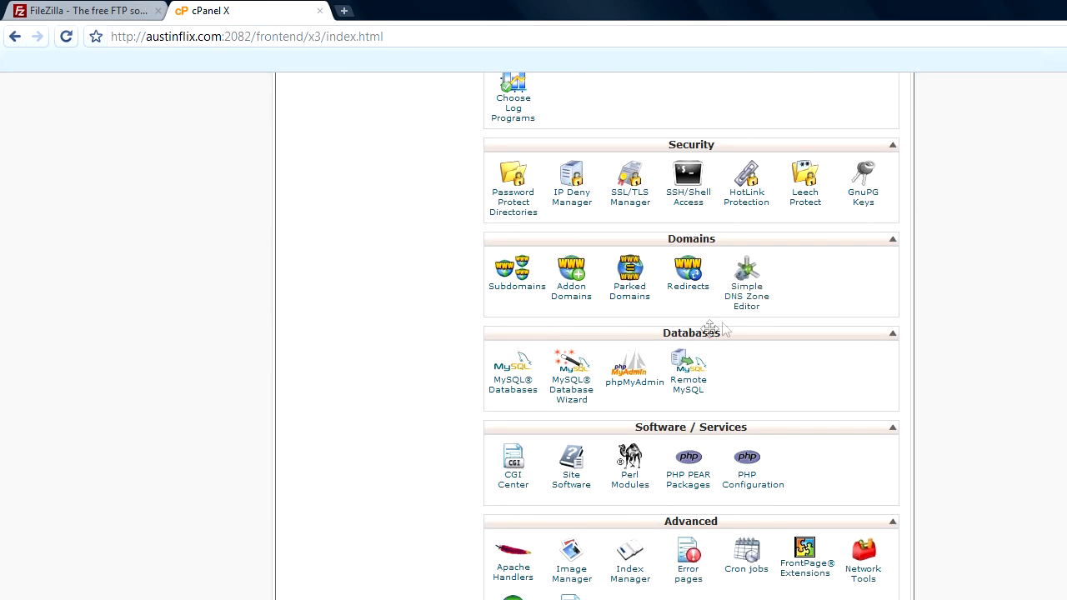
pyautogui.moveTo(513, 380)
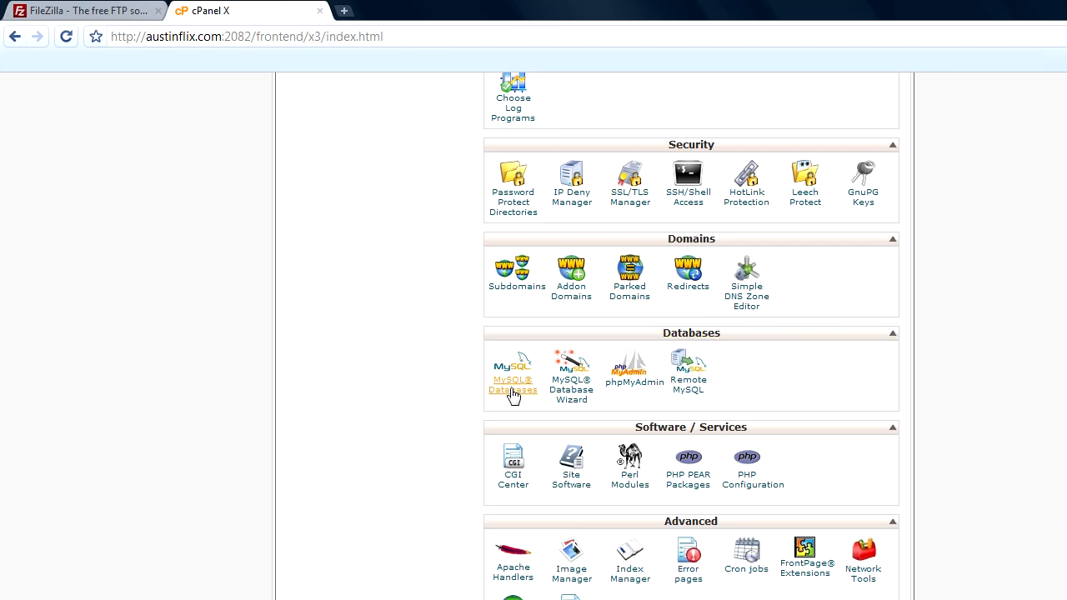
pyautogui.moveTo(512, 388)
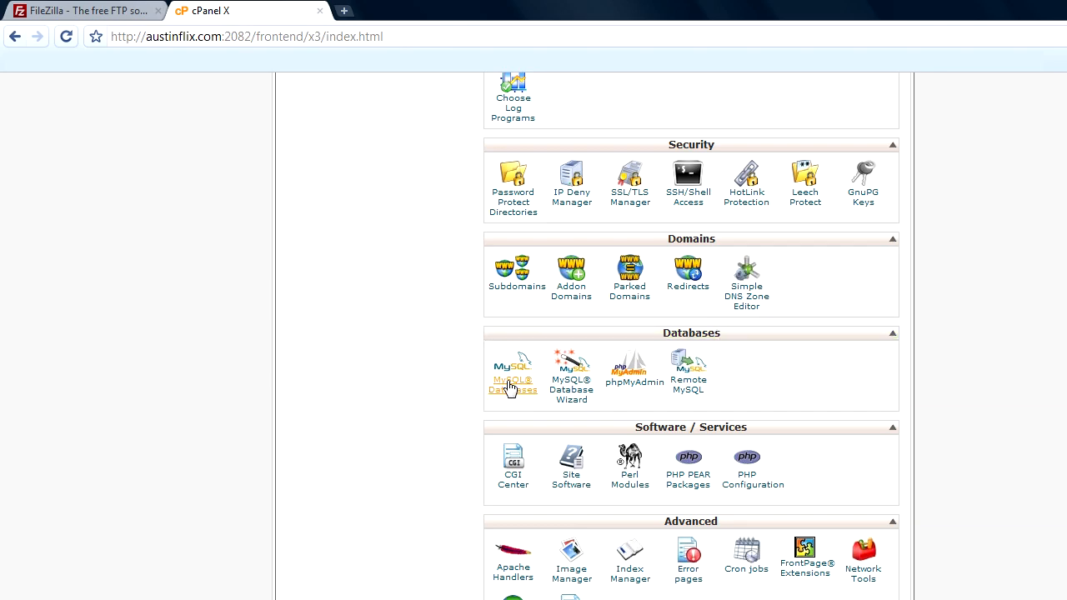
# In MySQL Databases, create database 'blog' (austinfl_blog) and go back to the overview.
pyautogui.click(513, 375)
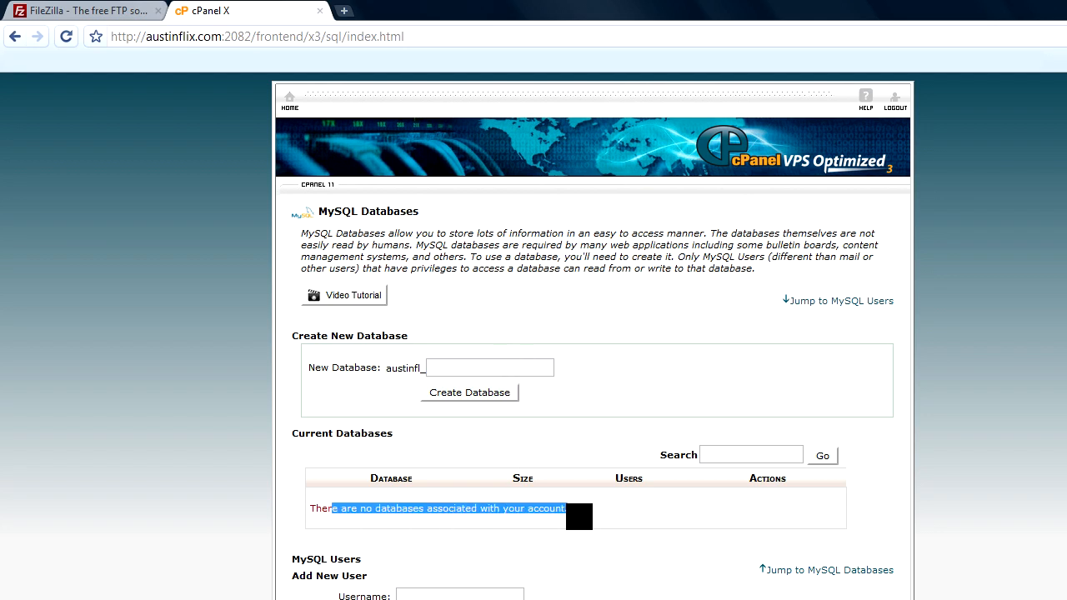
pyautogui.moveTo(575, 518)
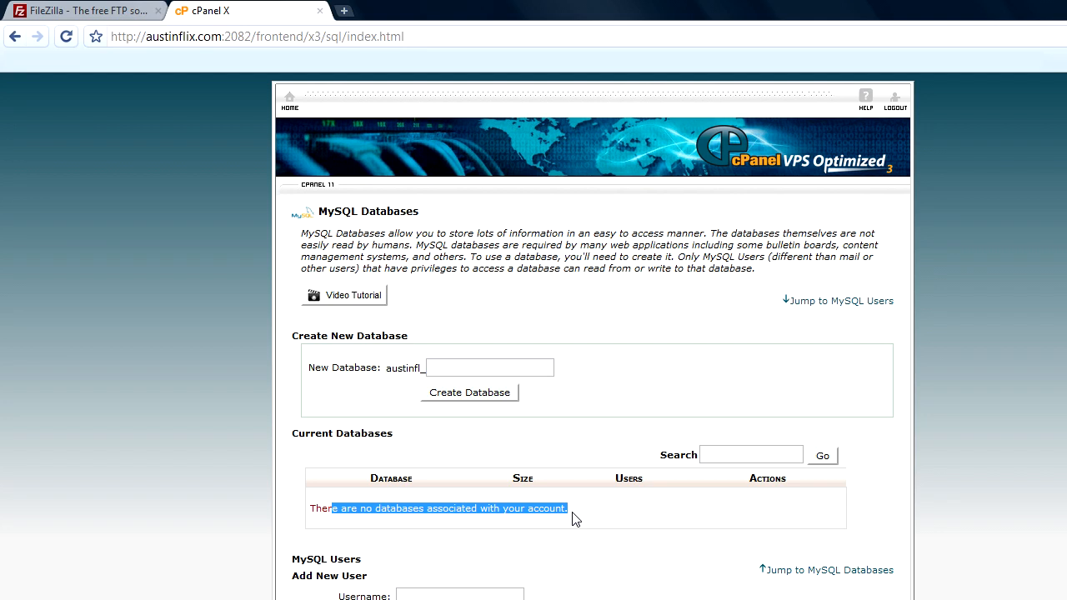
pyautogui.moveTo(508, 382)
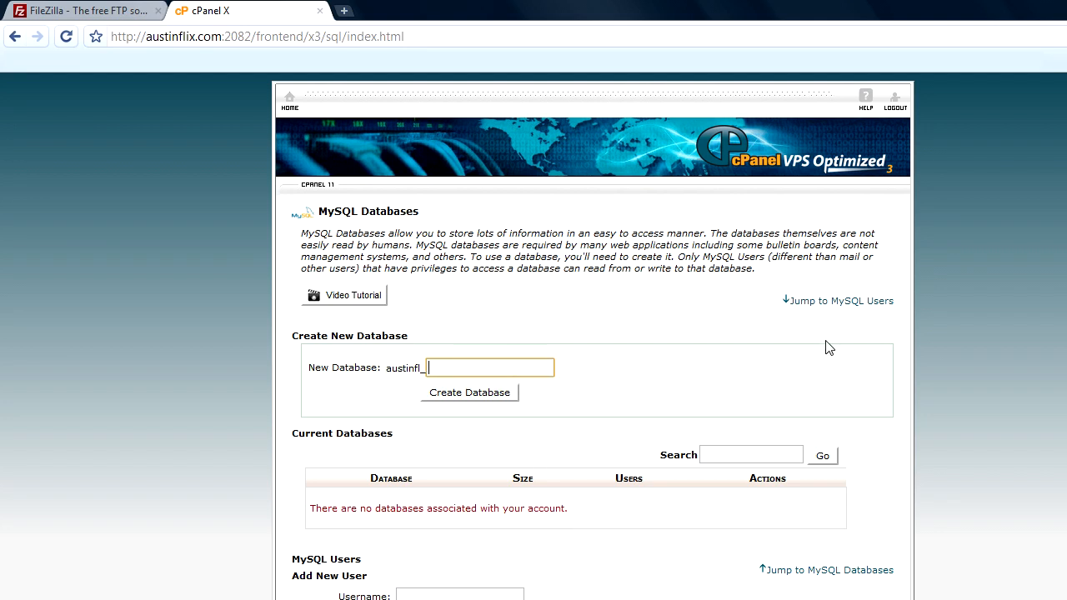
pyautogui.write('b')
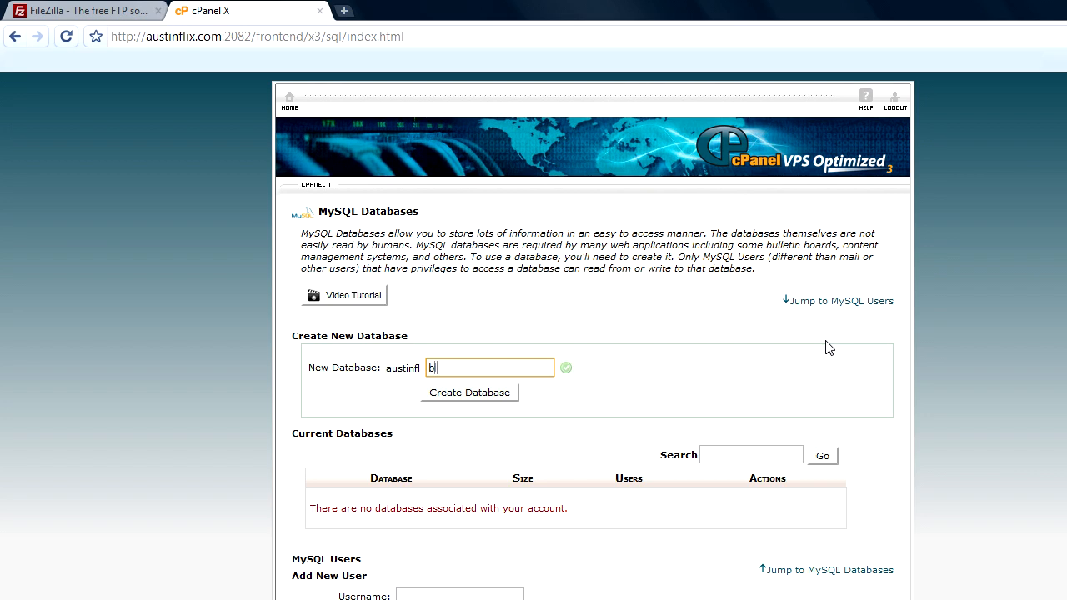
pyautogui.write('log')
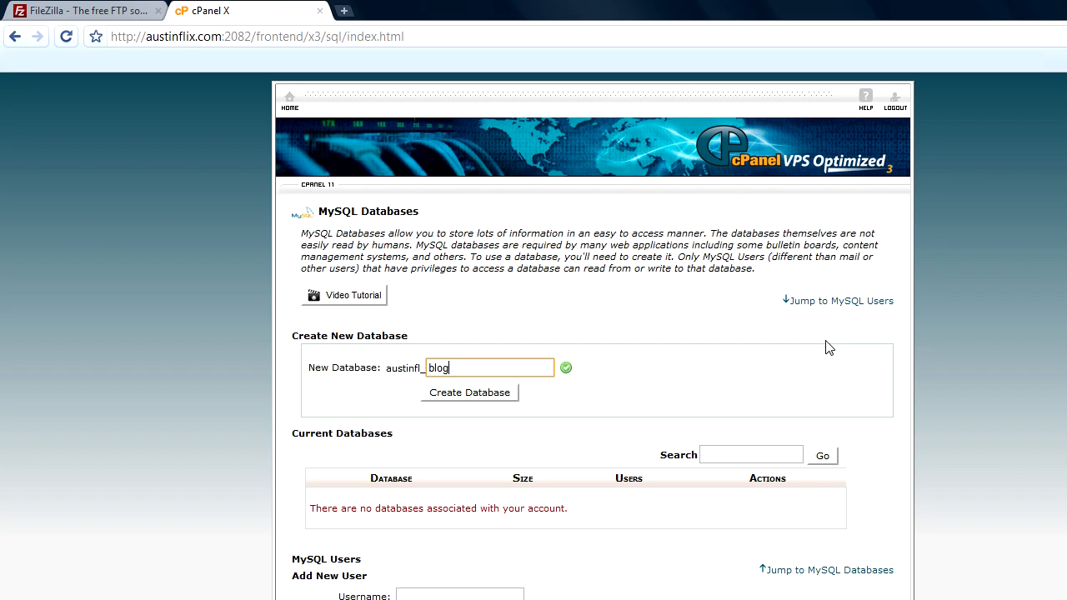
pyautogui.moveTo(500, 424)
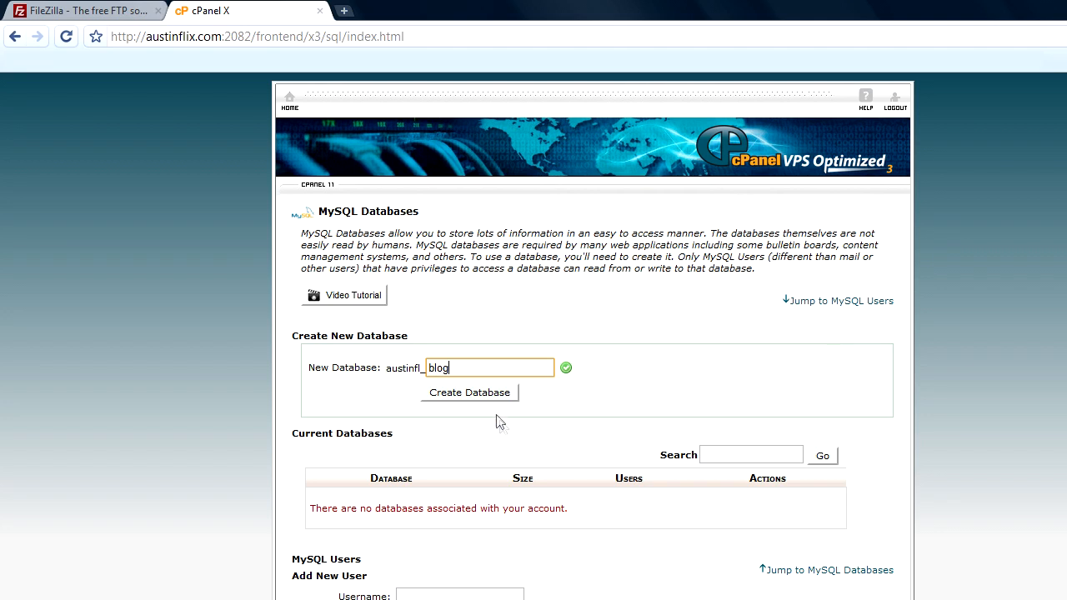
pyautogui.click(468, 392)
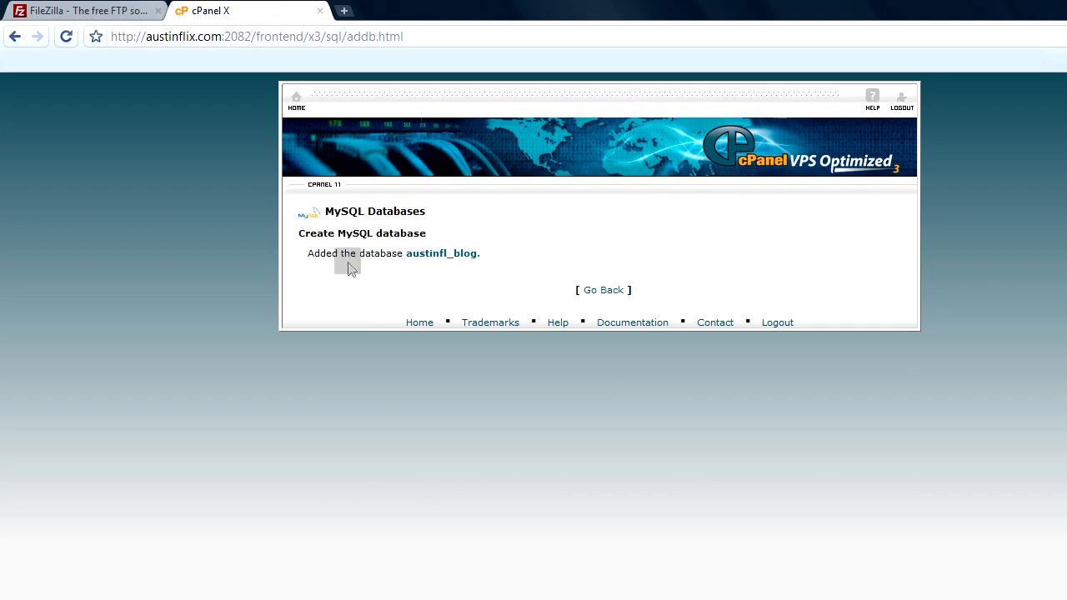
pyautogui.moveTo(603, 290)
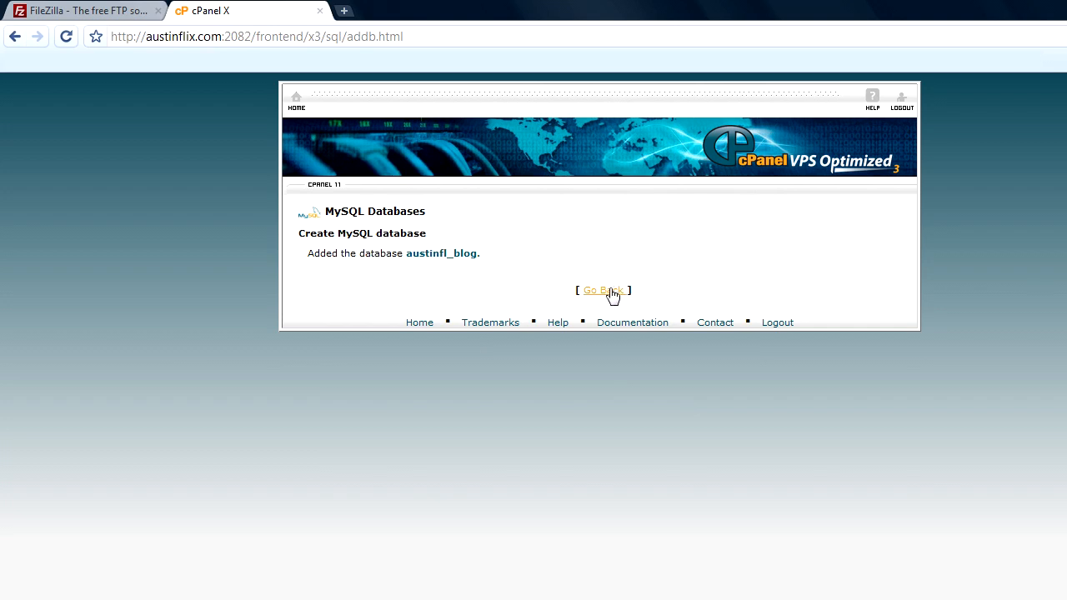
pyautogui.click(603, 290)
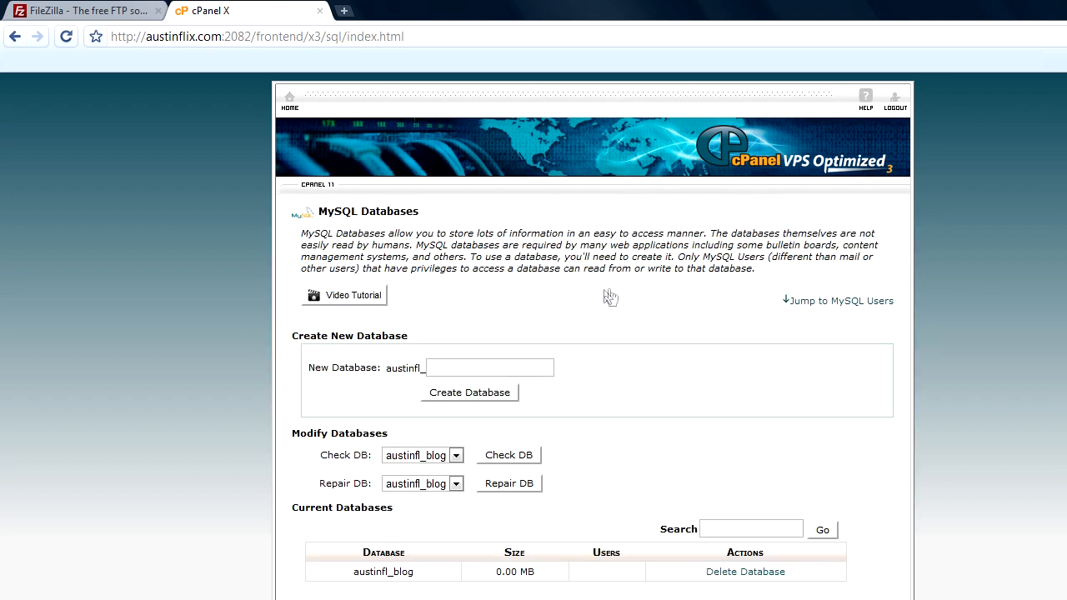
# Under Add New User, create MySQL user 'admin' with its password entered twice, then go back.
pyautogui.scroll(3)
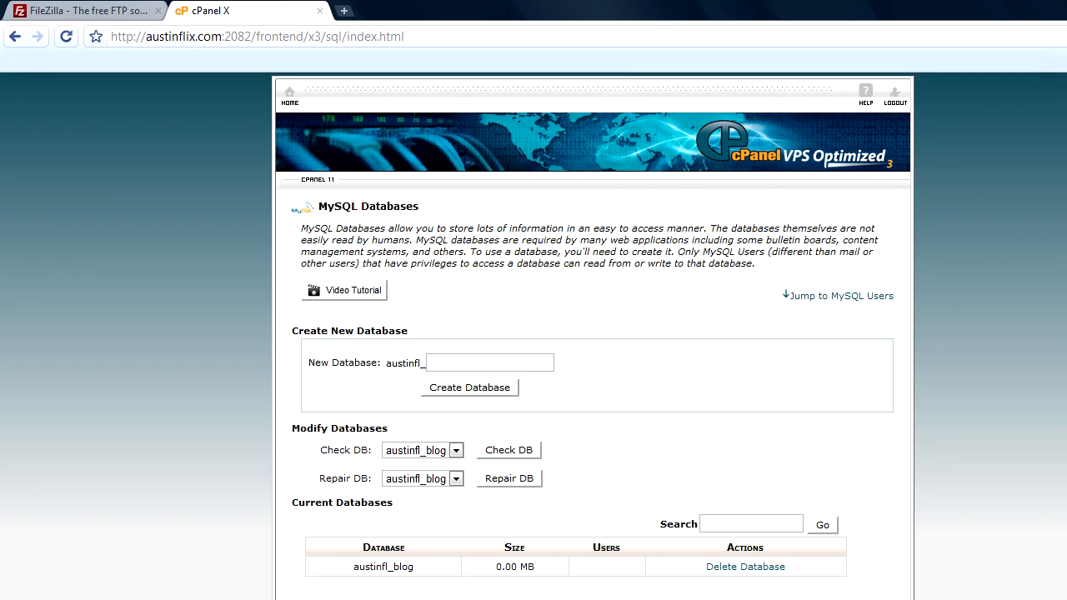
pyautogui.scroll(-3)
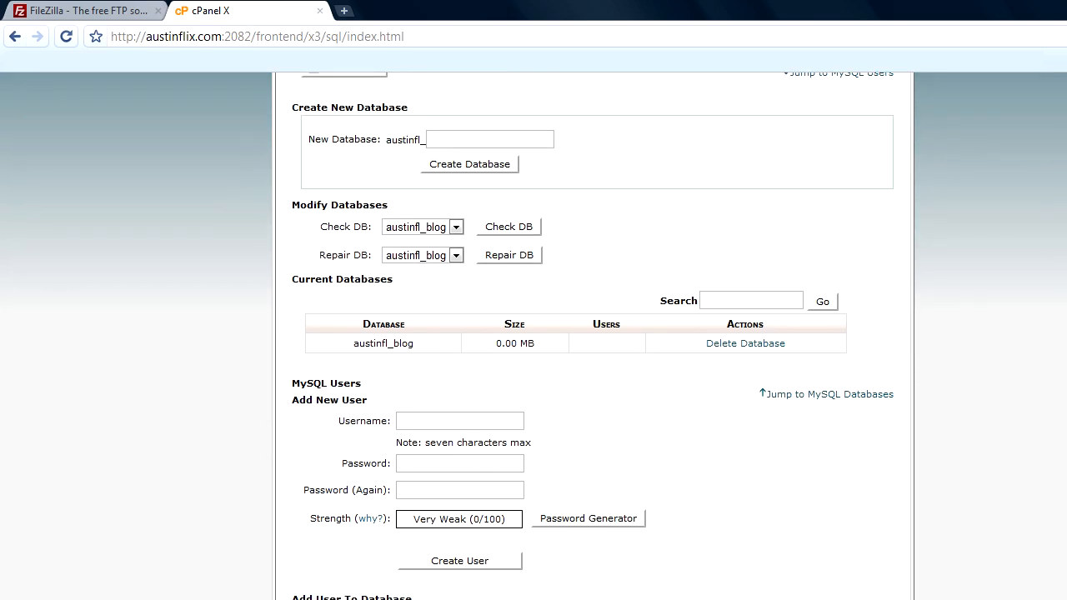
pyautogui.scroll(-3)
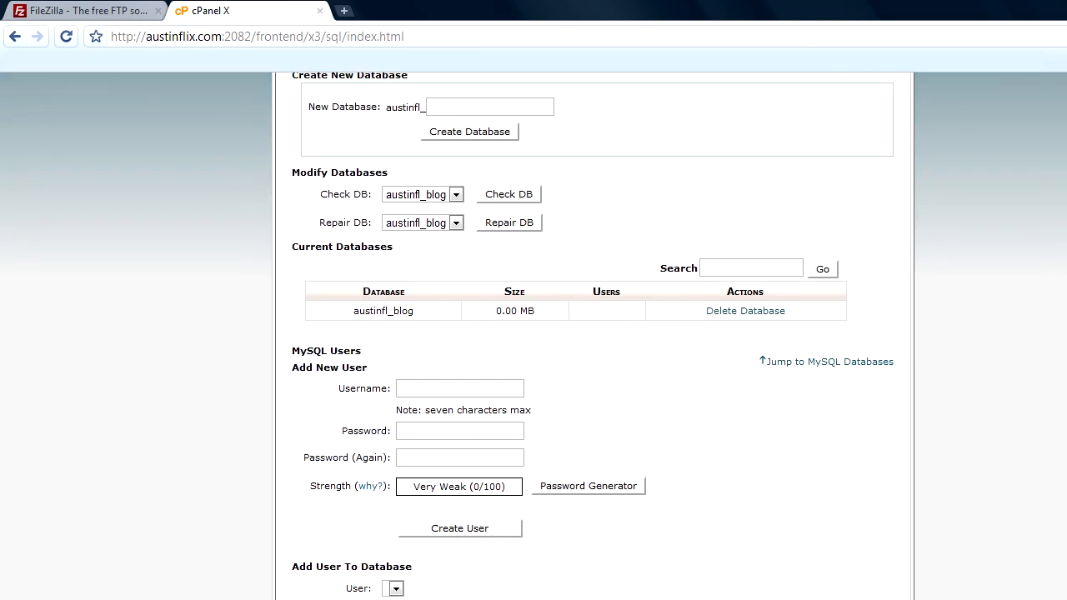
pyautogui.scroll(-3)
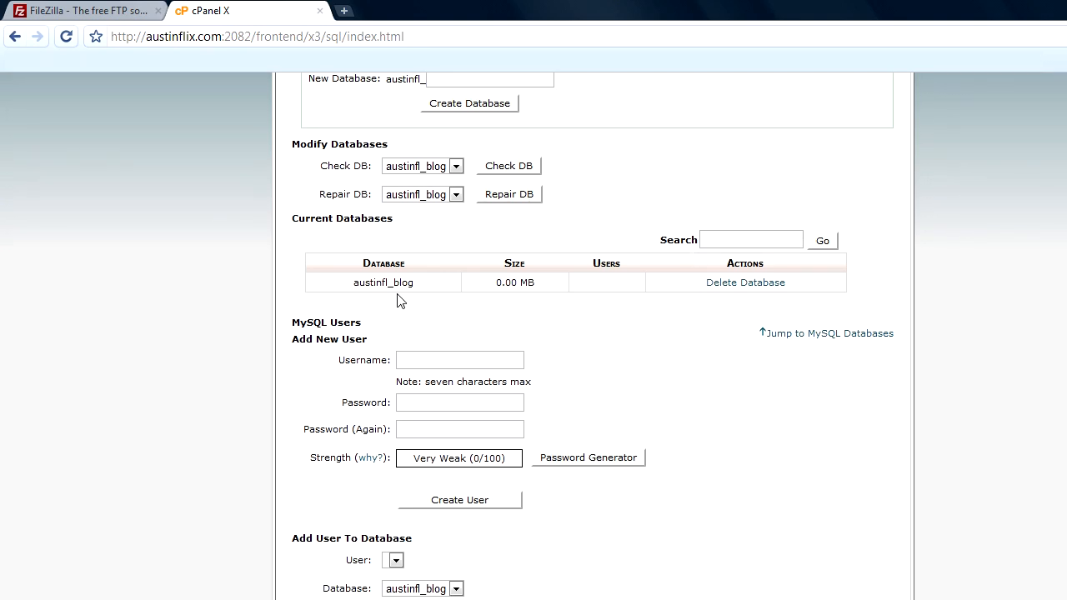
pyautogui.click(460, 360)
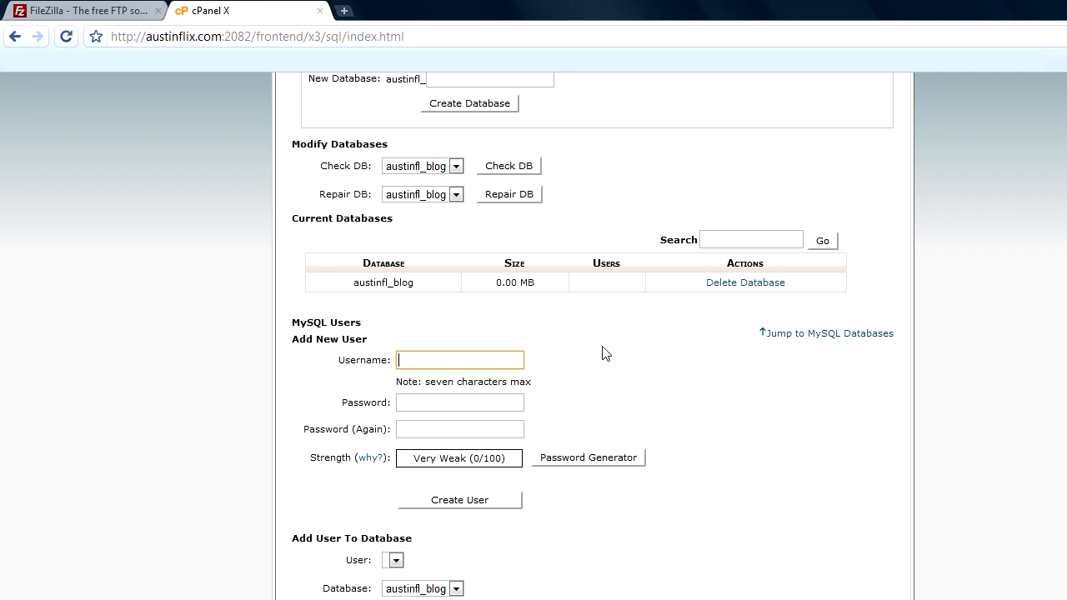
pyautogui.write('admin')
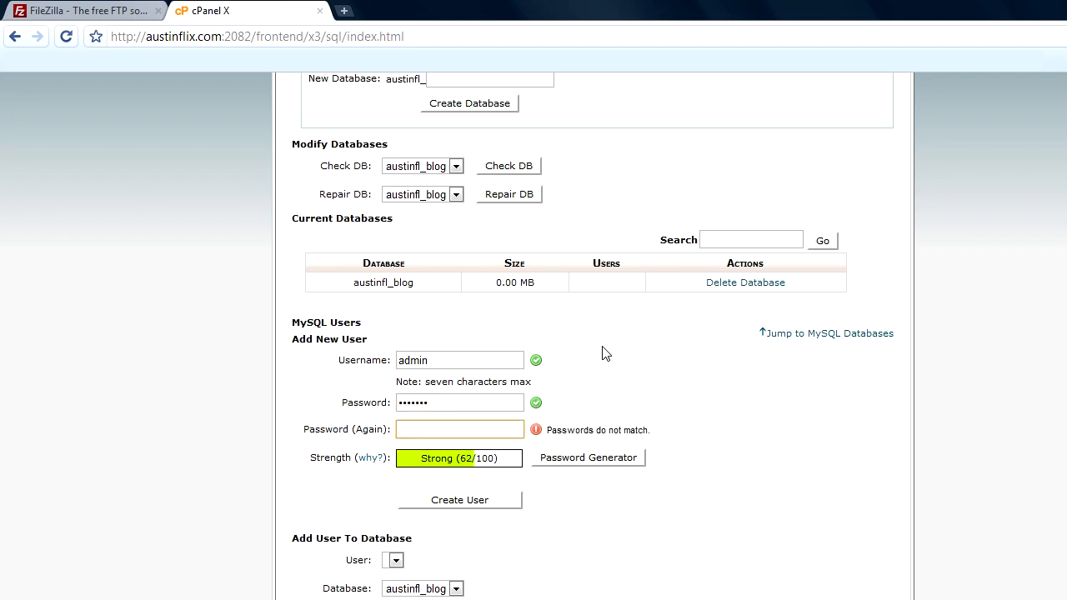
pyautogui.write('•••••')
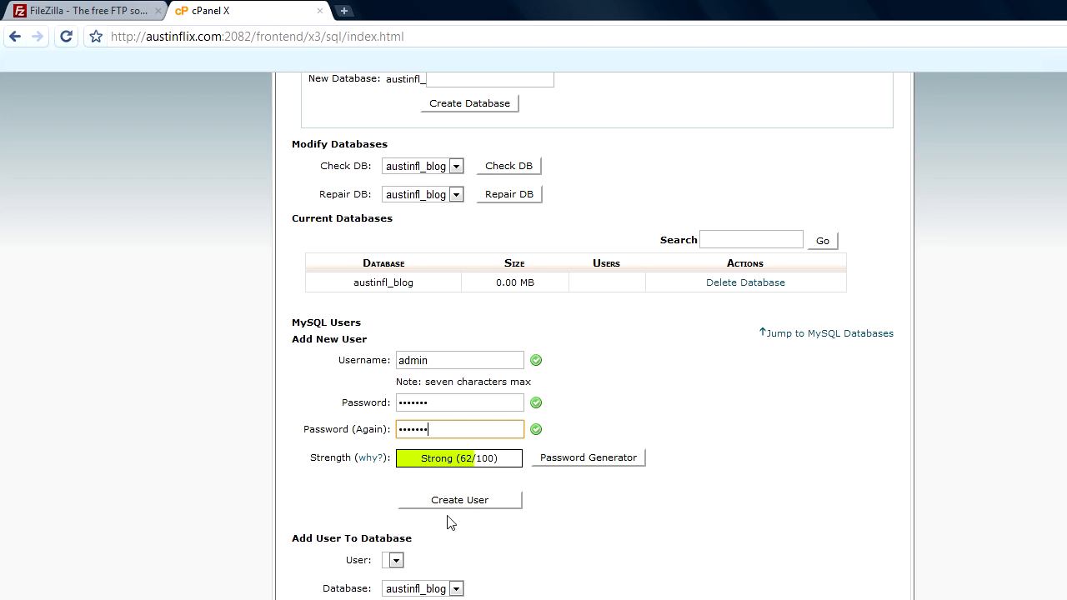
pyautogui.click(460, 500)
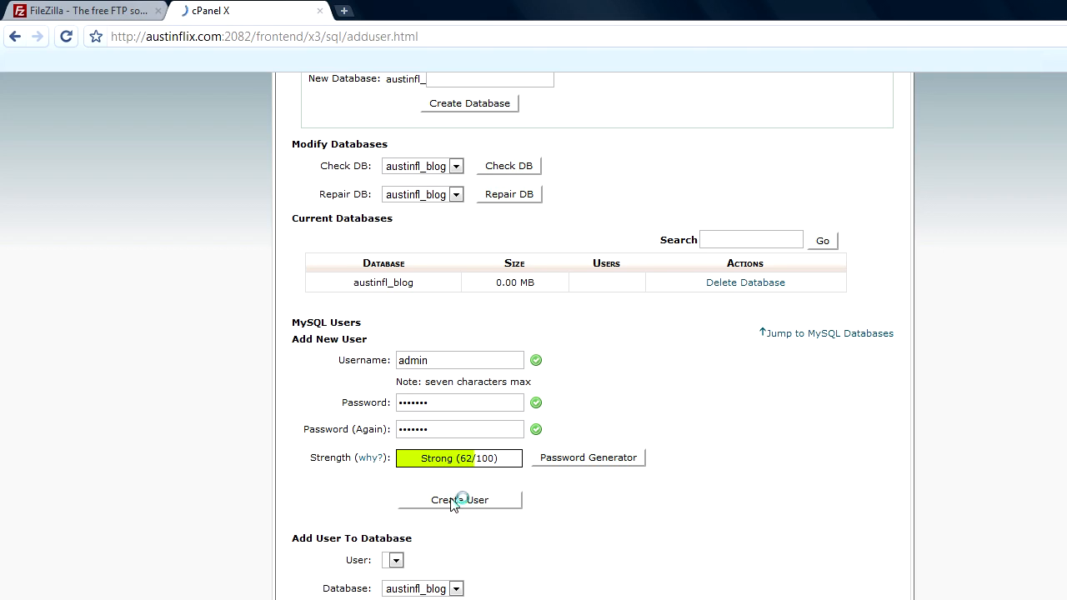
pyautogui.click(460, 500)
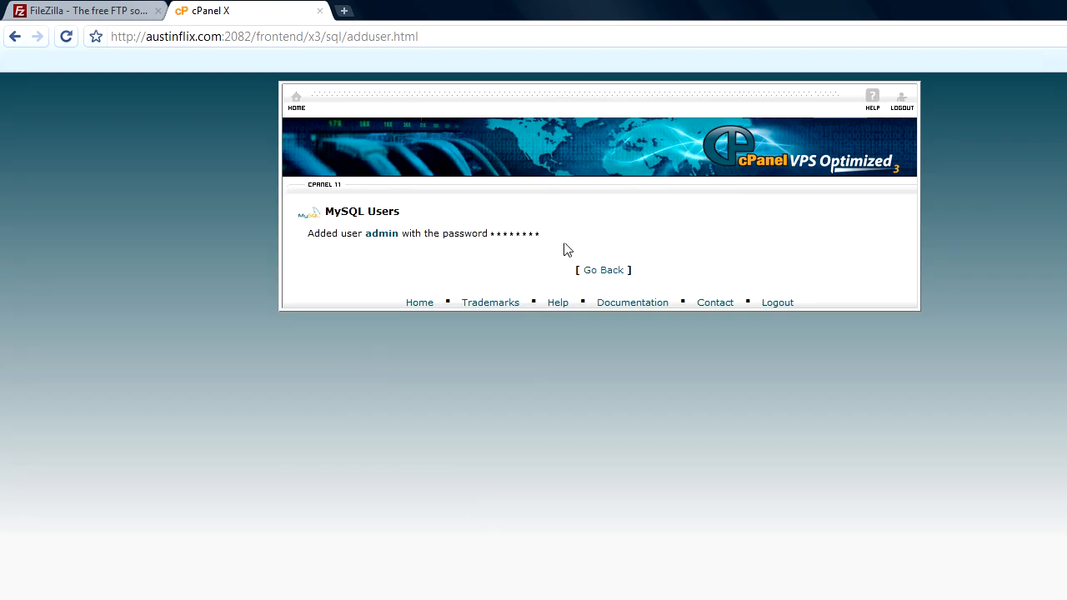
pyautogui.click(604, 270)
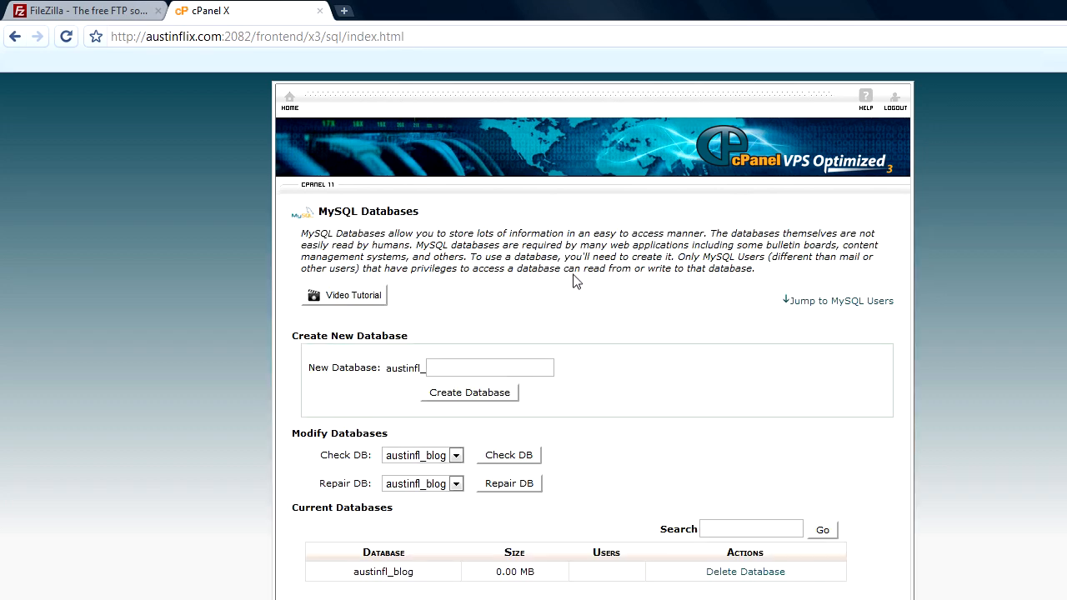
# Add austinfl_admin to austinfl_blog with ALL PRIVILEGES and apply the changes.
pyautogui.scroll(-3)
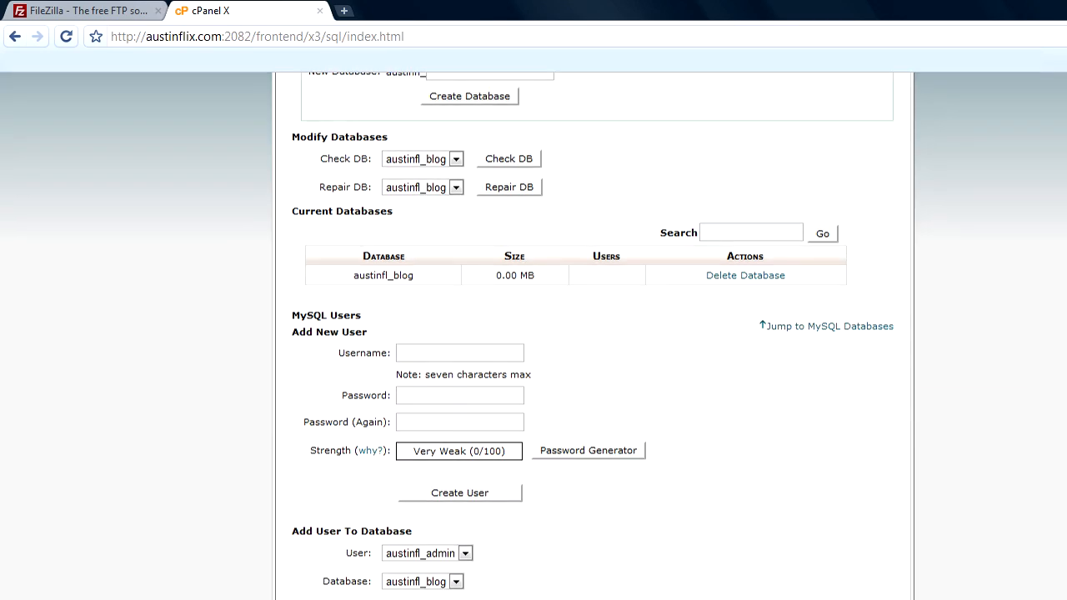
pyautogui.scroll(-3)
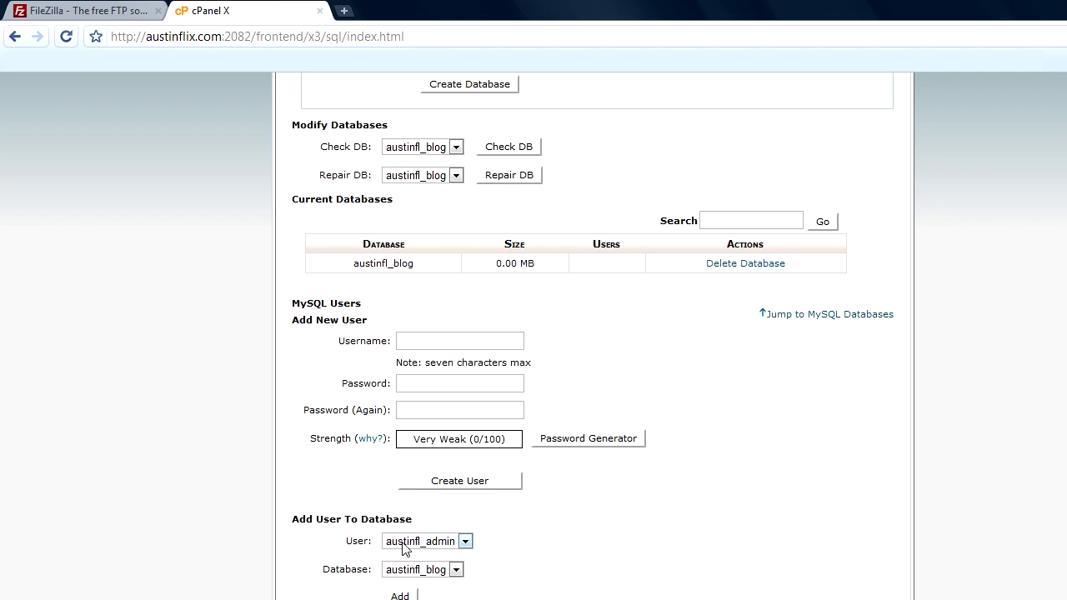
pyautogui.moveTo(449, 548)
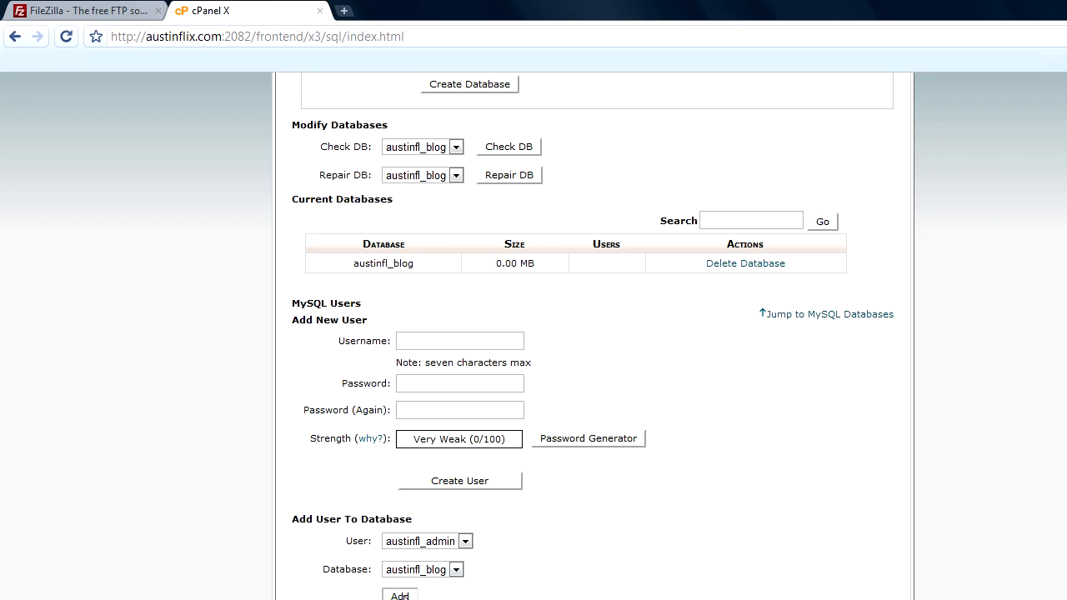
pyautogui.click(398, 594)
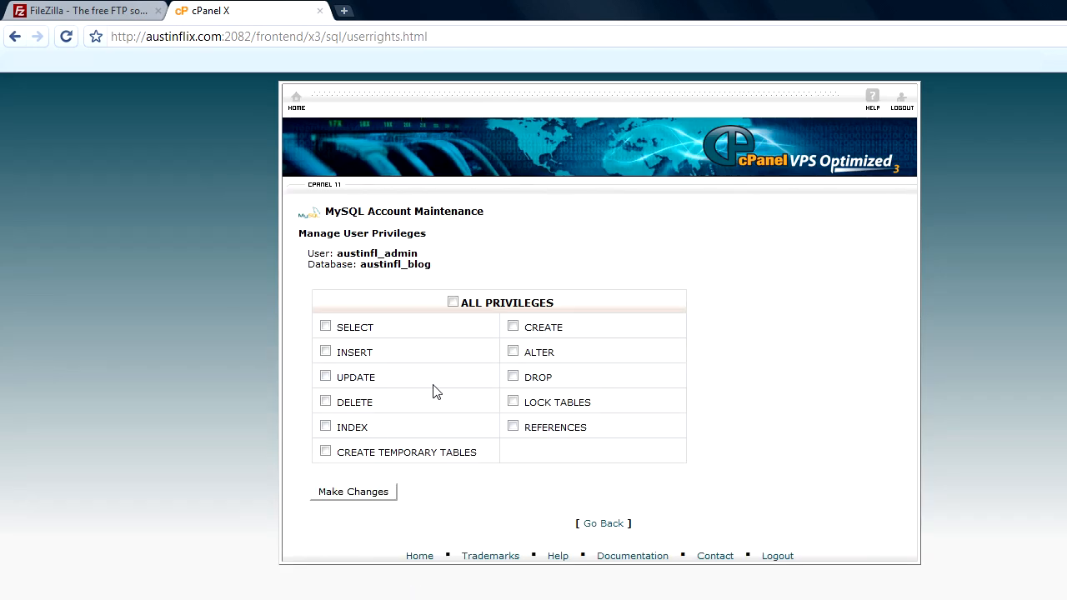
pyautogui.click(453, 302)
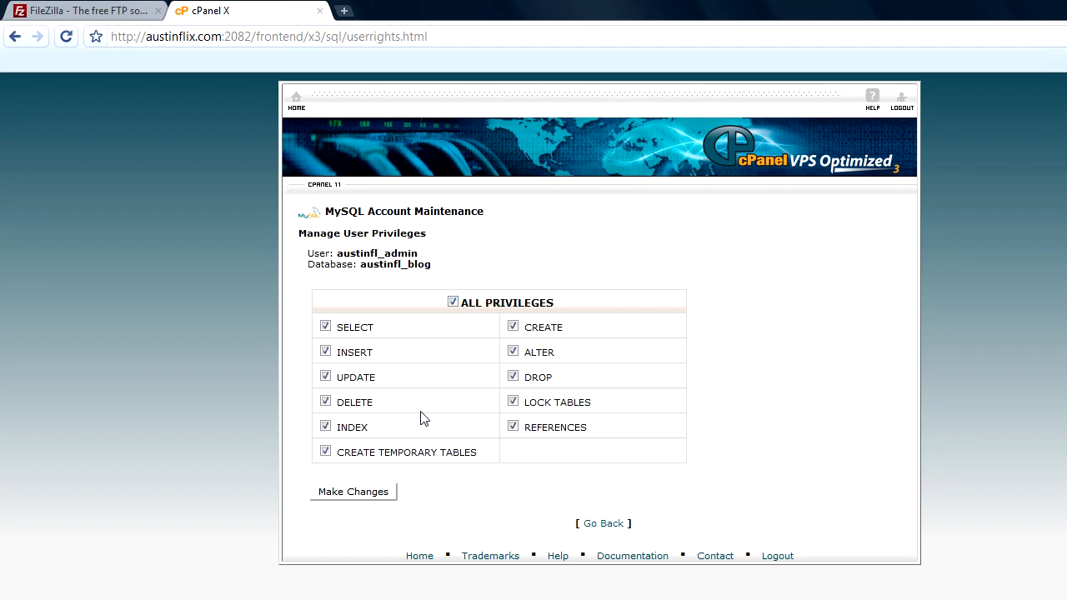
pyautogui.moveTo(353, 491)
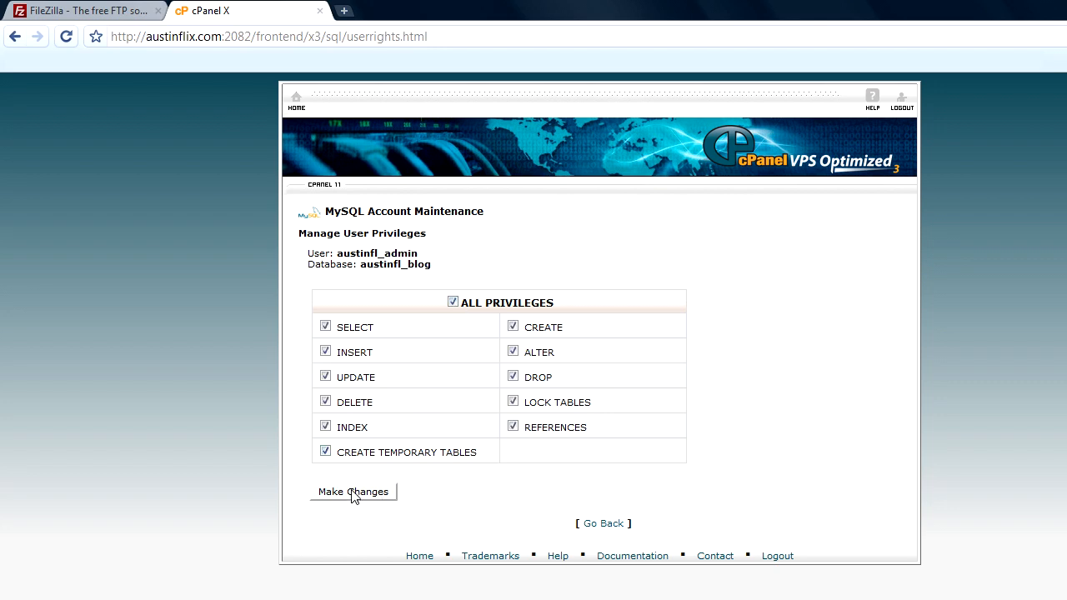
pyautogui.click(354, 492)
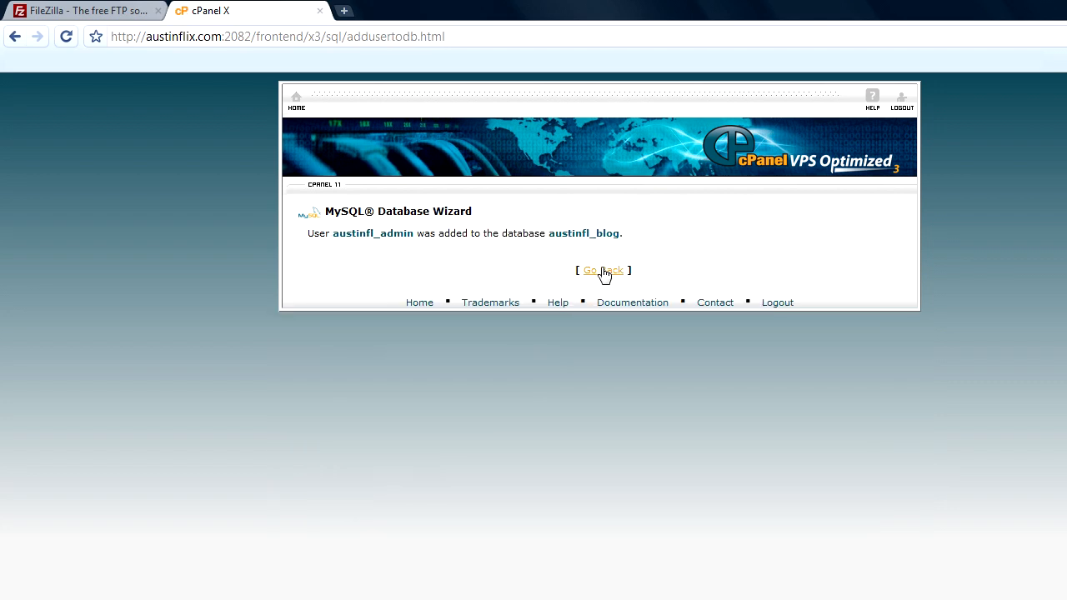
# Return to the MySQL Databases page and log out of cPanel.
pyautogui.click(601, 270)
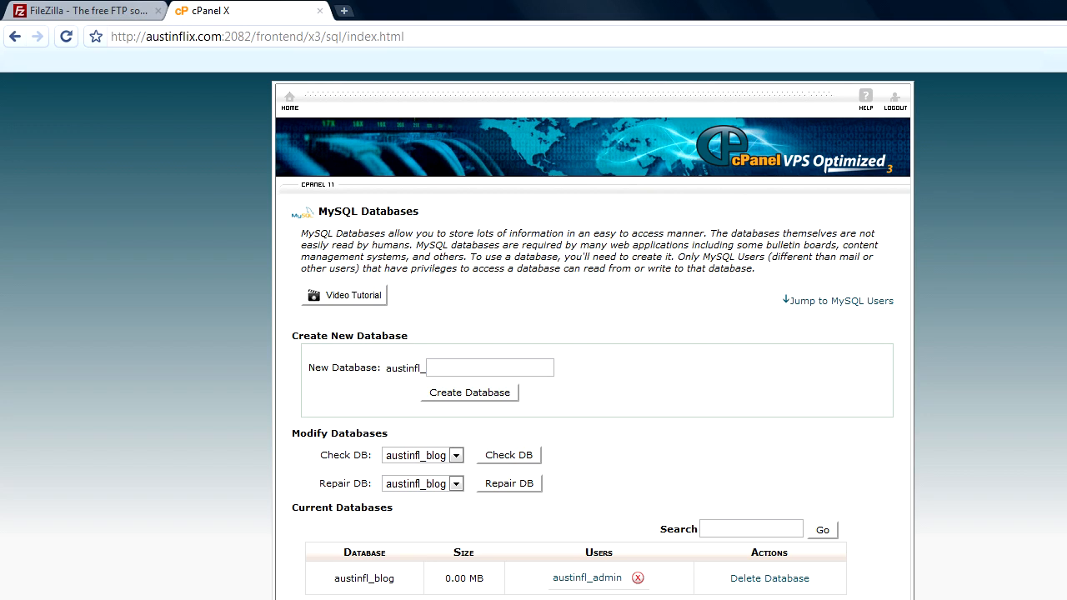
pyautogui.moveTo(903, 127)
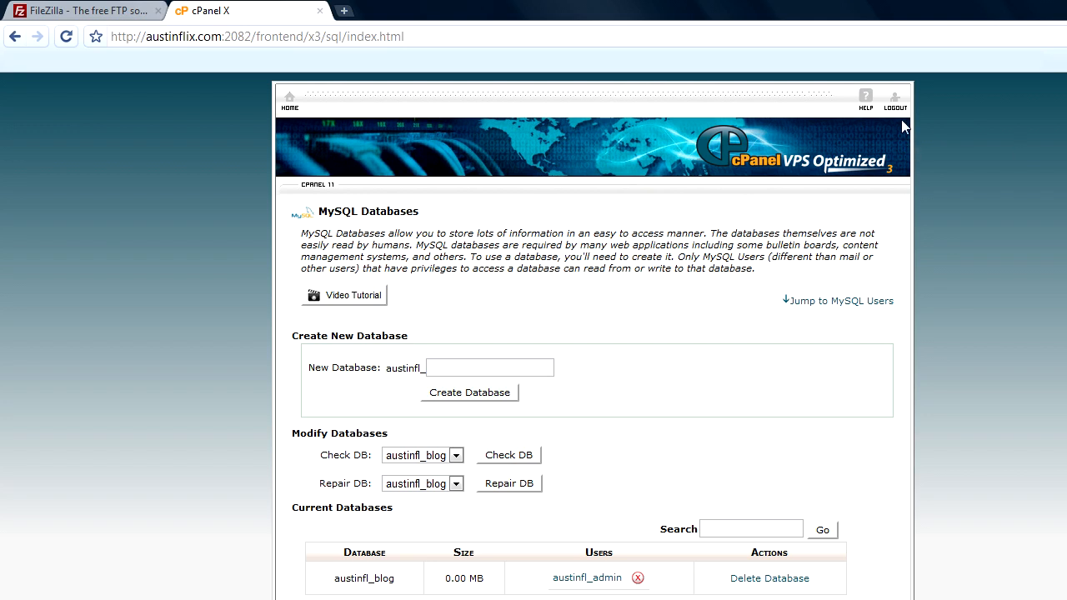
pyautogui.moveTo(898, 117)
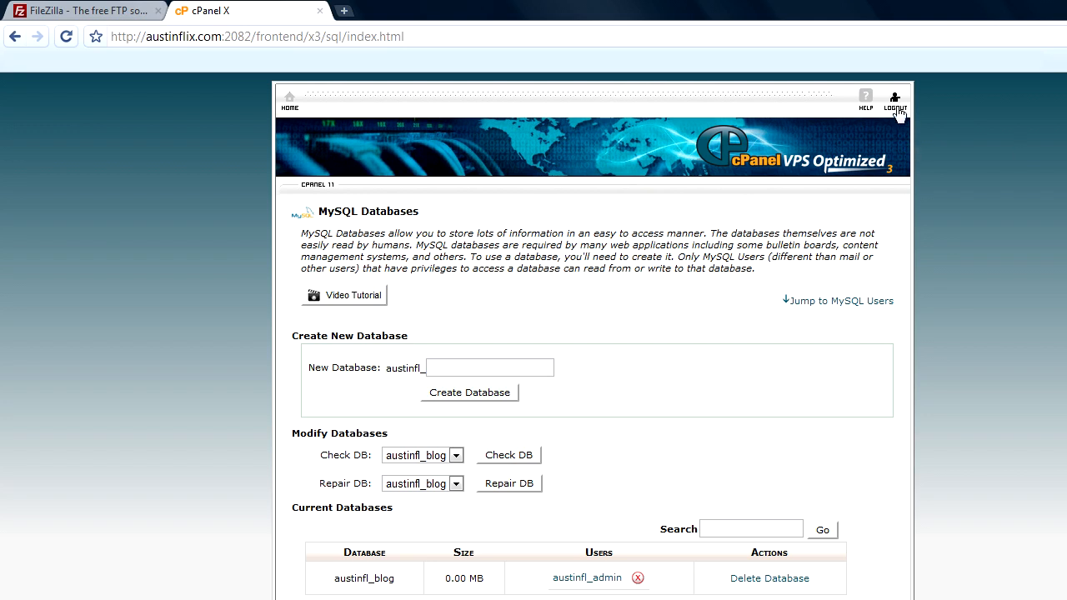
pyautogui.click(894, 100)
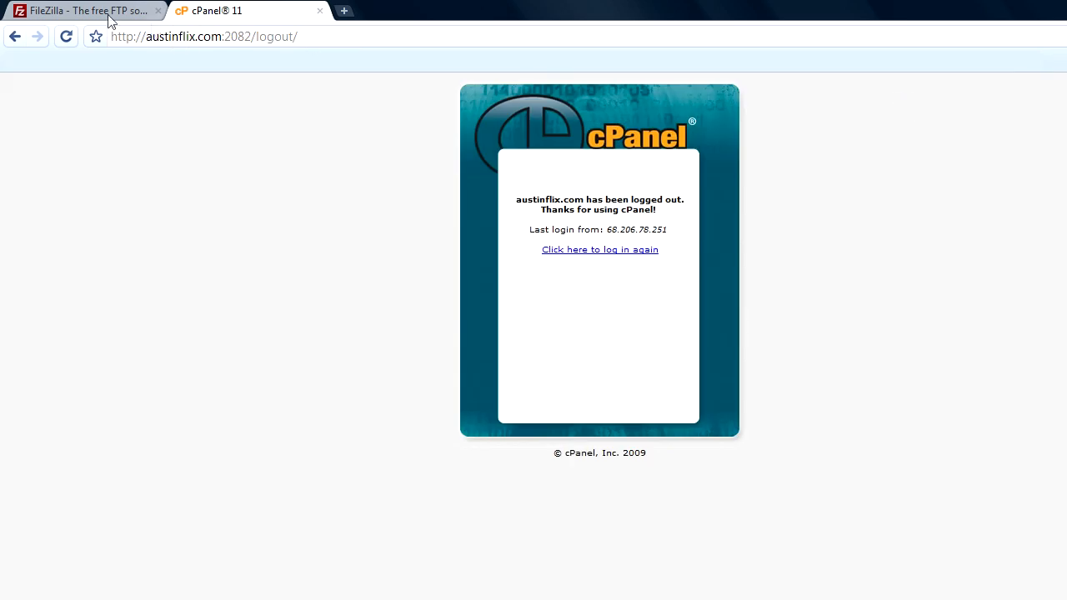
# Switch to FileZilla and right-click the local wp-config-sample.php in the wordpress folder.
pyautogui.click(83, 10)
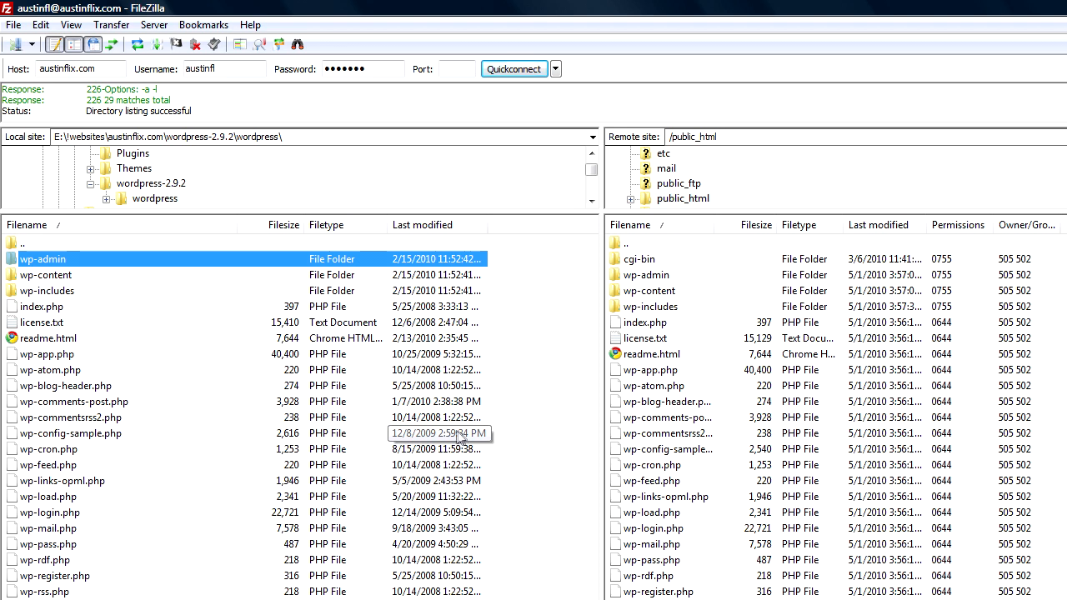
pyautogui.moveTo(100, 442)
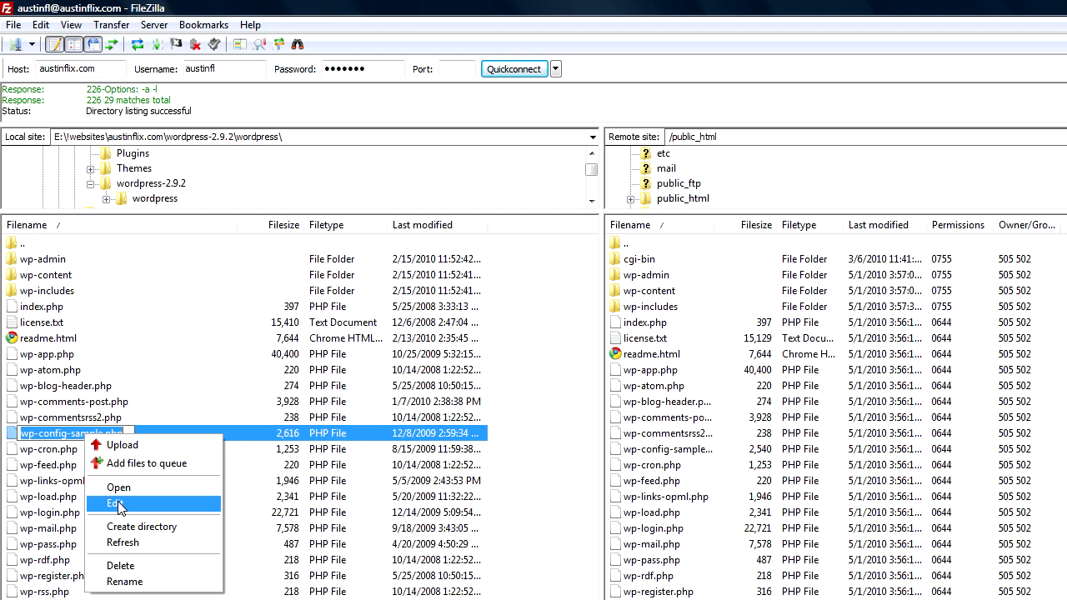
pyautogui.click(117, 503)
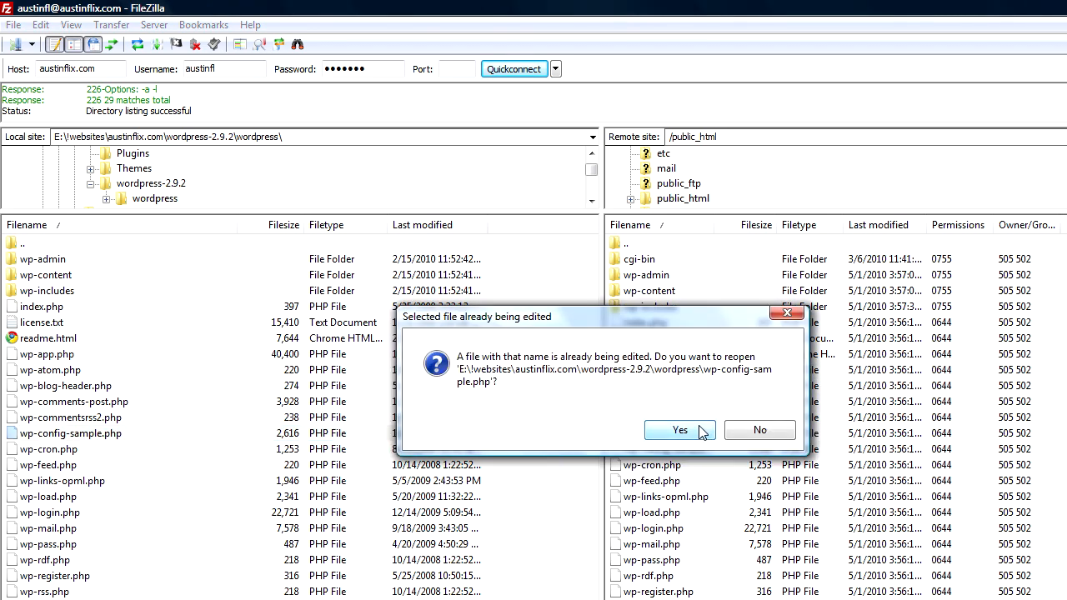
# Choose View/Edit and confirm Yes to reopen the already-edited wp-config-sample.php in TextPad.
pyautogui.click(680, 430)
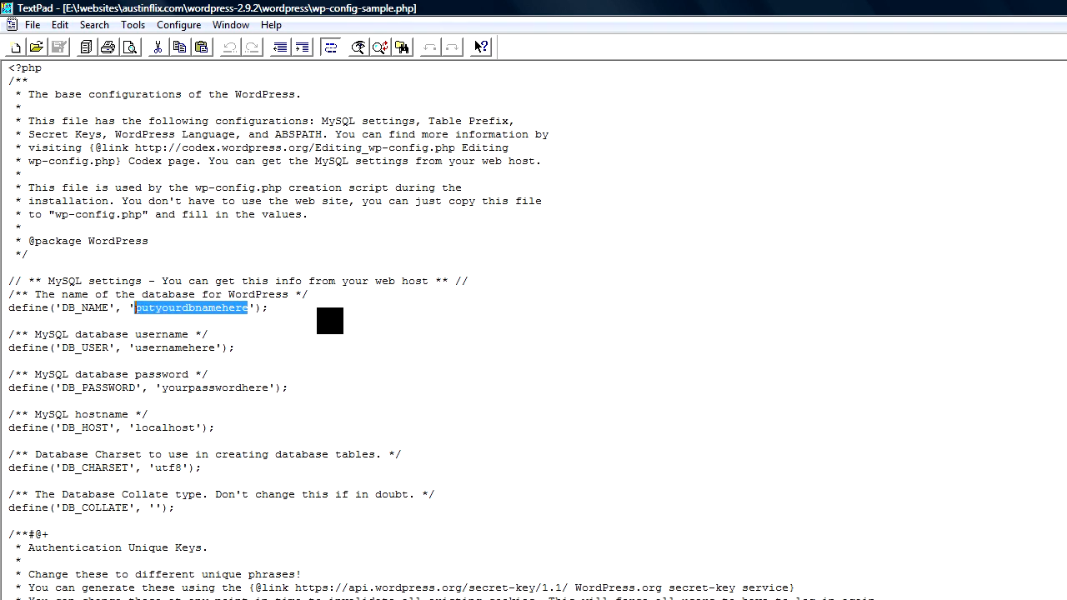
# Set DB_NAME to austinfl_blog, DB_USER to austinfl_admin and fill in DB_PASSWORD.
pyautogui.write('ab')
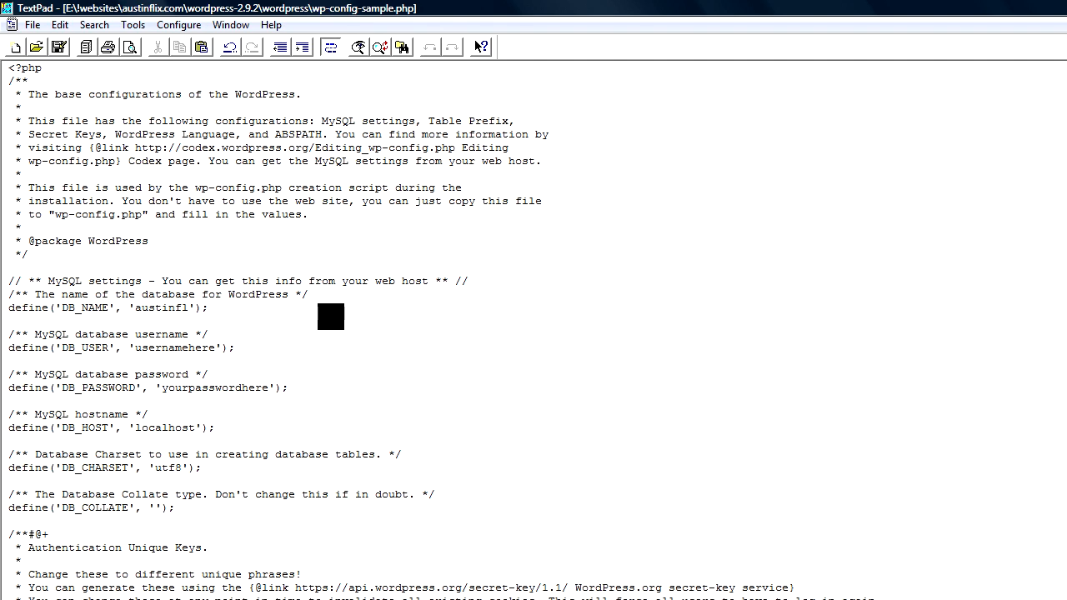
pyautogui.write('_')
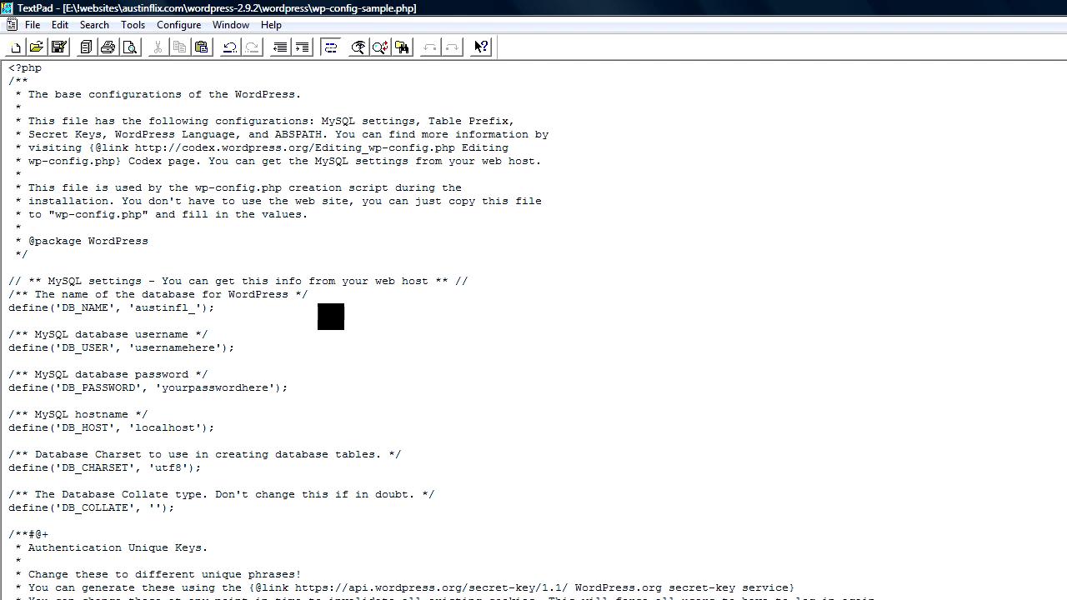
pyautogui.write('blog')
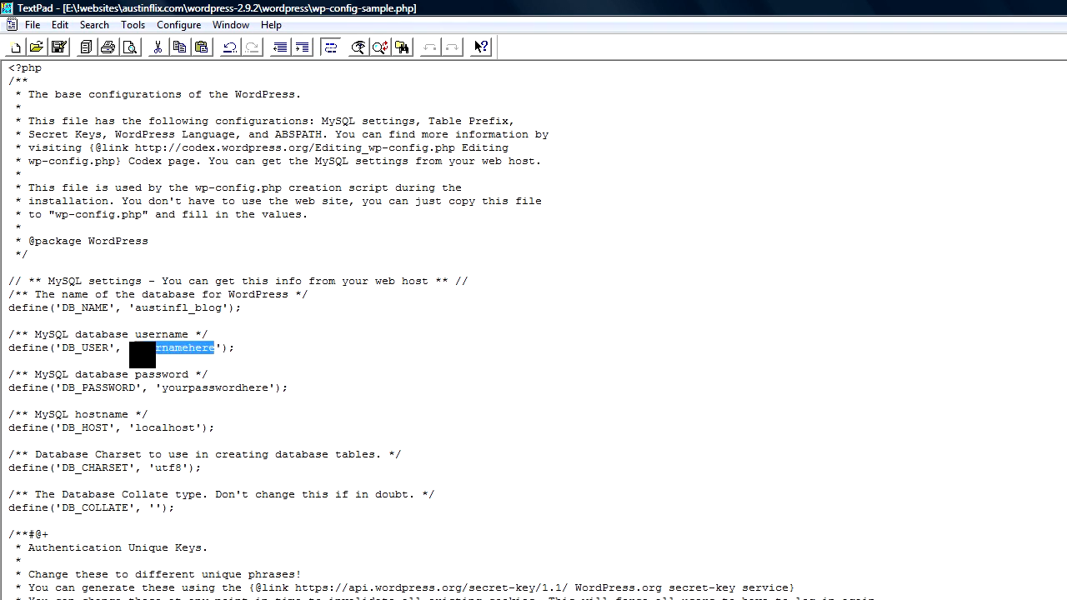
pyautogui.write('austinfl')
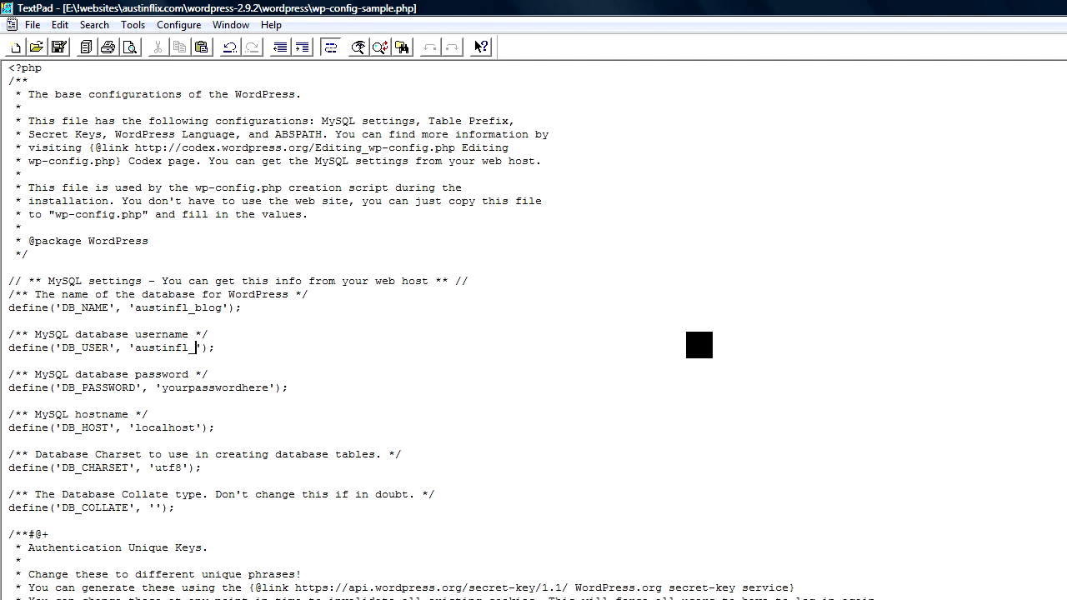
pyautogui.write('_admin')
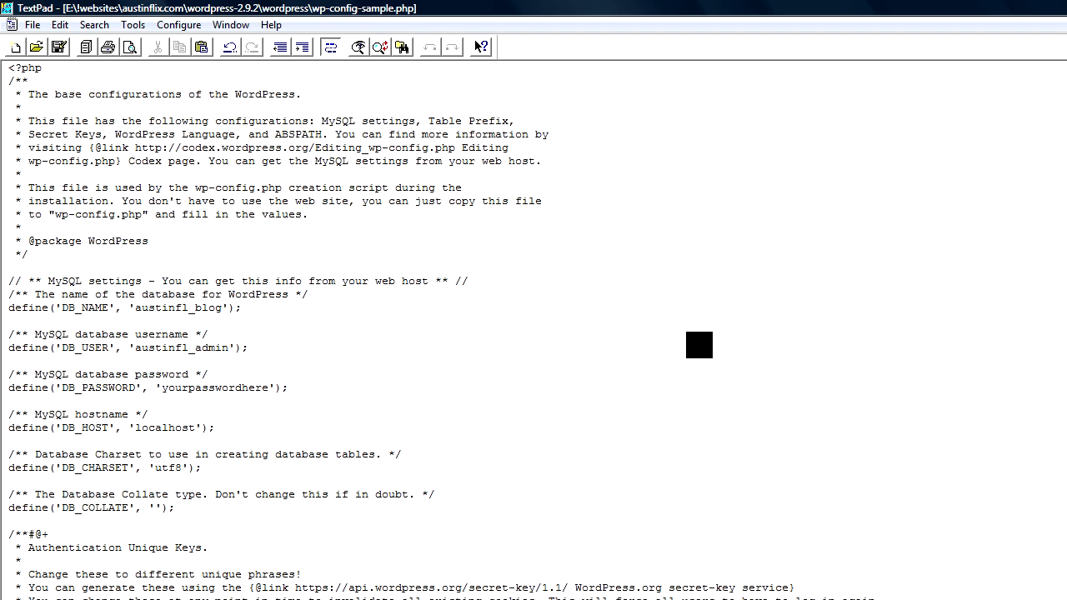
pyautogui.doubleClick(230, 386)
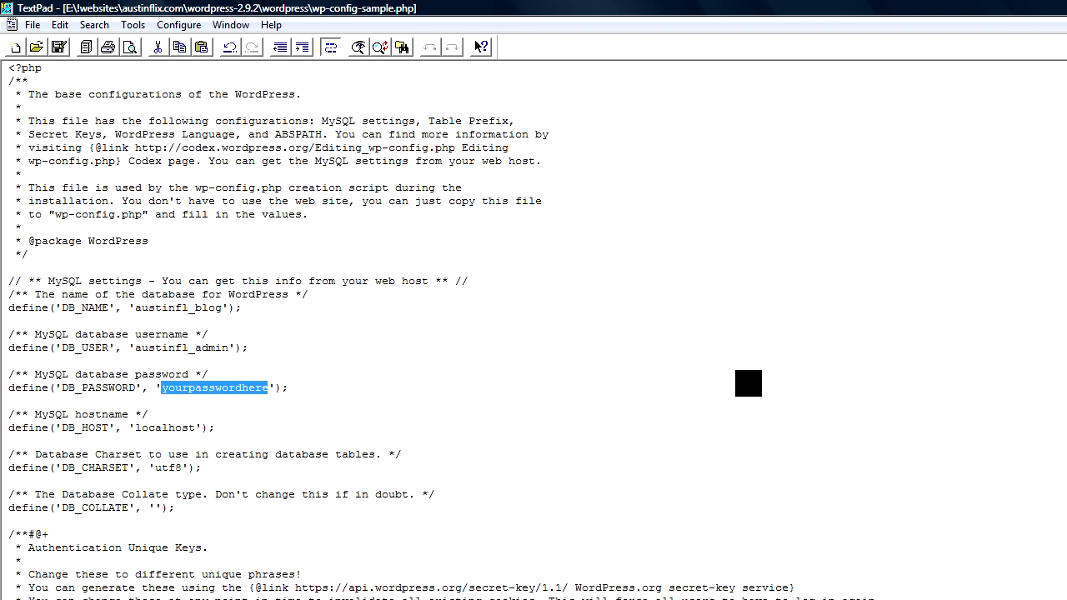
pyautogui.write('********')
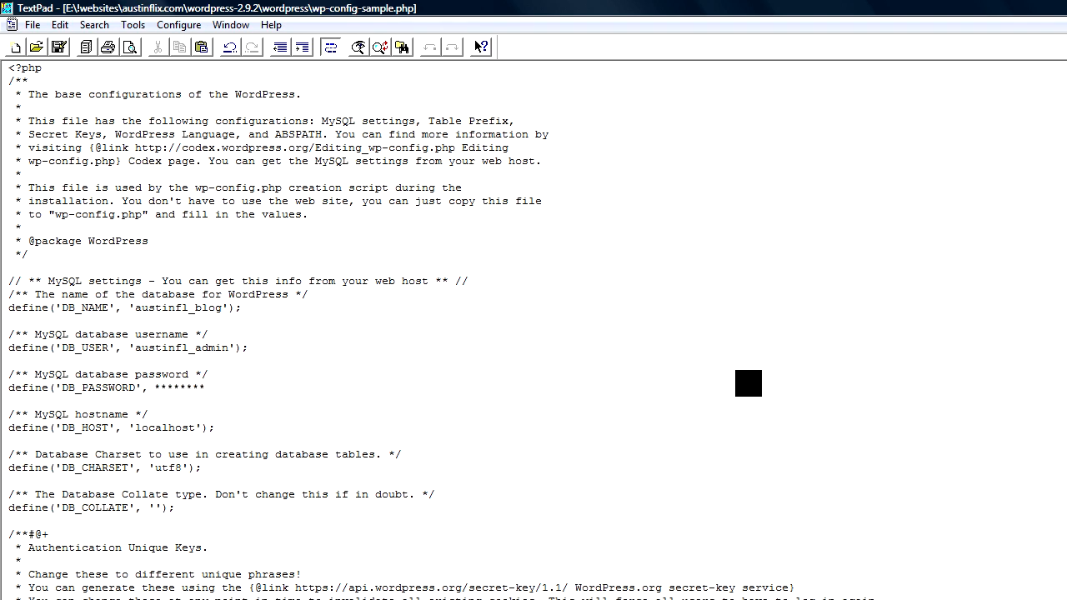
pyautogui.moveTo(520, 377)
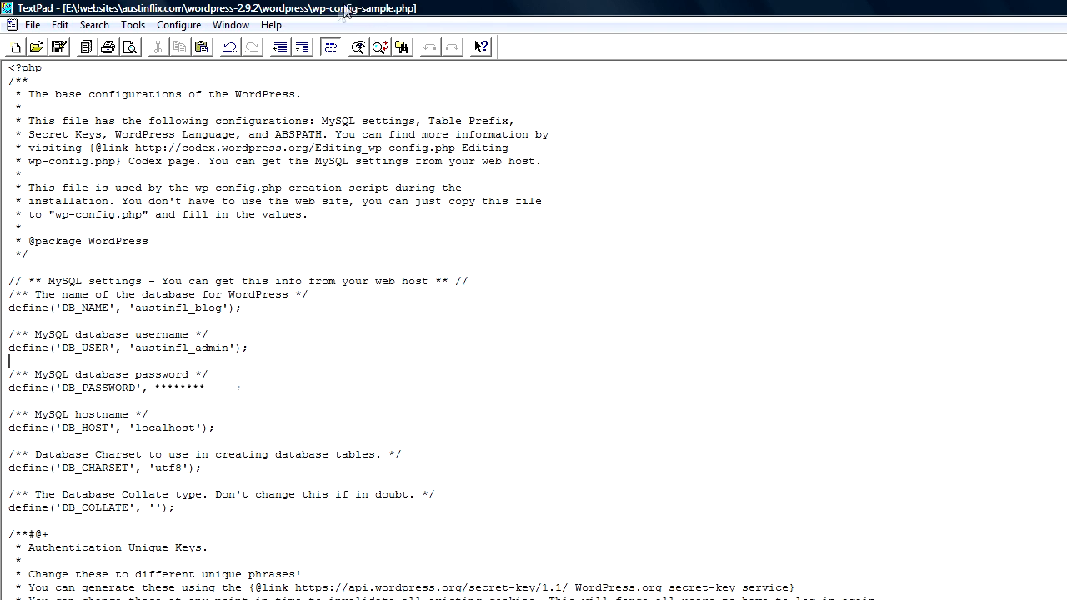
pyautogui.moveTo(363, 13)
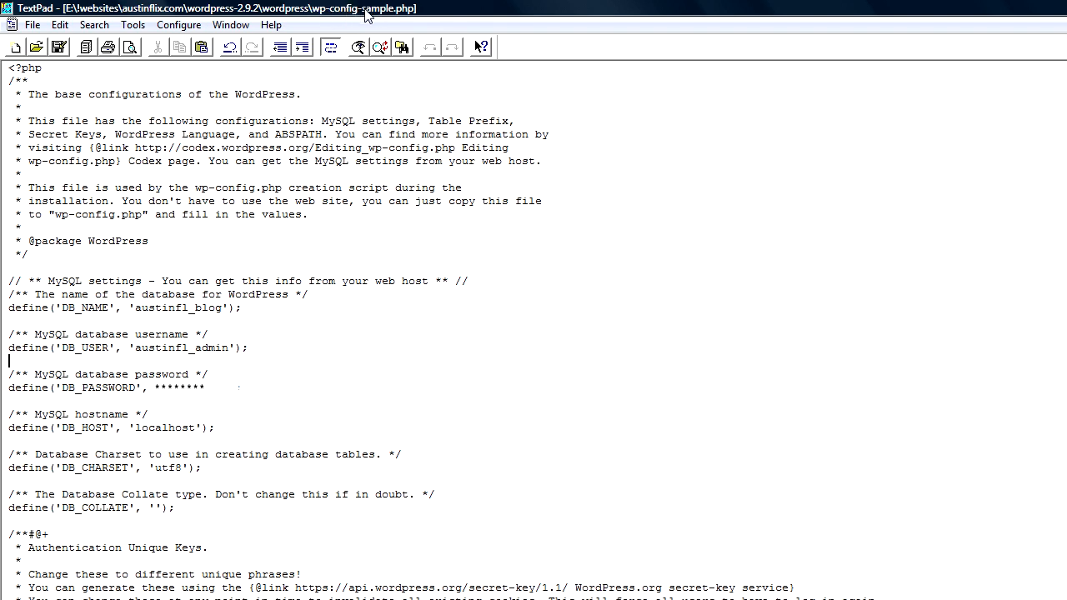
pyautogui.moveTo(414, 20)
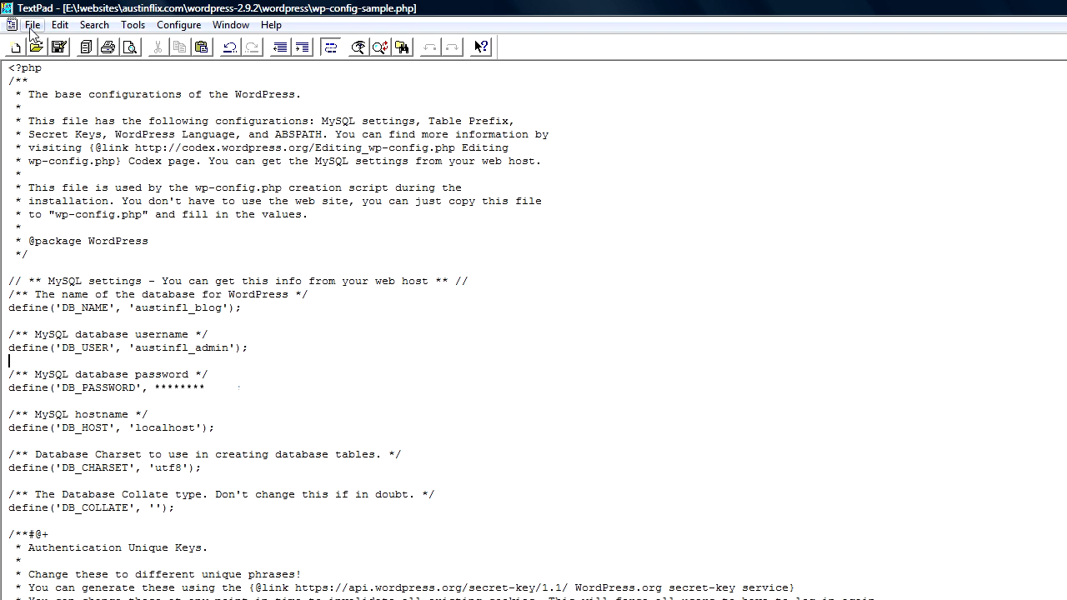
# Start Save As and browse to austinflix.com\wordpress-2.9.2\wordpress.
pyautogui.click(31, 25)
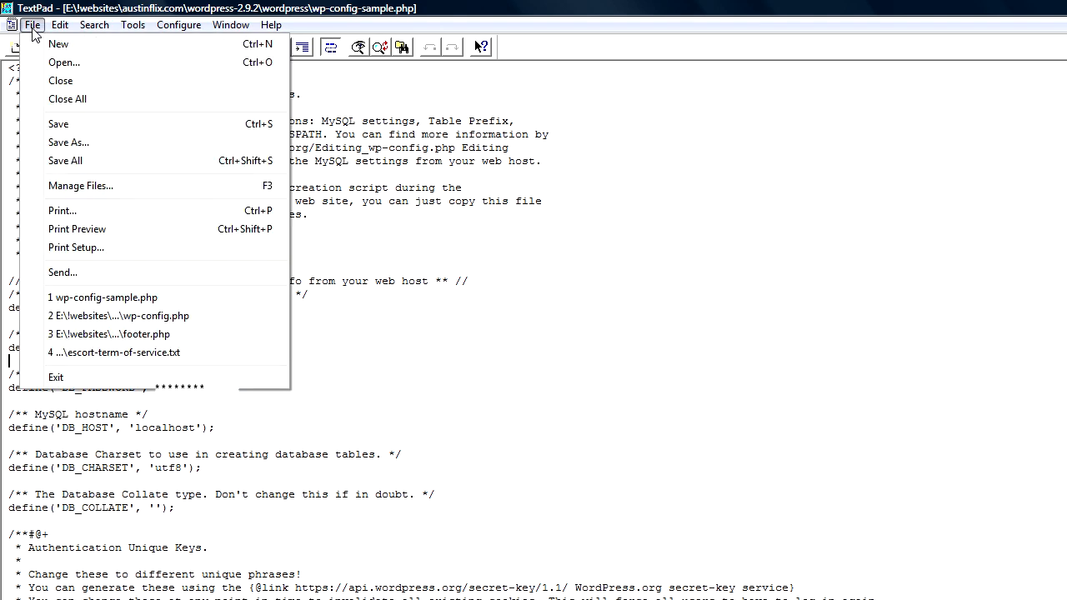
pyautogui.click(68, 142)
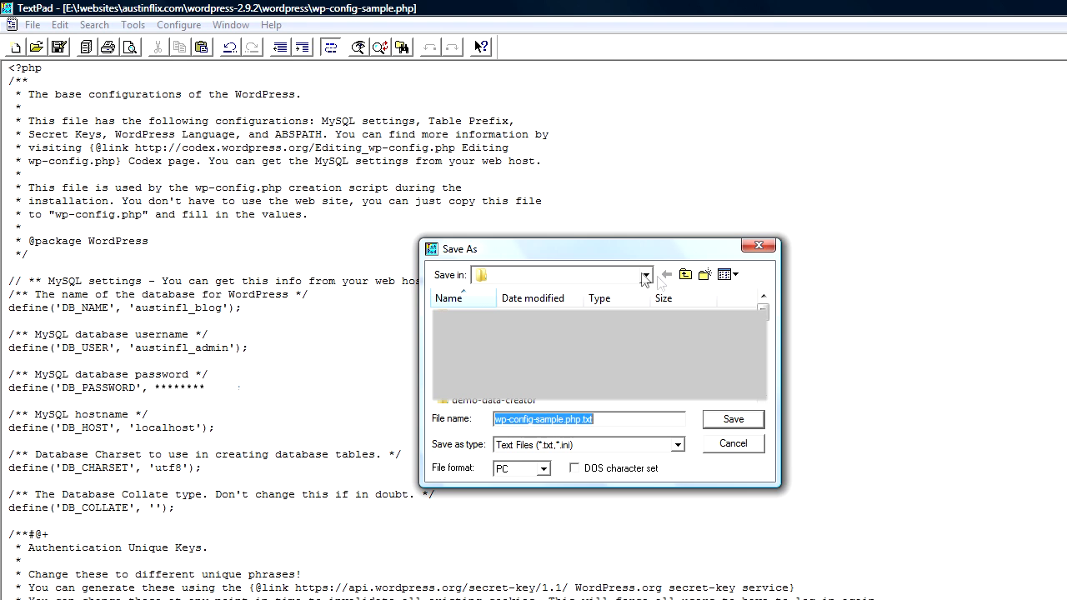
pyautogui.click(645, 275)
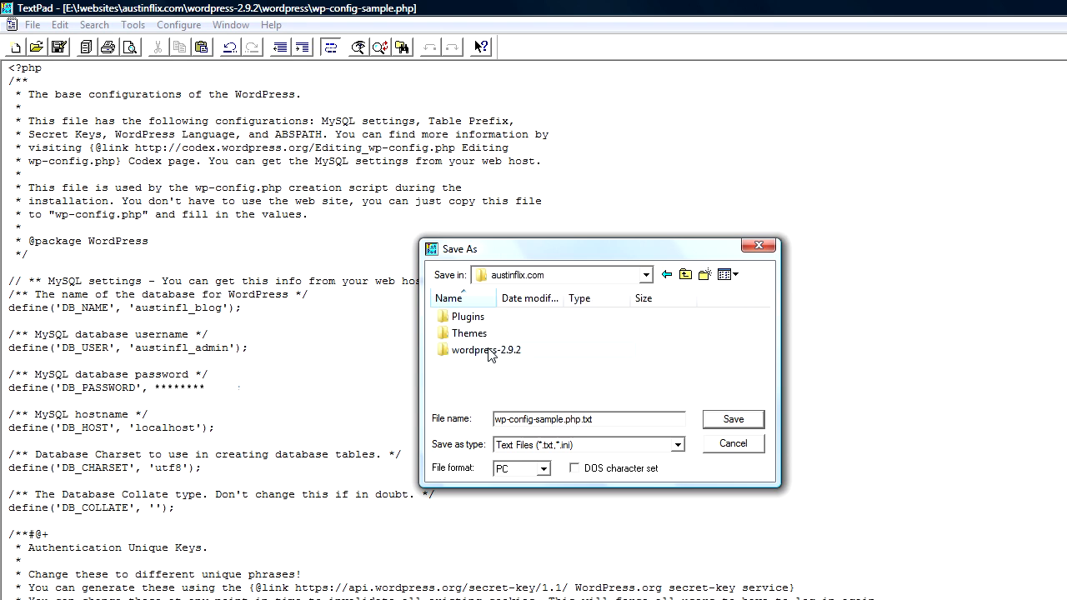
pyautogui.doubleClick(487, 350)
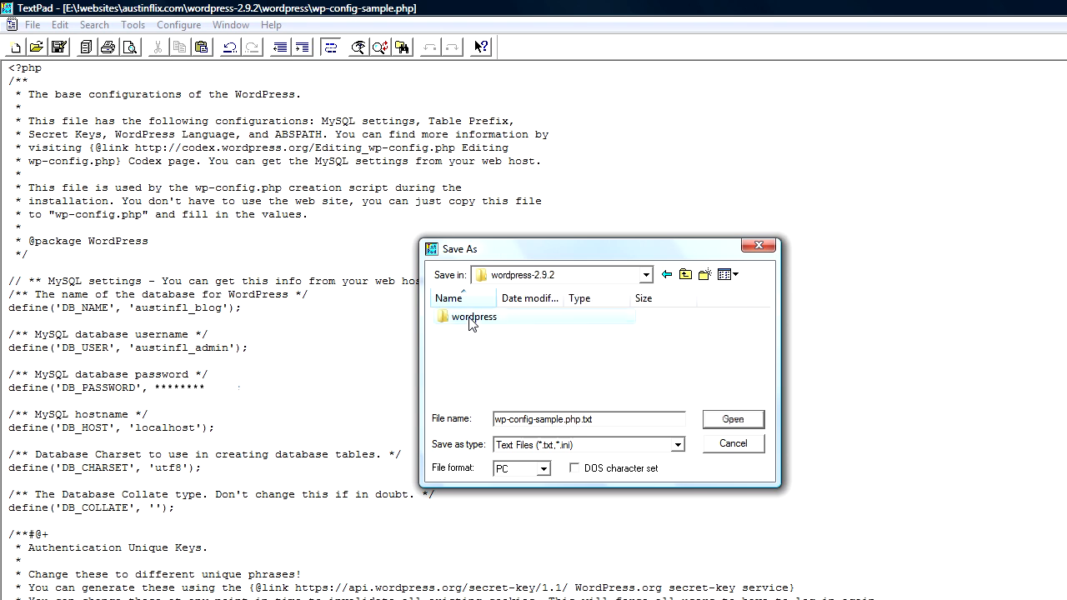
pyautogui.doubleClick(473, 316)
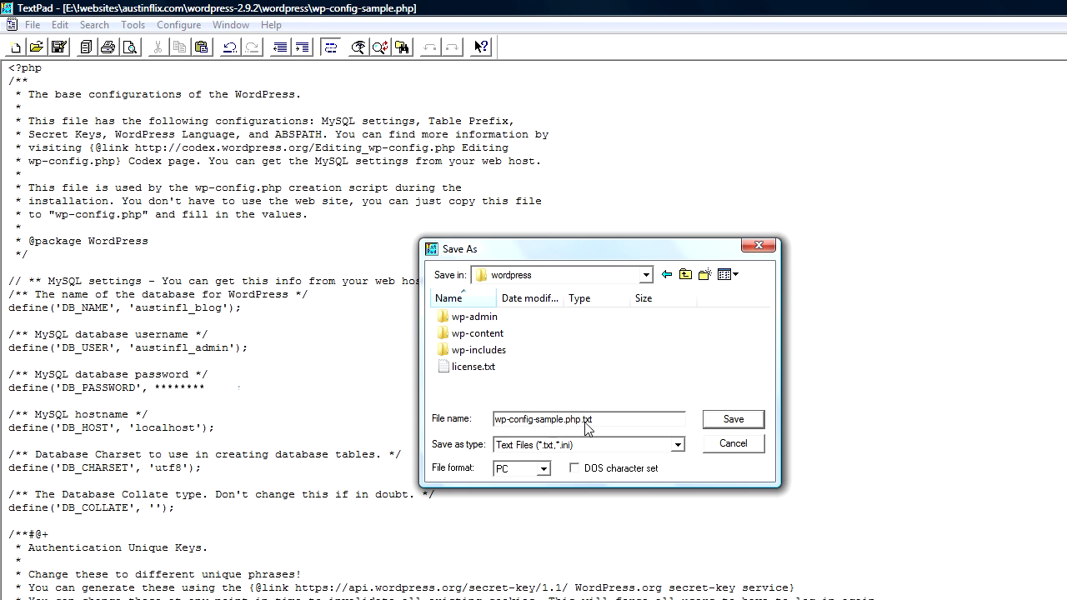
# Set Save as type to All Files and save the file as wp-config.php.
pyautogui.click(677, 443)
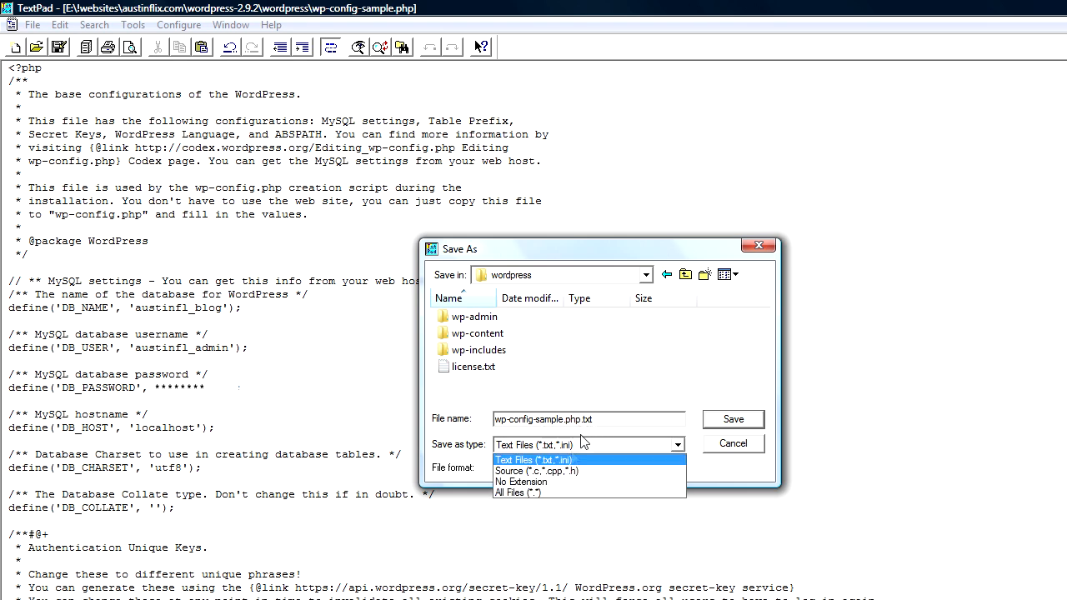
pyautogui.click(520, 482)
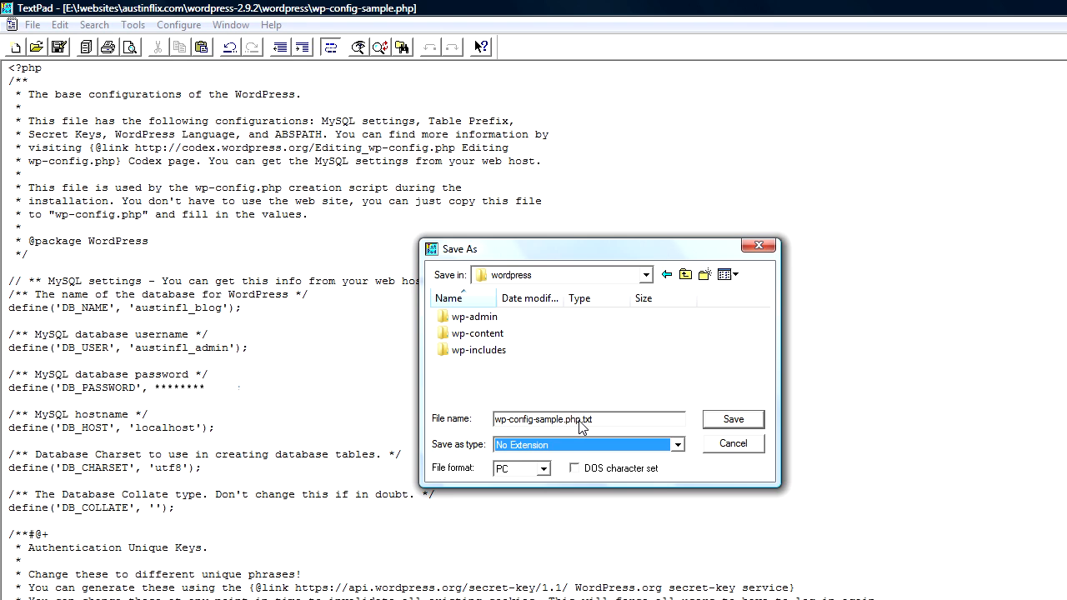
pyautogui.click(676, 444)
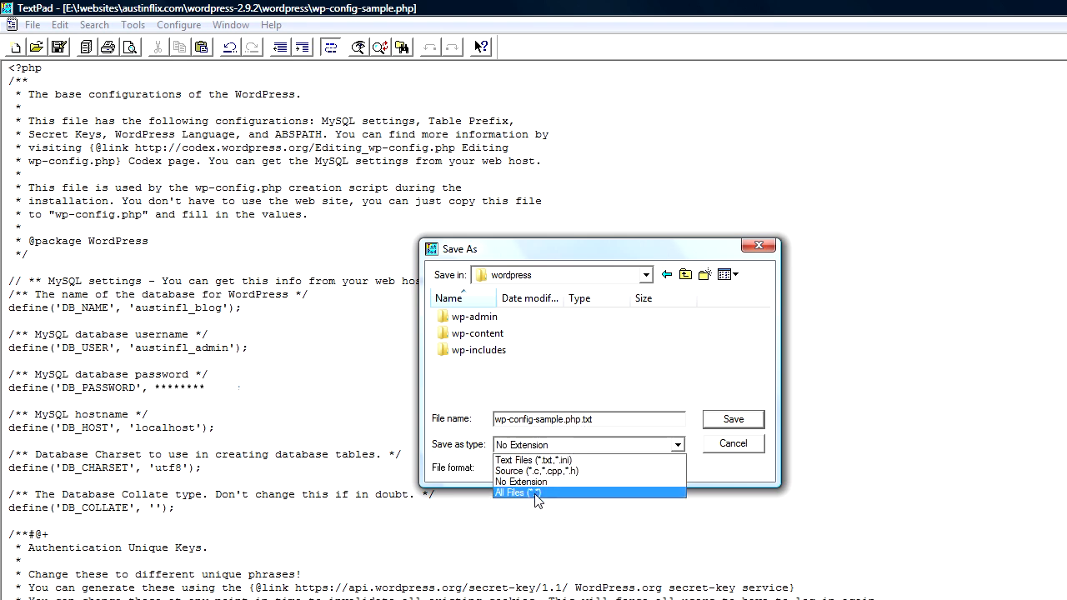
pyautogui.click(513, 493)
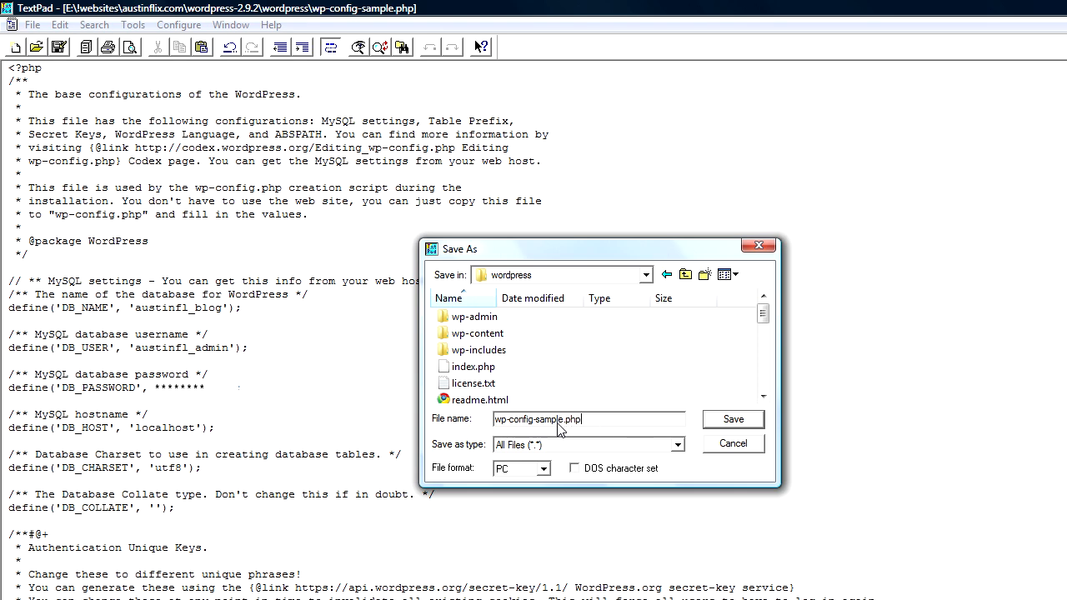
pyautogui.moveTo(592, 426)
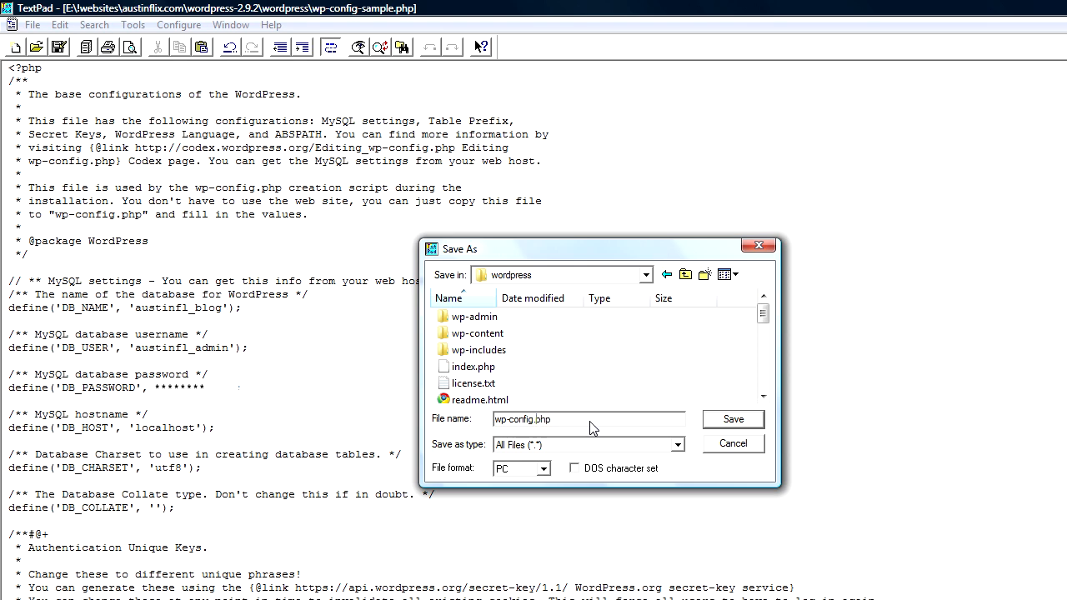
pyautogui.moveTo(770, 430)
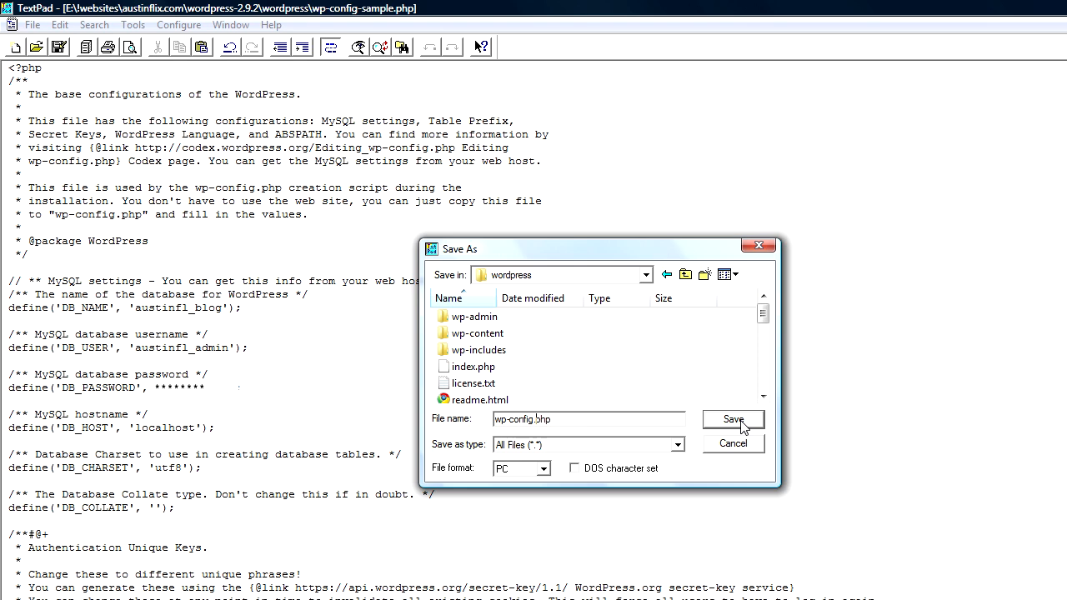
pyautogui.click(732, 418)
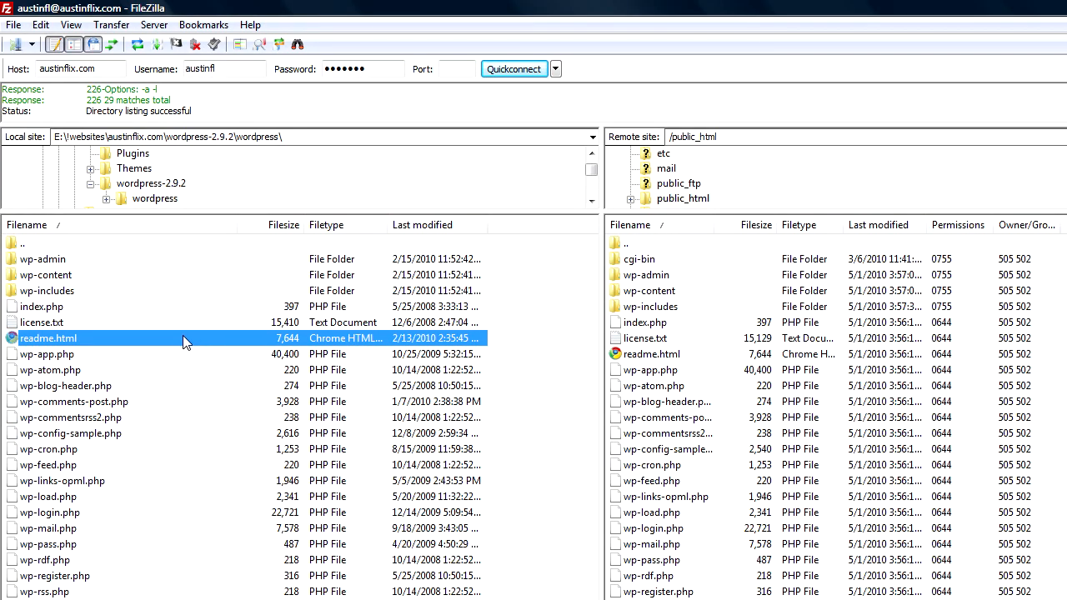
pyautogui.moveTo(182, 324)
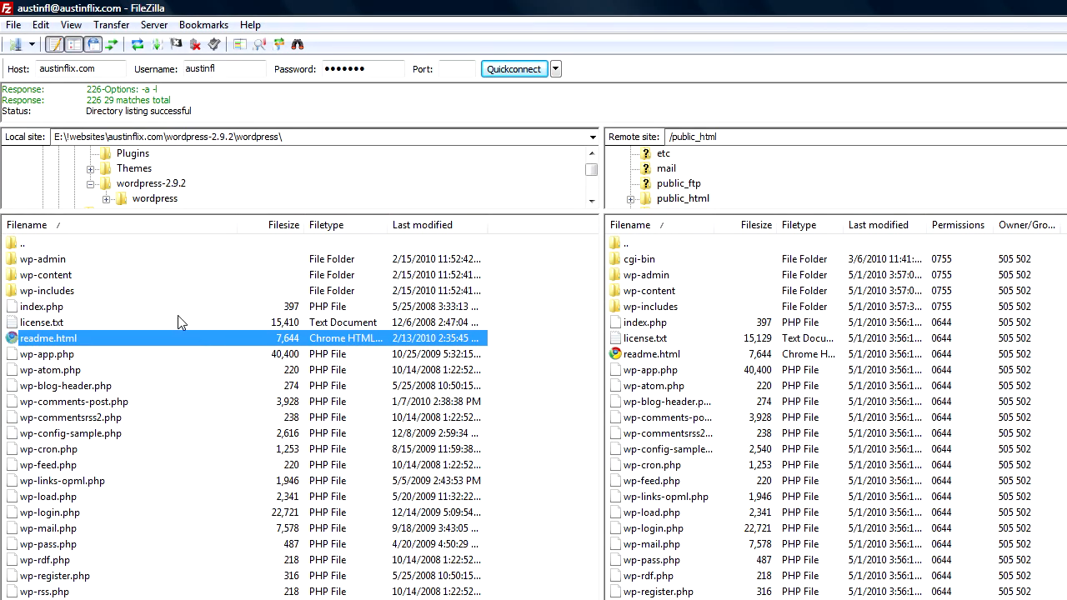
# Refresh the local listing and select the new wp-config.php for upload to public_html.
pyautogui.rightClick(47, 290)
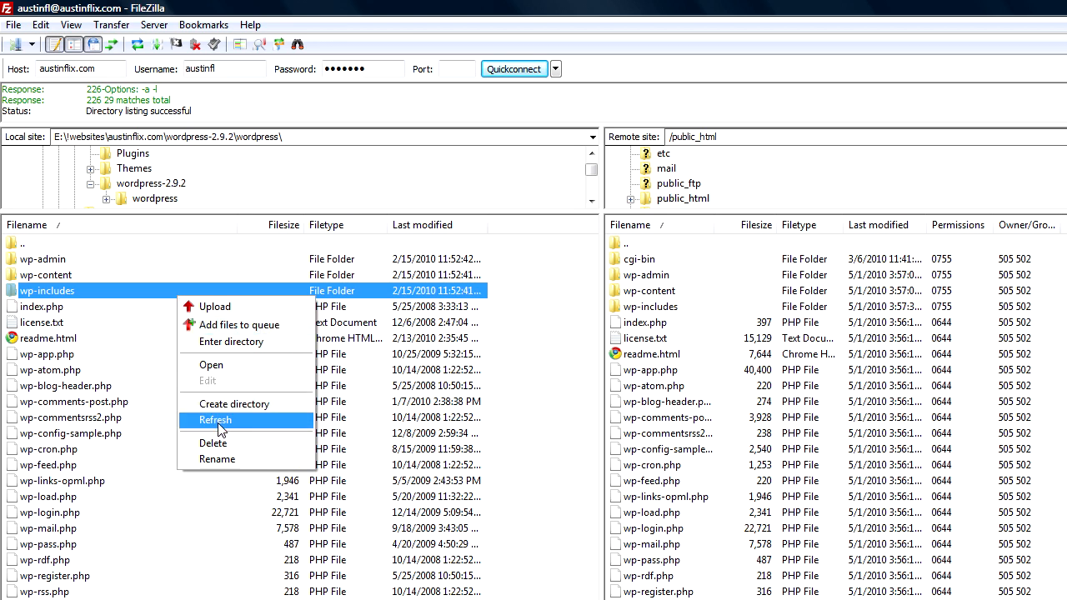
pyautogui.click(215, 420)
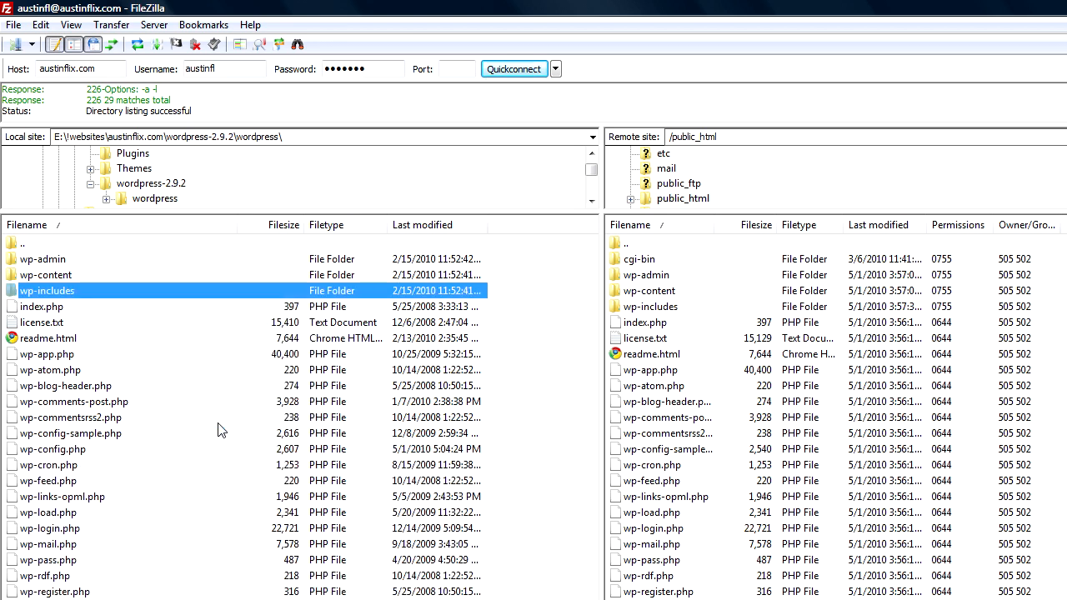
pyautogui.moveTo(147, 343)
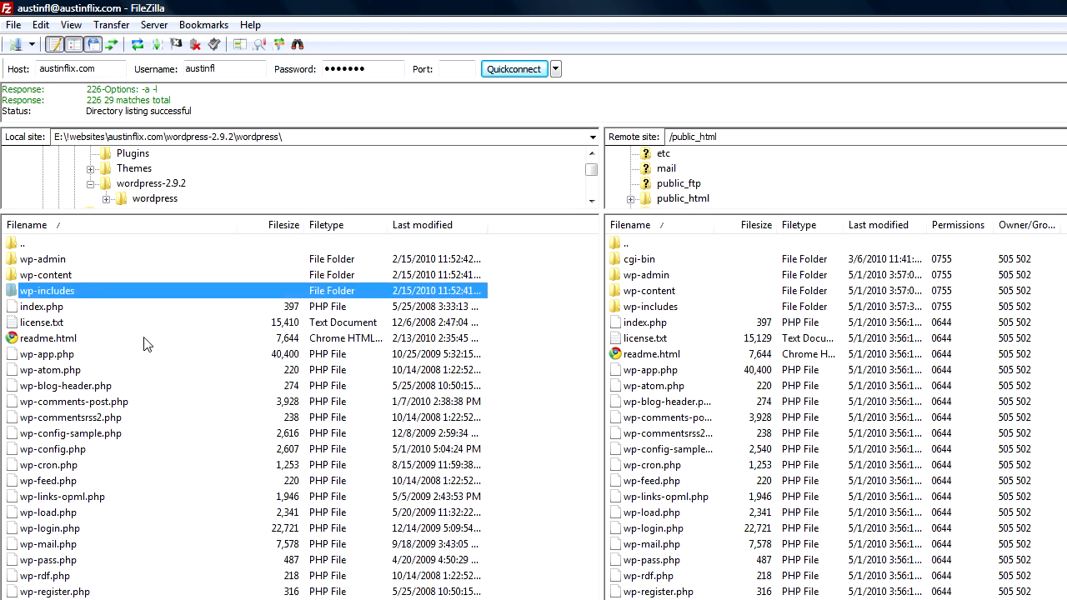
pyautogui.moveTo(60, 457)
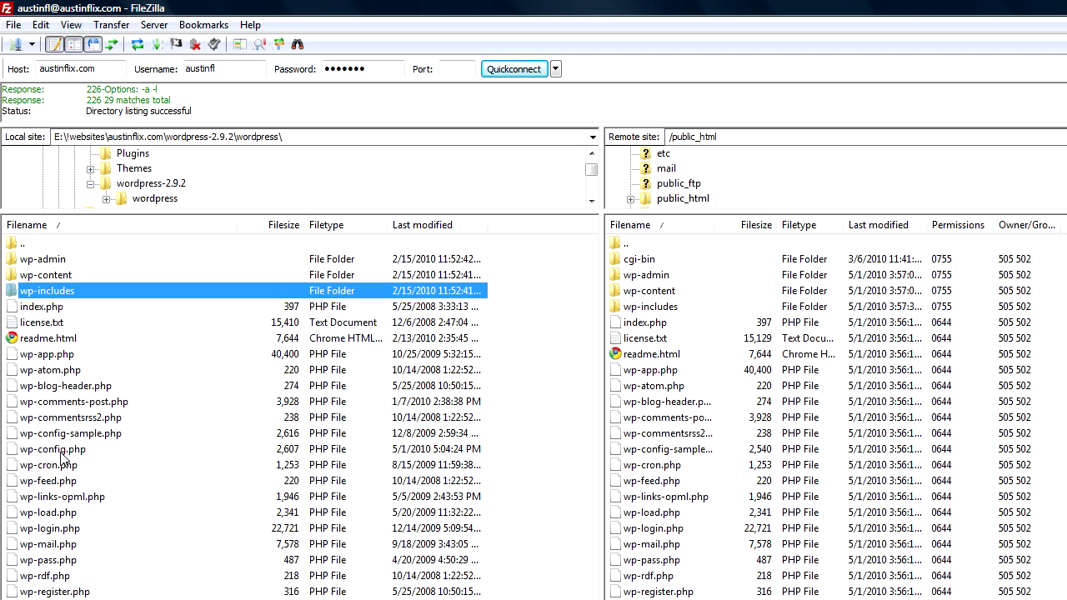
pyautogui.click(53, 448)
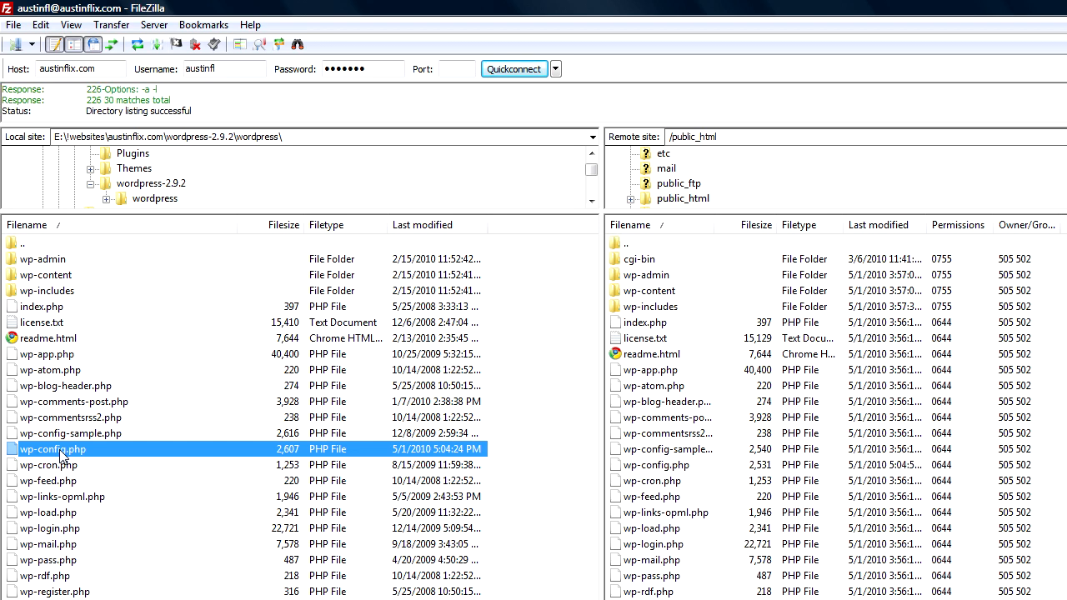
pyautogui.moveTo(680, 296)
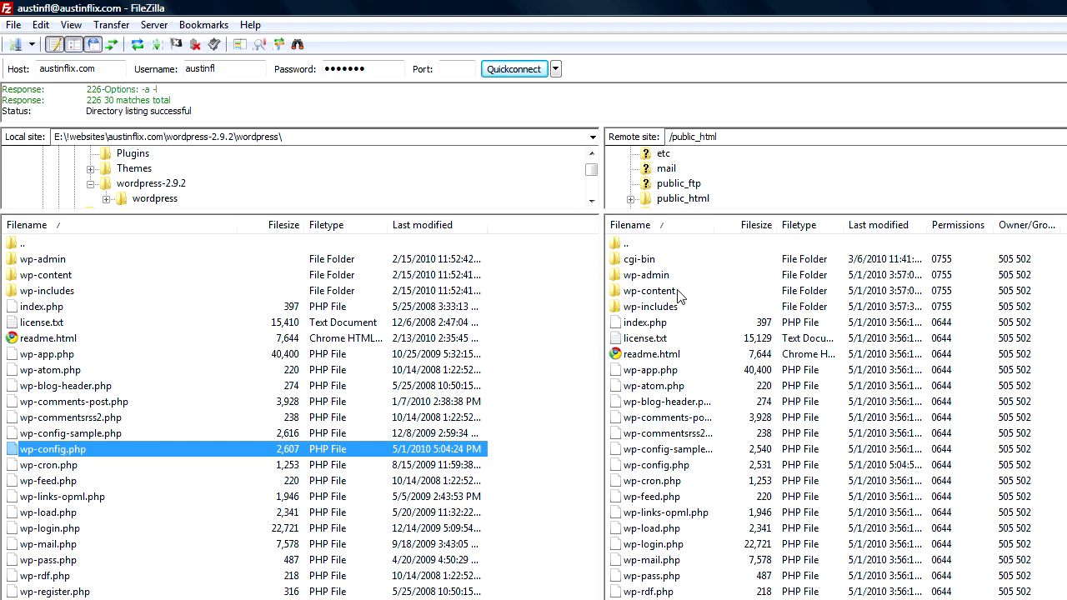
pyautogui.moveTo(666, 399)
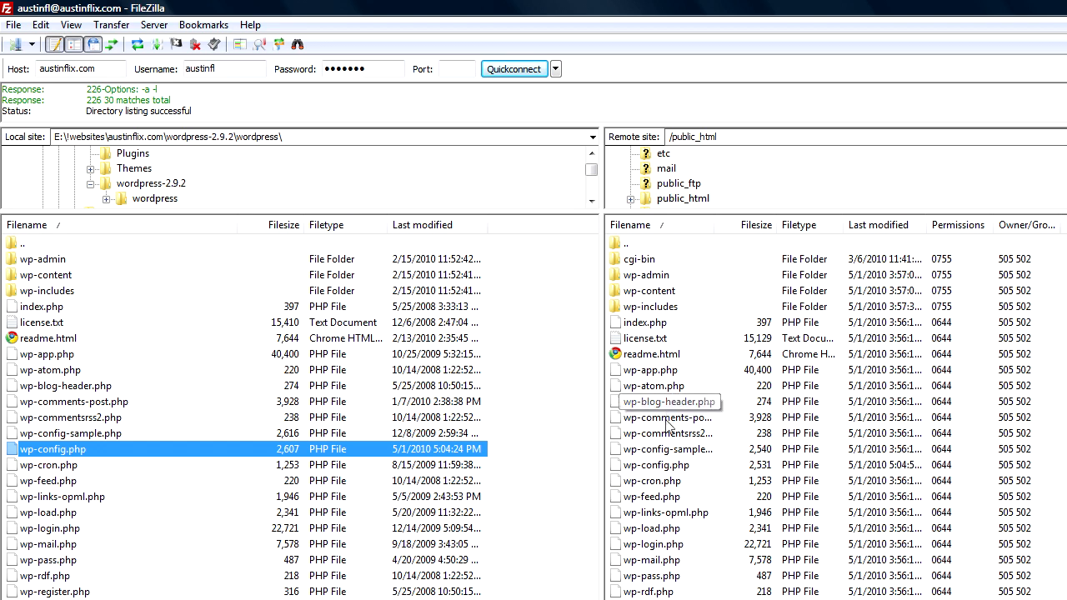
# Delete wp-config-sample.php from the server's public_html, leaving wp-config.php.
pyautogui.click(656, 464)
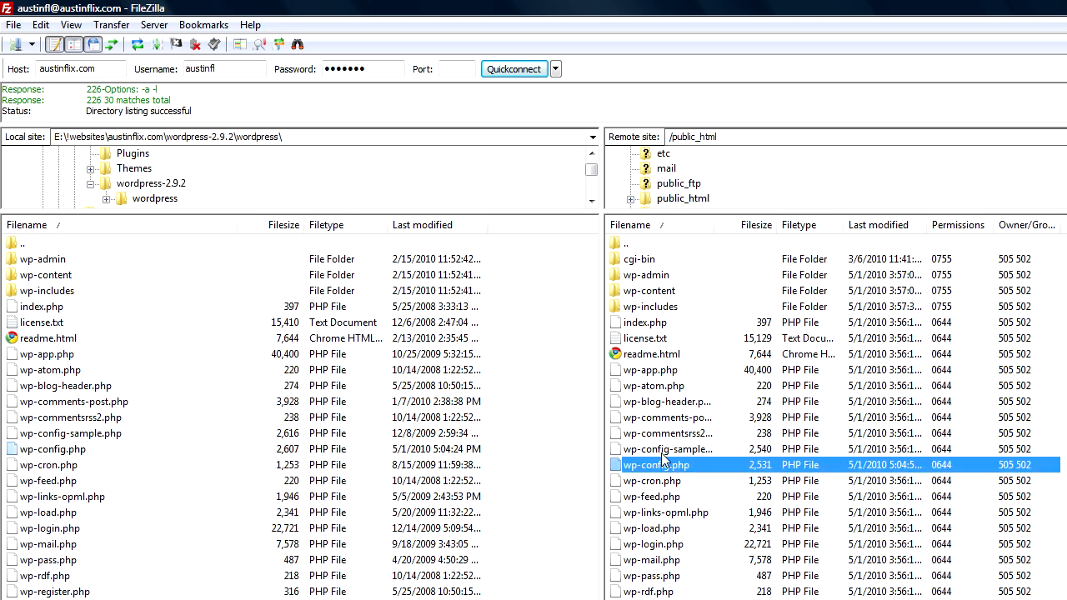
pyautogui.click(667, 448)
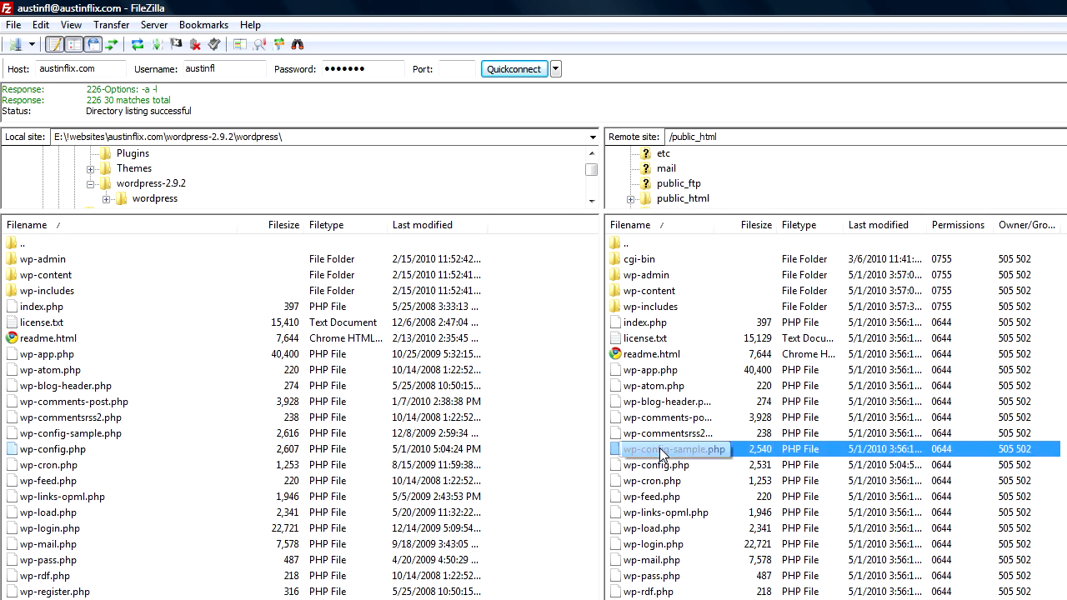
pyautogui.rightClick(675, 448)
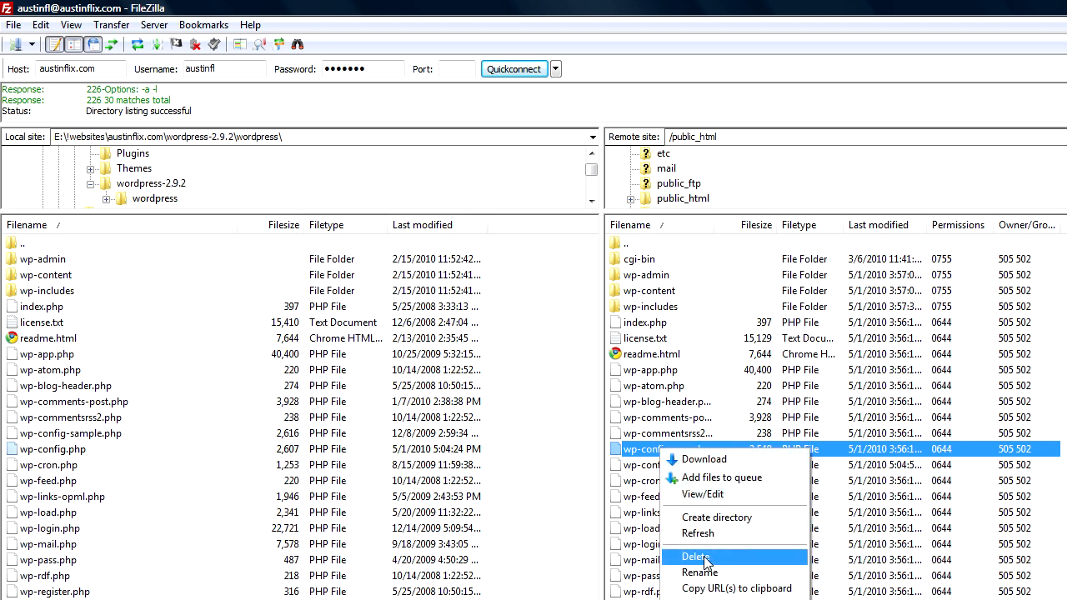
pyautogui.click(695, 557)
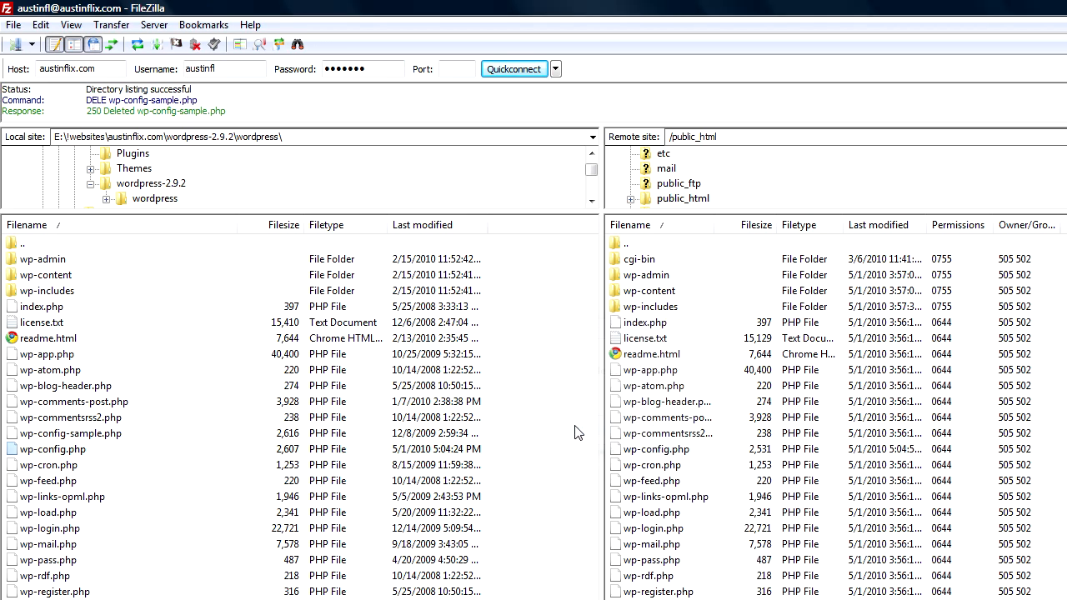
pyautogui.click(217, 10)
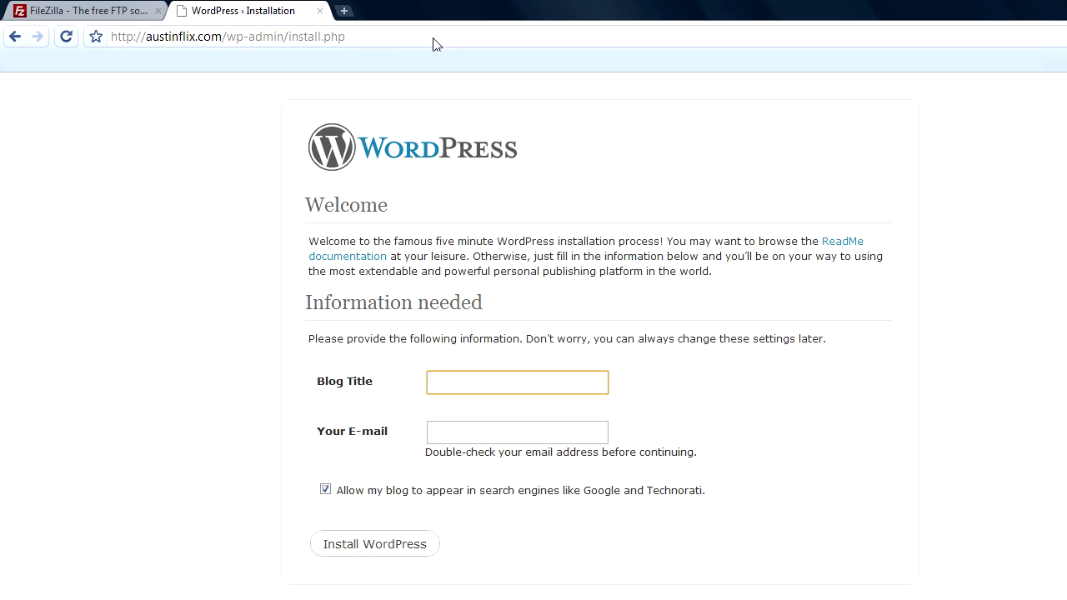
pyautogui.click(517, 381)
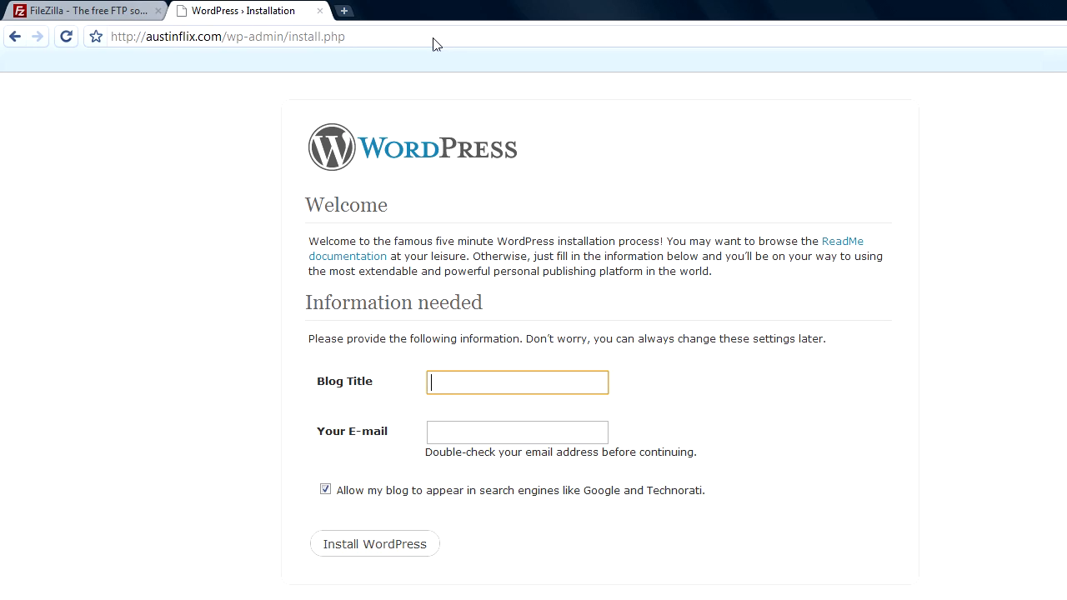
pyautogui.moveTo(660, 102)
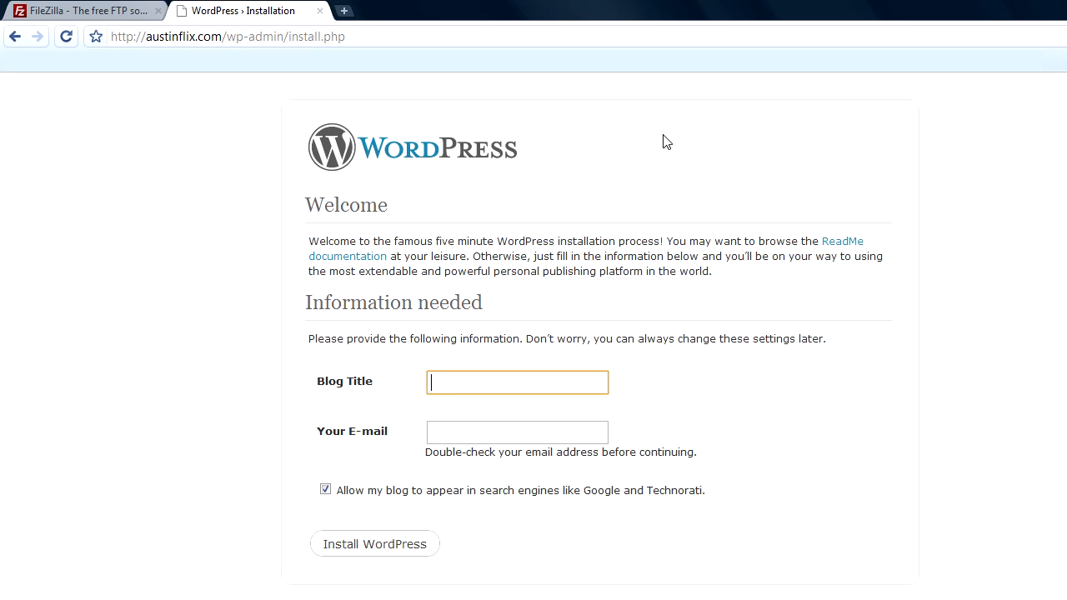
pyautogui.moveTo(633, 310)
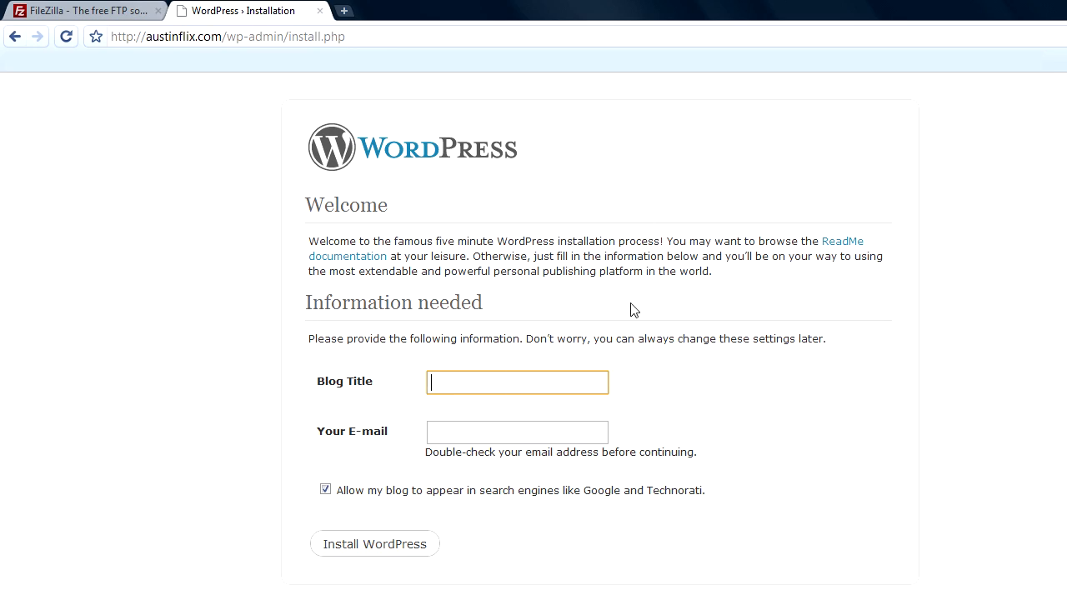
pyautogui.moveTo(763, 120)
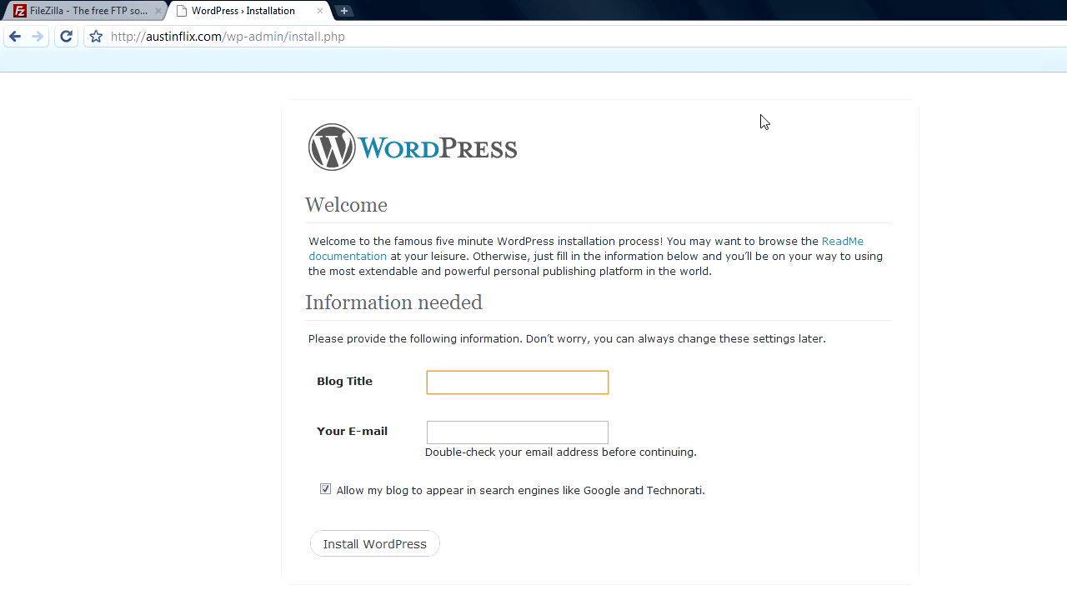
# Enter 'Austin Videos' as the blog title.
pyautogui.write('A')
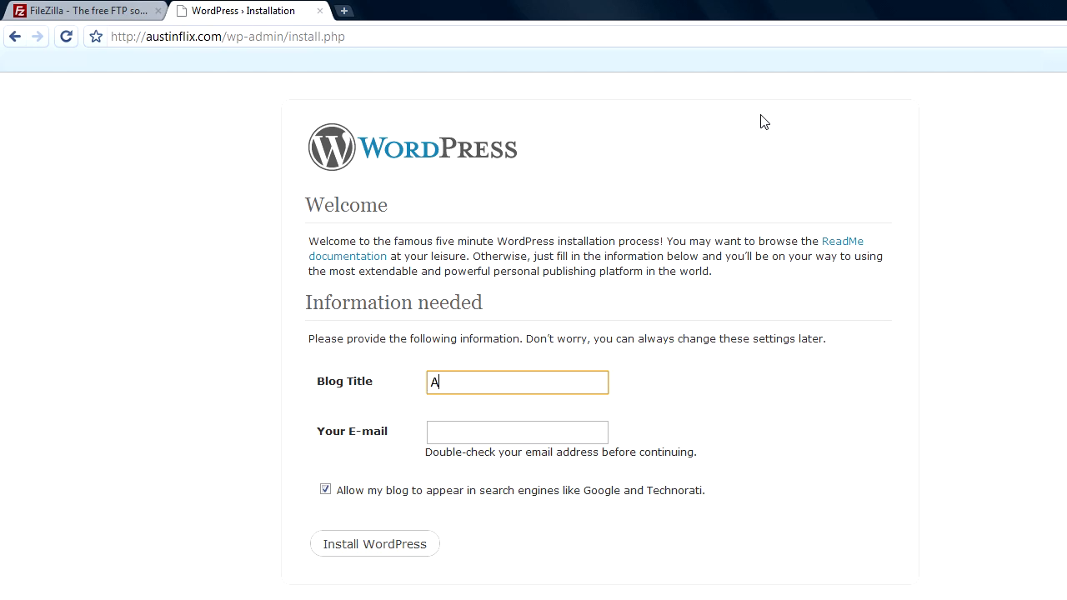
pyautogui.write('ustin')
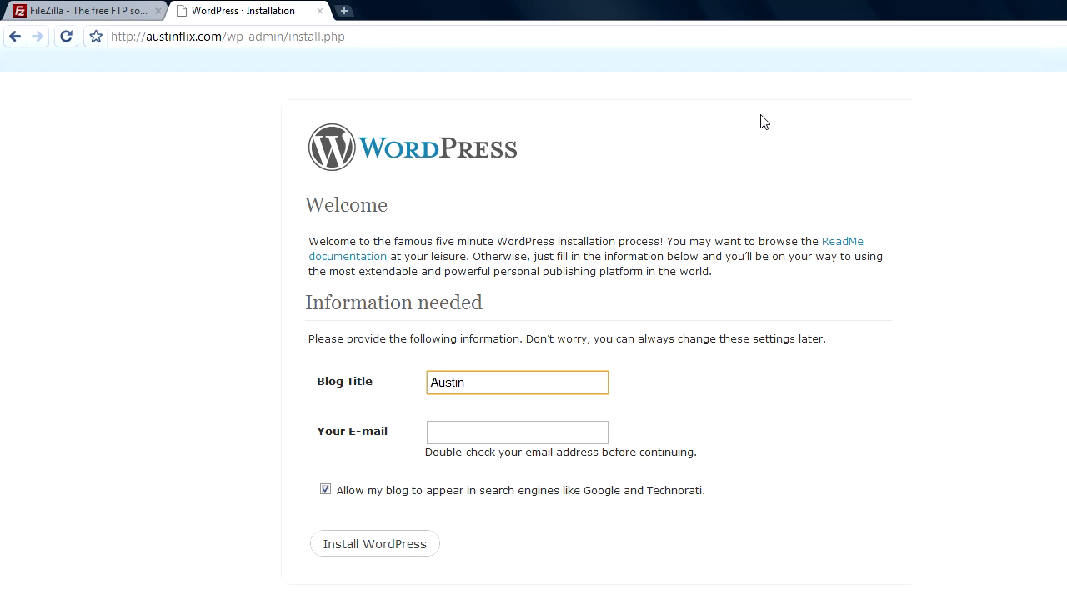
pyautogui.write('Vid')
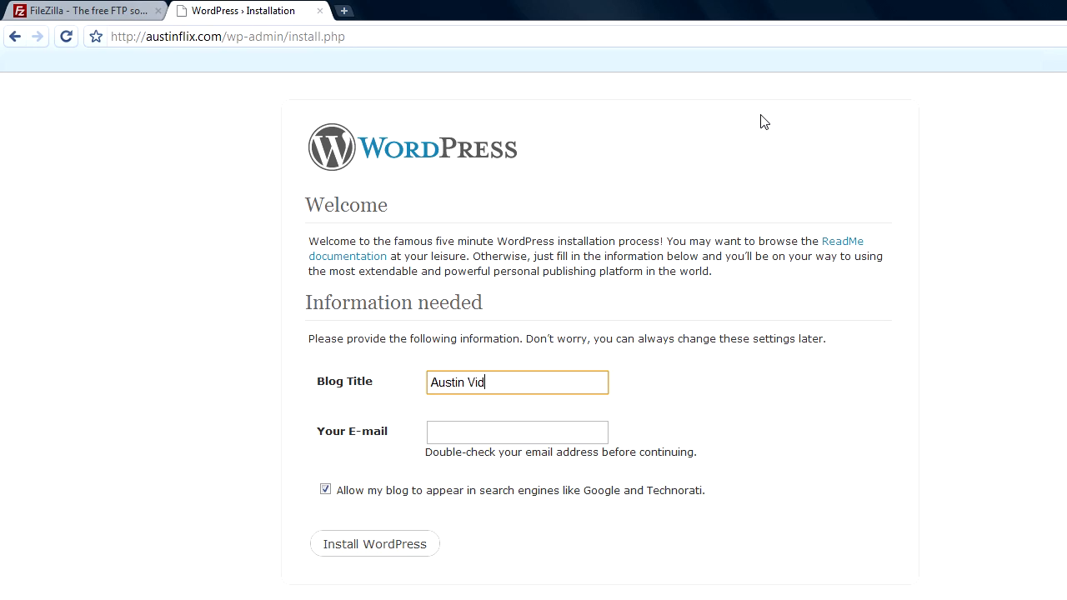
pyautogui.write('eo')
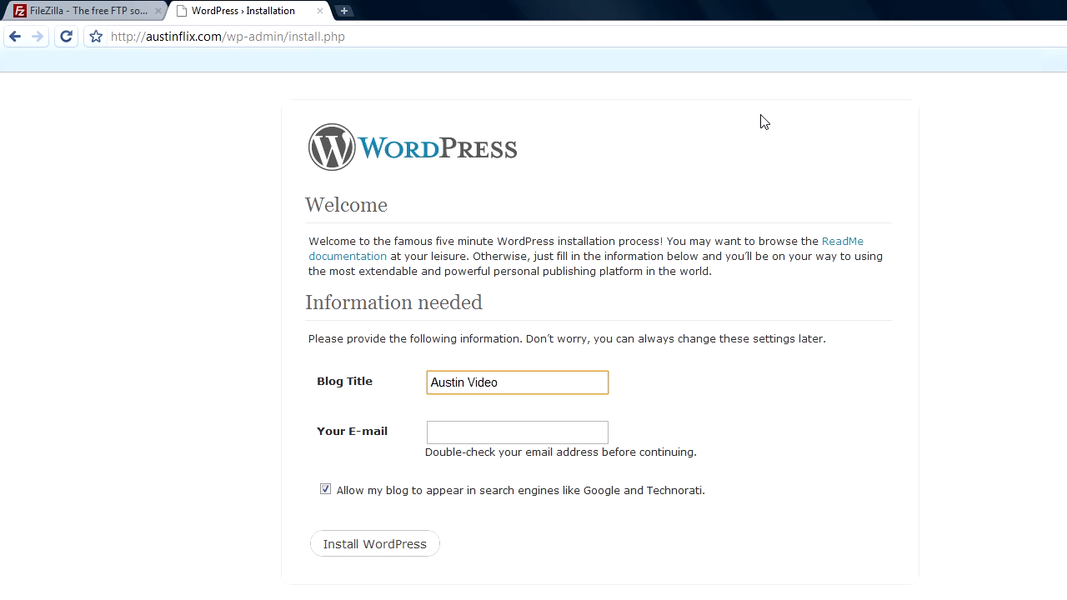
pyautogui.write('s')
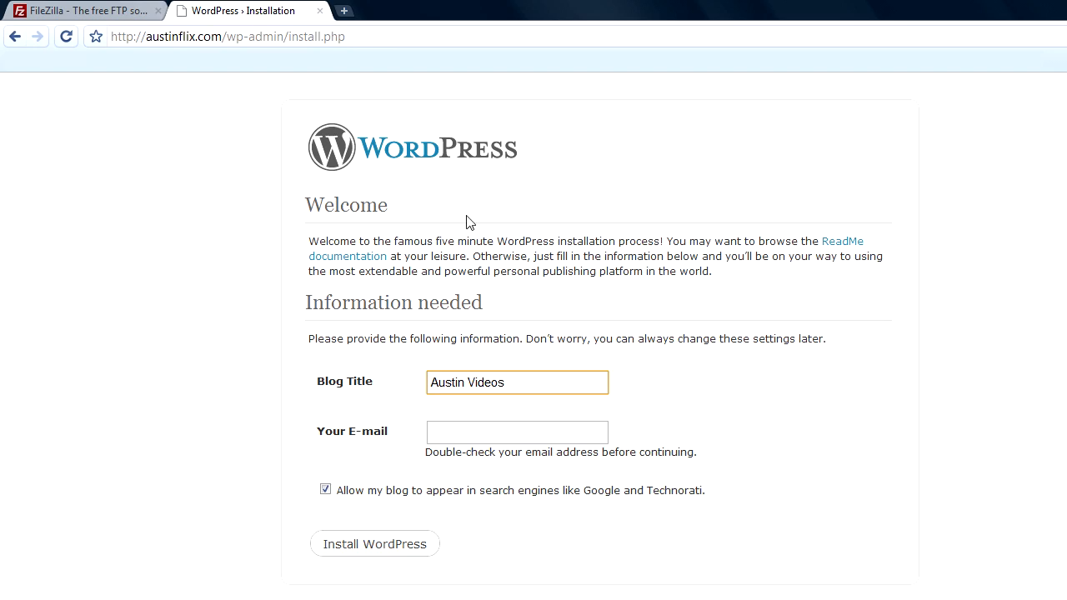
pyautogui.click(516, 432)
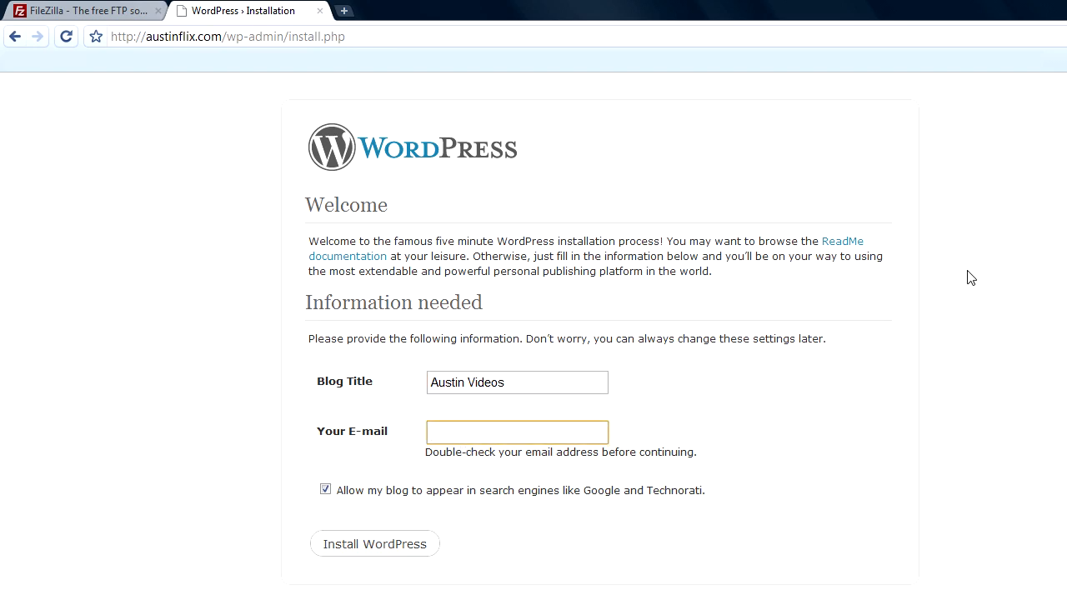
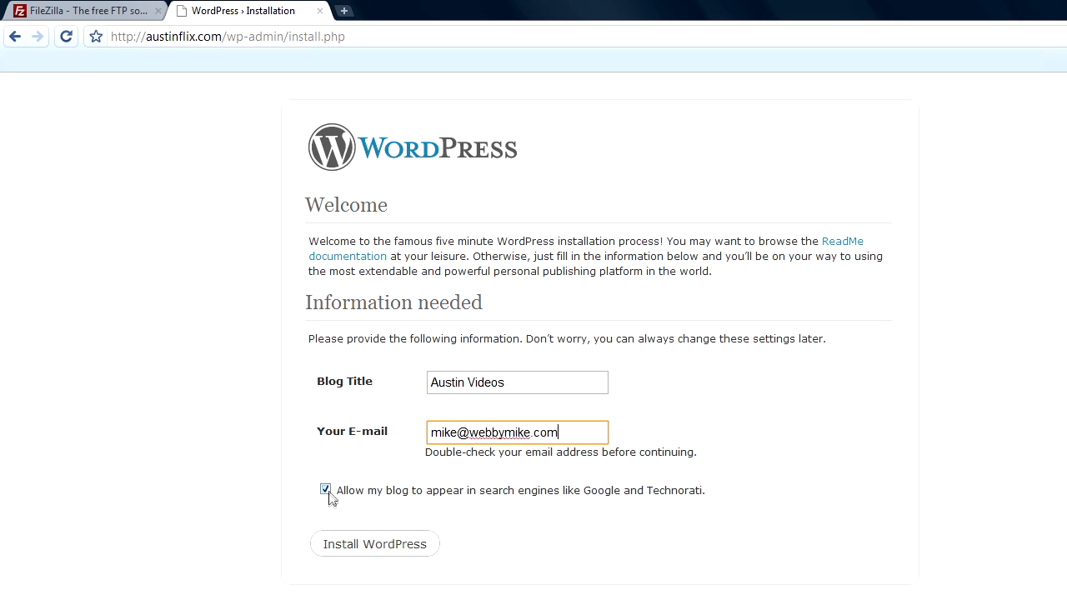
pyautogui.moveTo(518, 497)
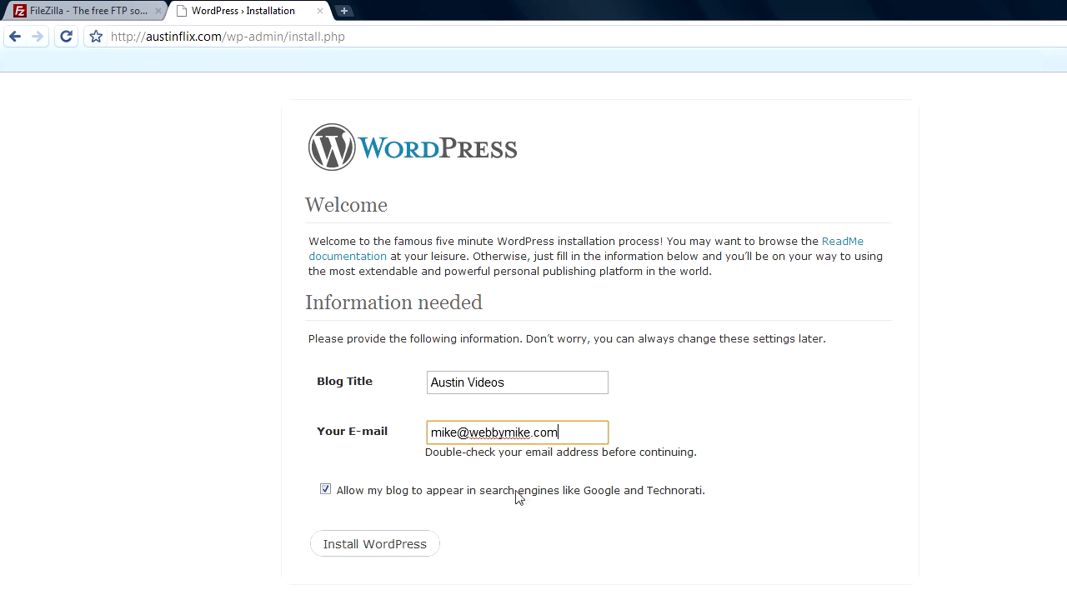
pyautogui.moveTo(613, 500)
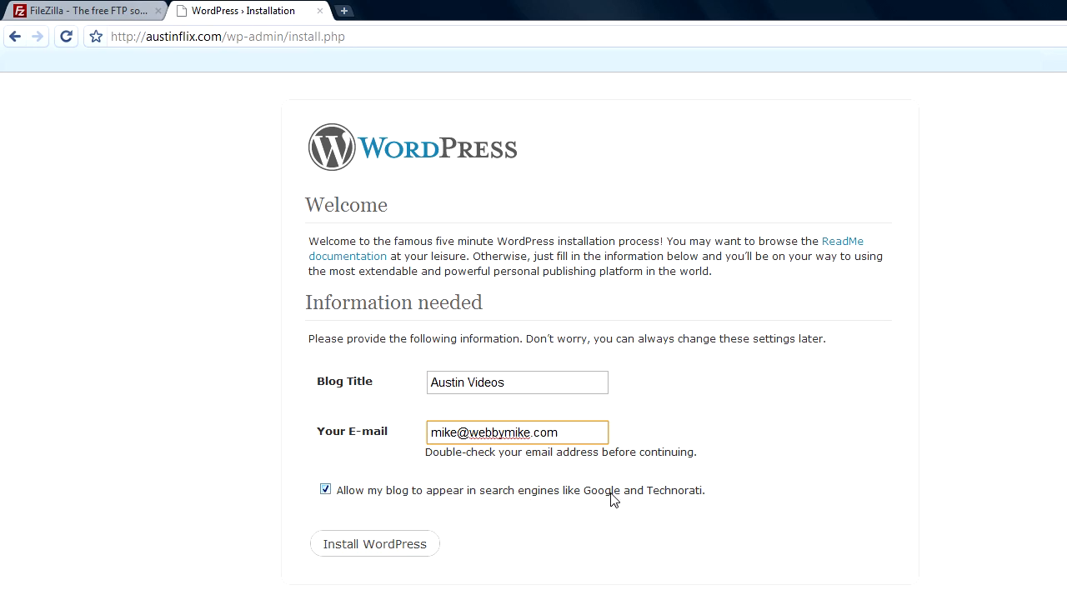
pyautogui.moveTo(510, 516)
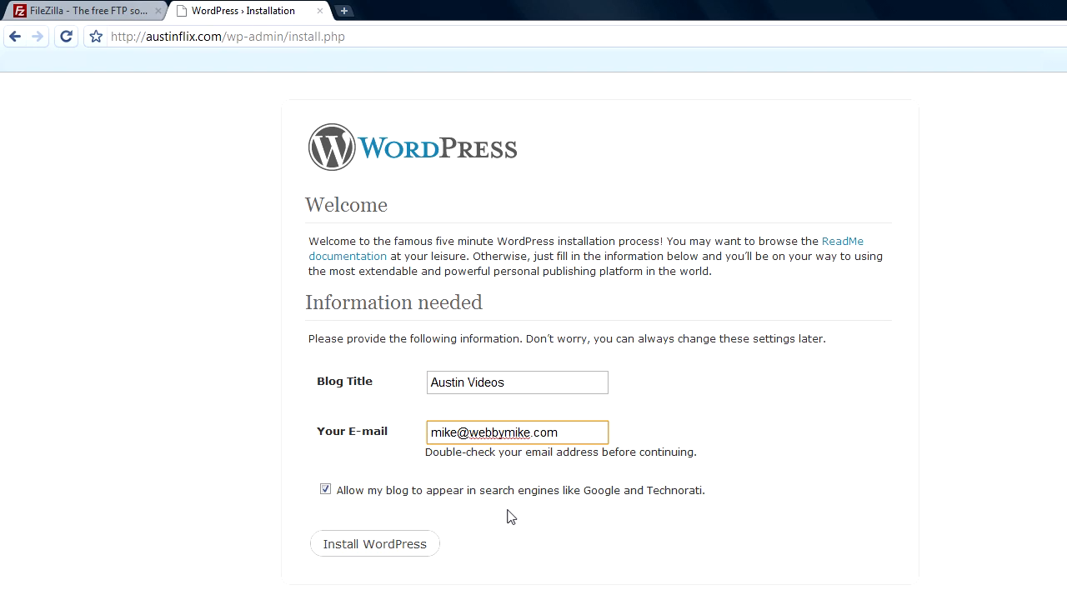
pyautogui.moveTo(416, 553)
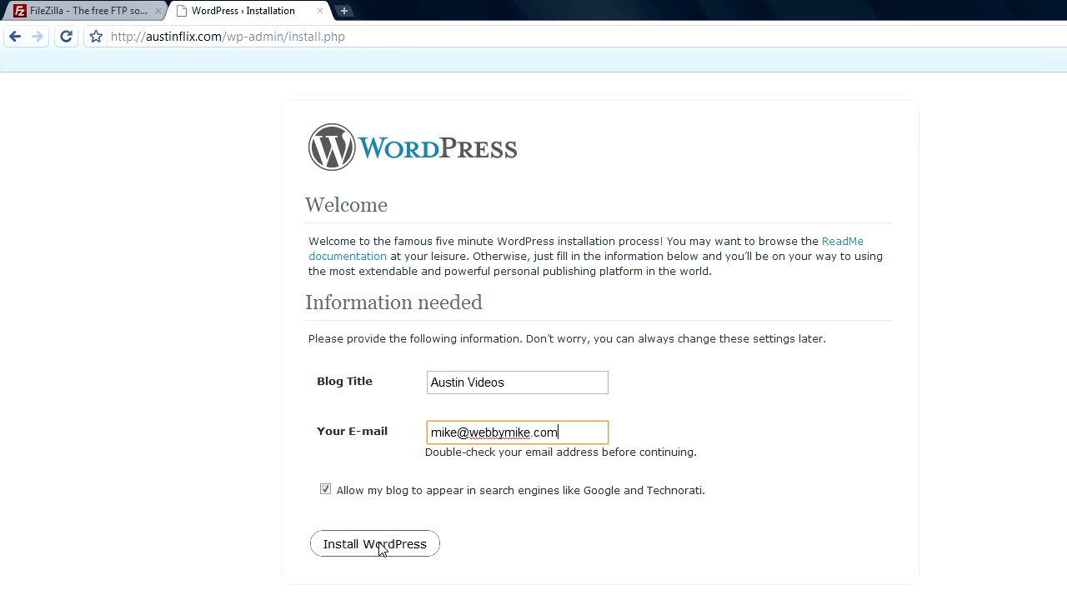
# Run Install WordPress to reach the Success page with admin username and password.
pyautogui.click(373, 543)
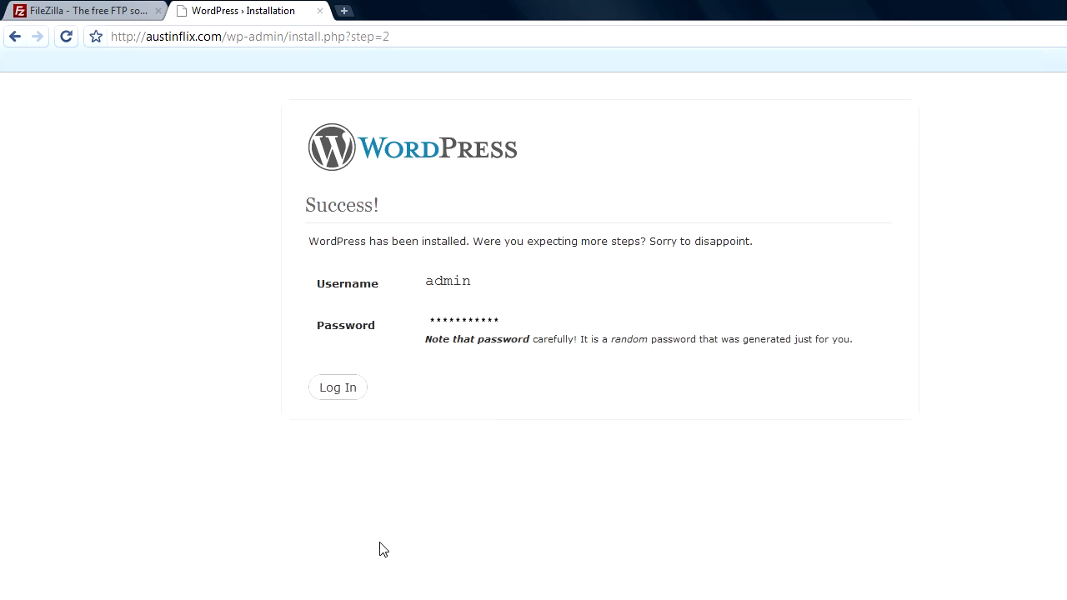
pyautogui.moveTo(388, 260)
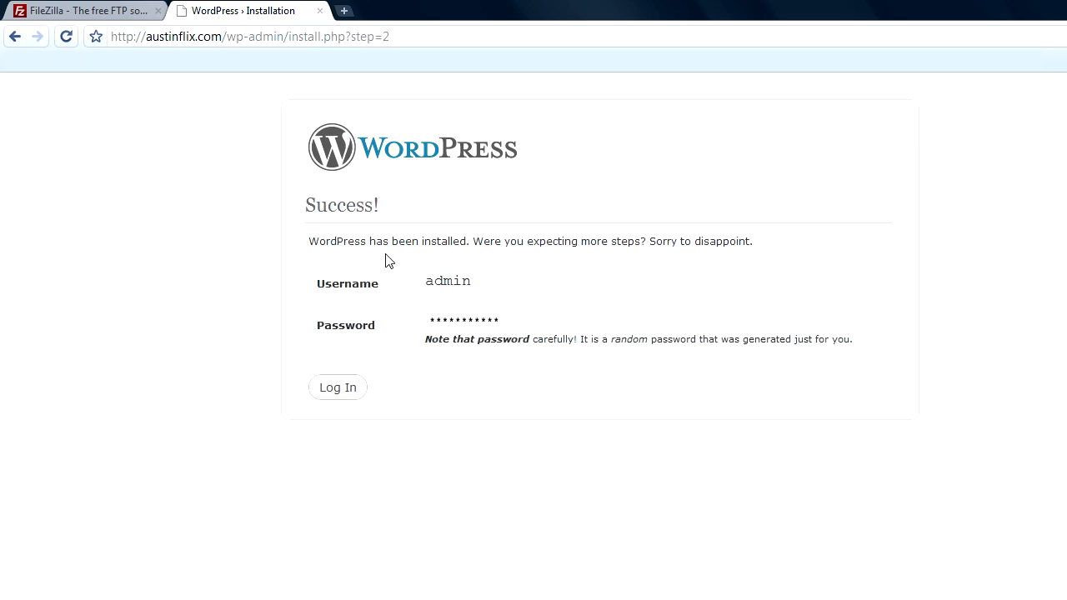
pyautogui.moveTo(503, 257)
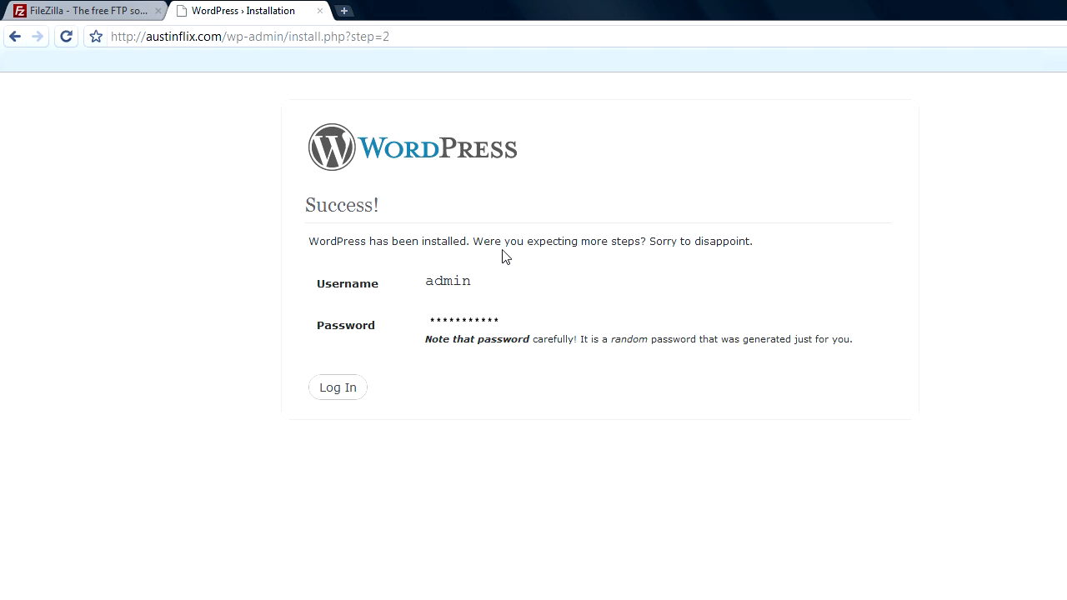
pyautogui.moveTo(447, 298)
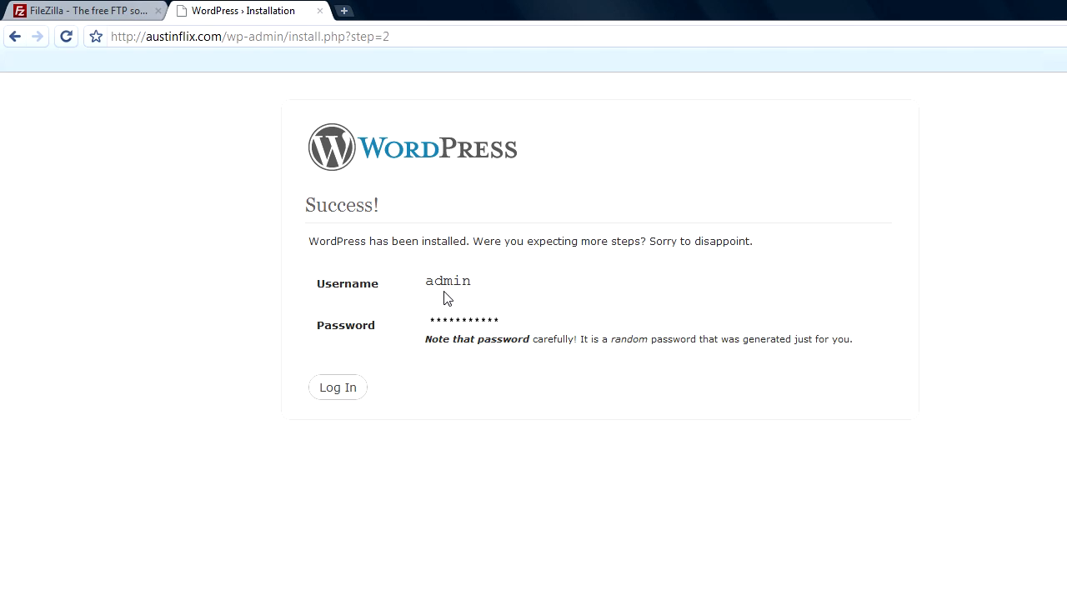
pyautogui.moveTo(430, 337)
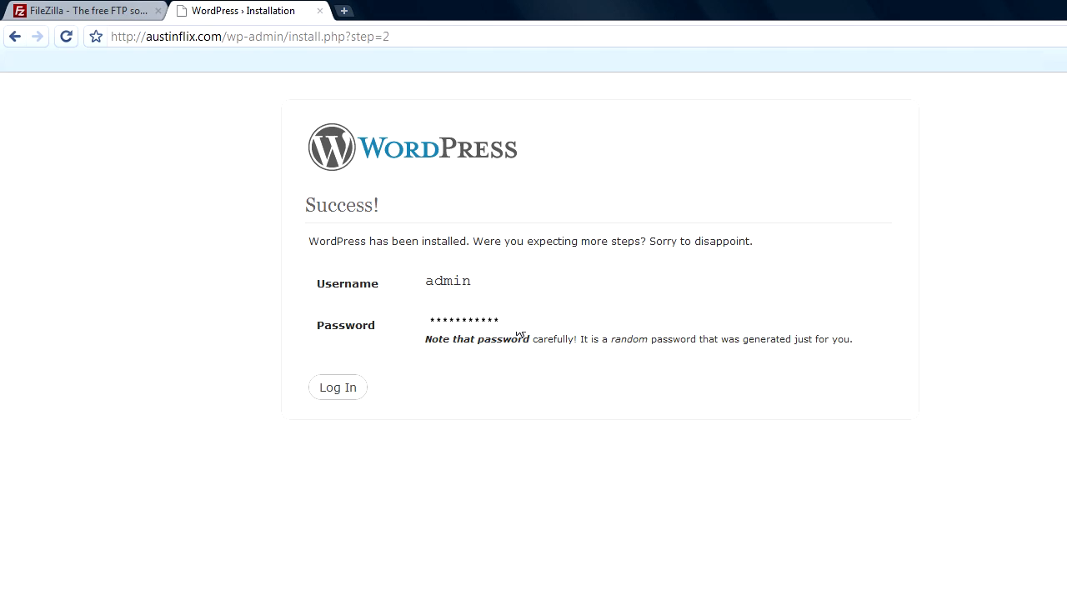
pyautogui.moveTo(609, 227)
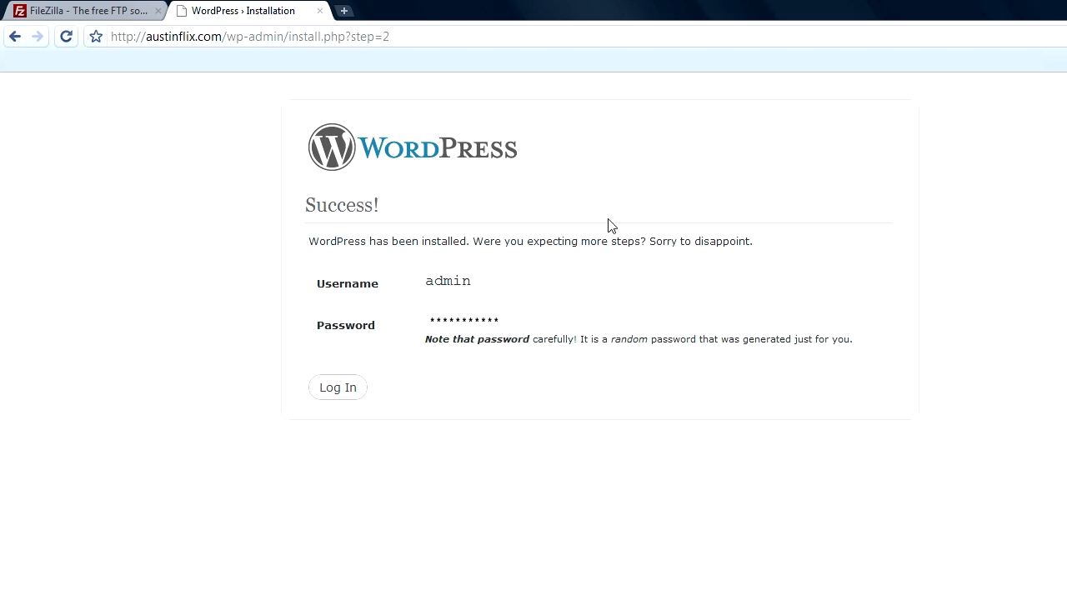
pyautogui.moveTo(473, 296)
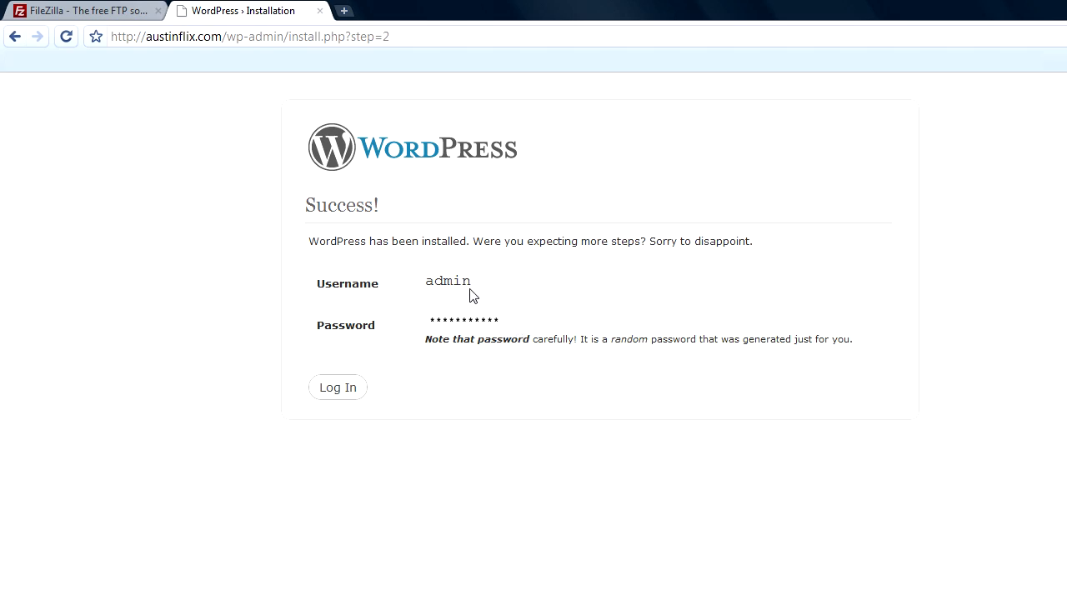
pyautogui.moveTo(472, 333)
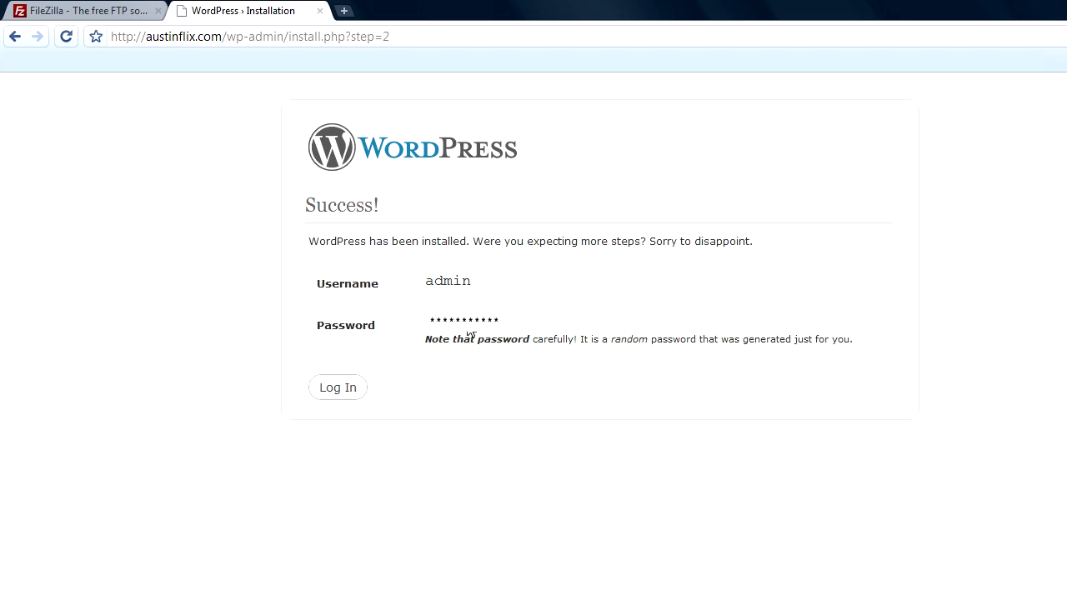
pyautogui.moveTo(490, 397)
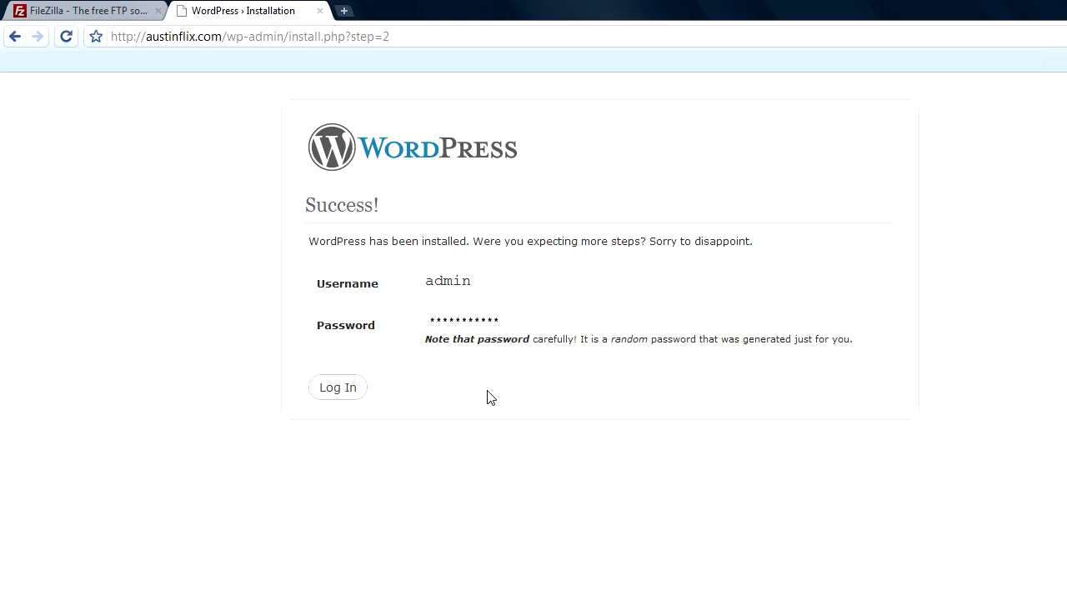